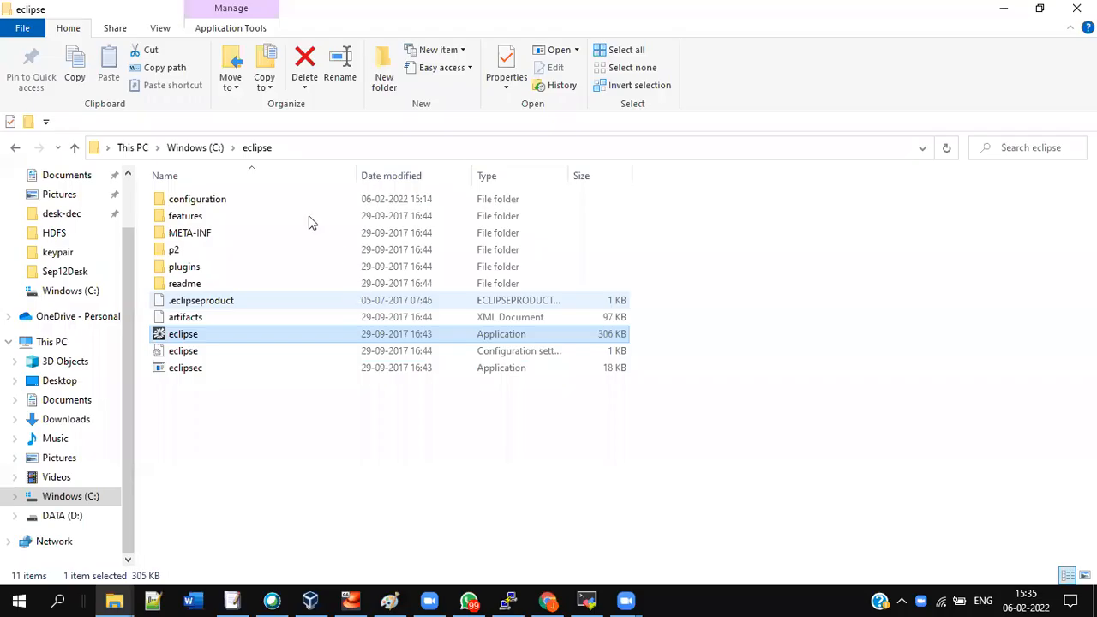
Launch eclipse.exe from the eclipse folder on C: with the new workspace workspac2291
{"action": "left_click", "coordinate": [195, 147]}
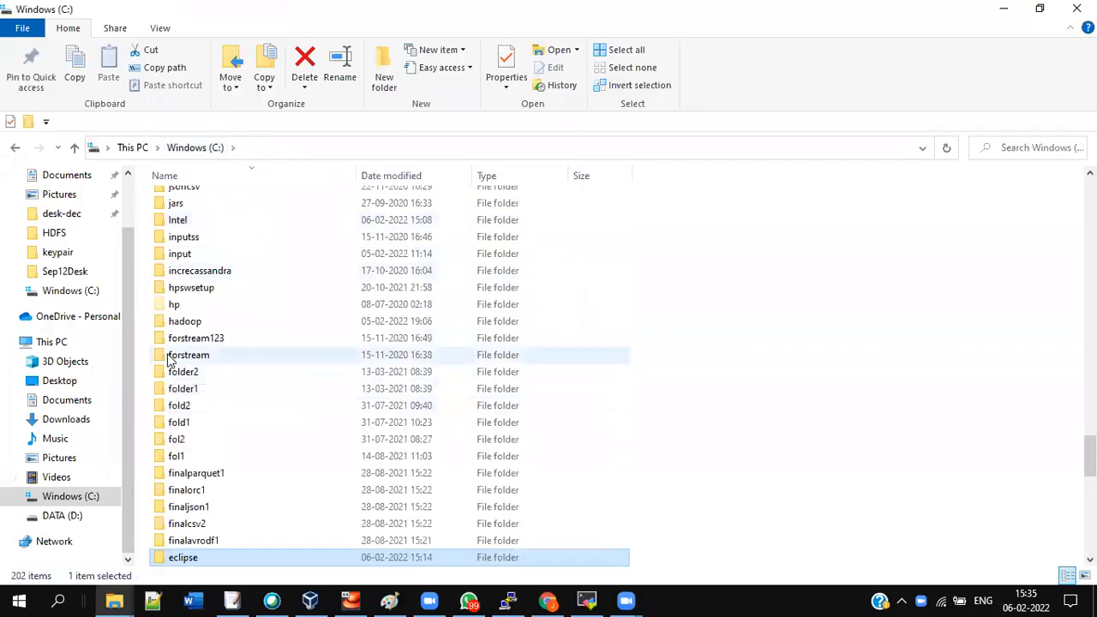
{"action": "mouse_move", "coordinate": [188, 355]}
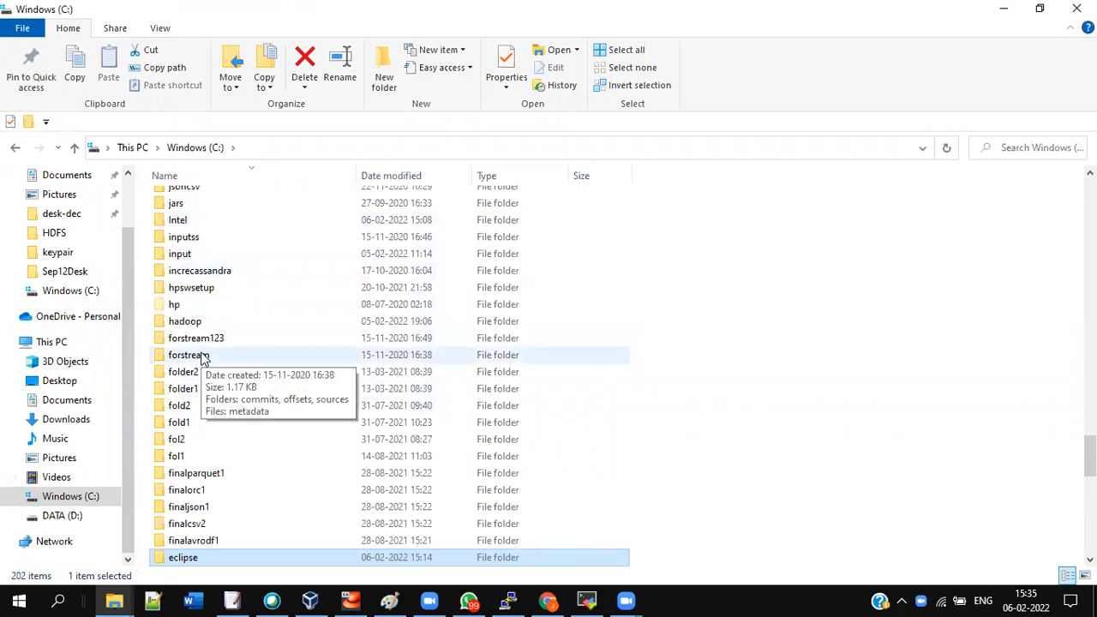
{"action": "scroll", "scroll_direction": "down", "scroll_amount": 3}
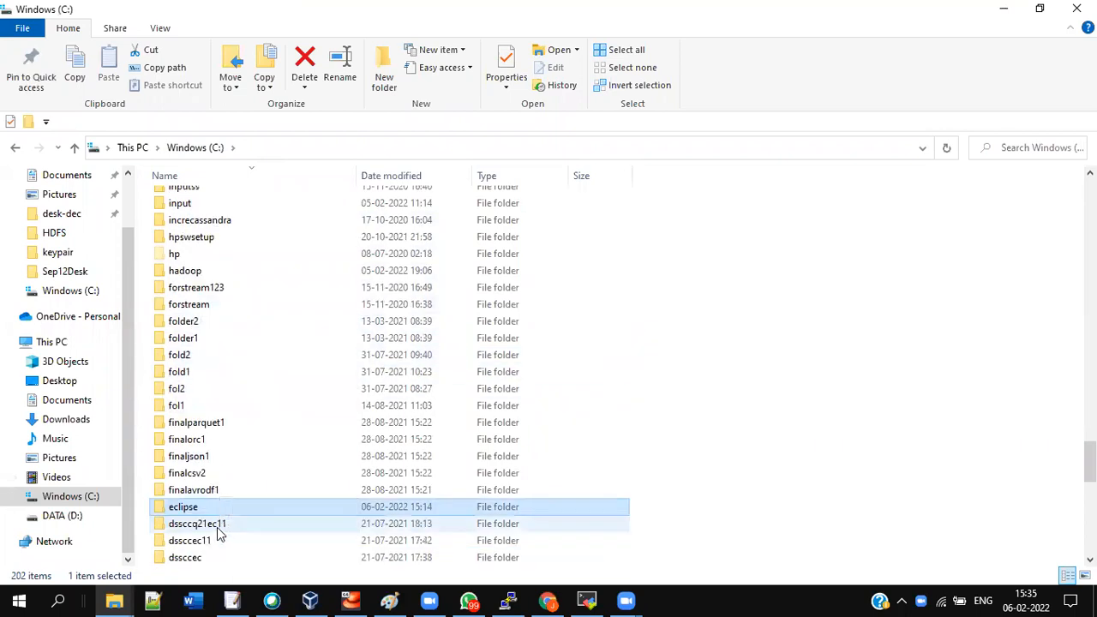
{"action": "scroll", "scroll_direction": "down", "scroll_amount": 3}
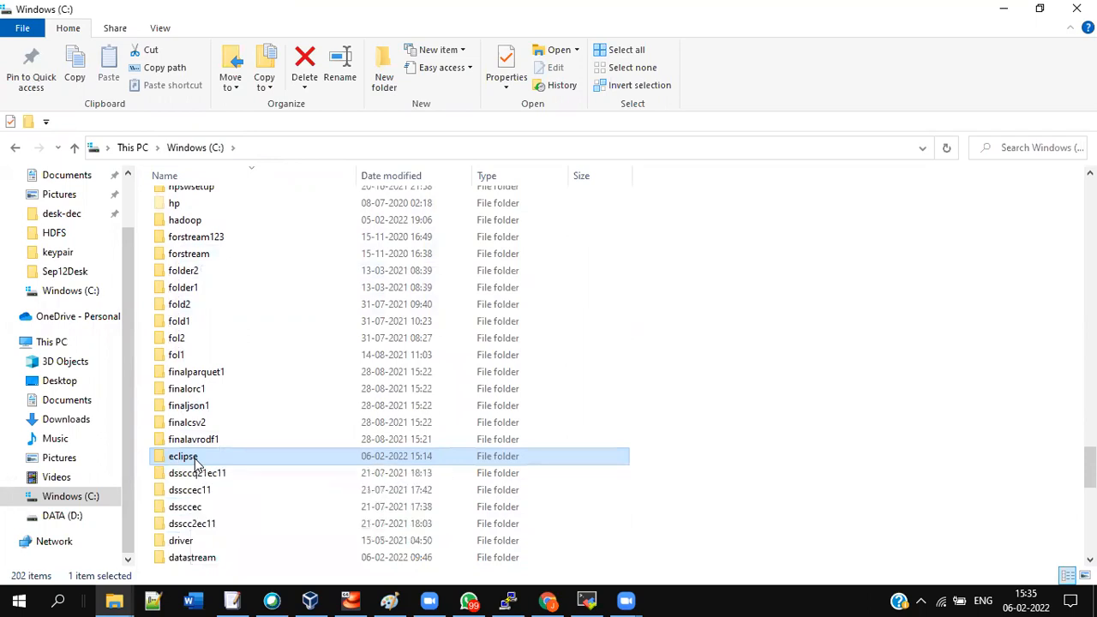
{"action": "double_click", "coordinate": [182, 456]}
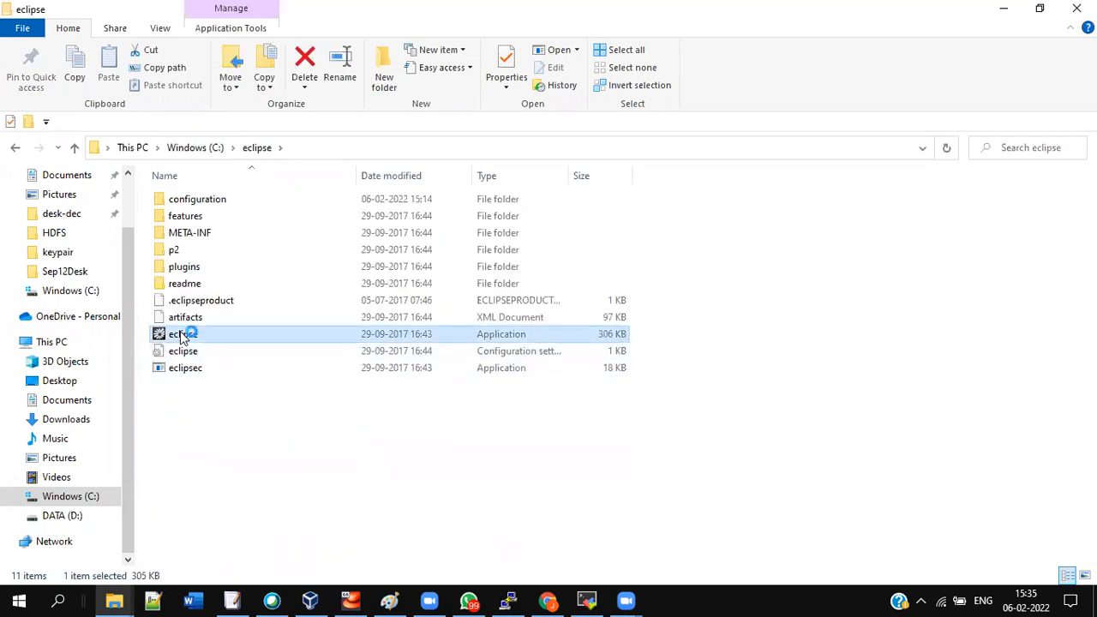
{"action": "double_click", "coordinate": [182, 333]}
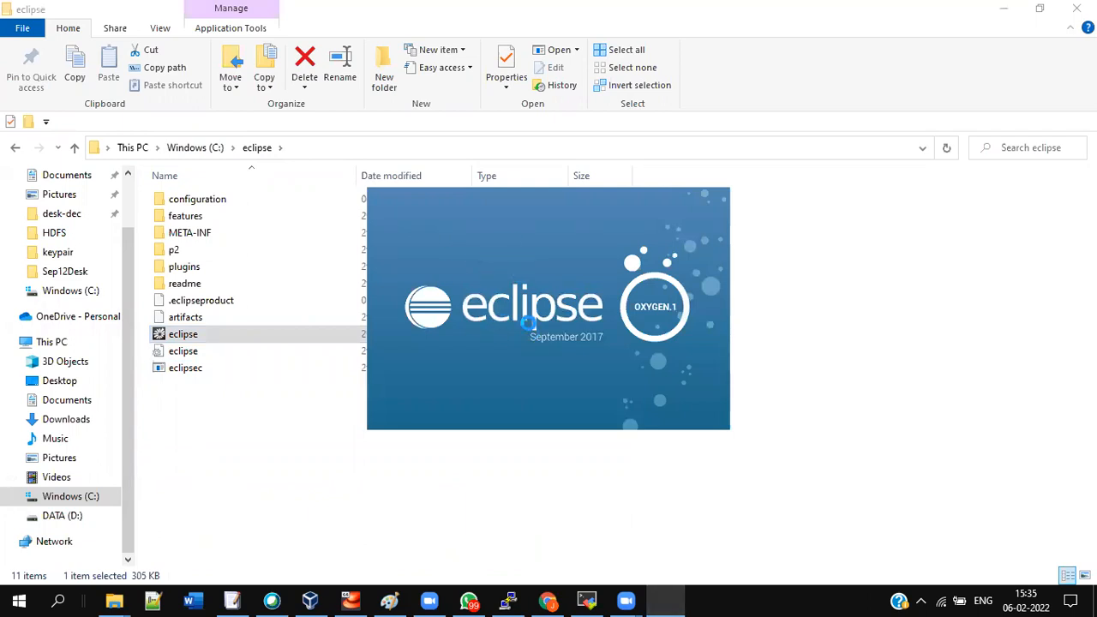
{"action": "mouse_move", "coordinate": [722, 520]}
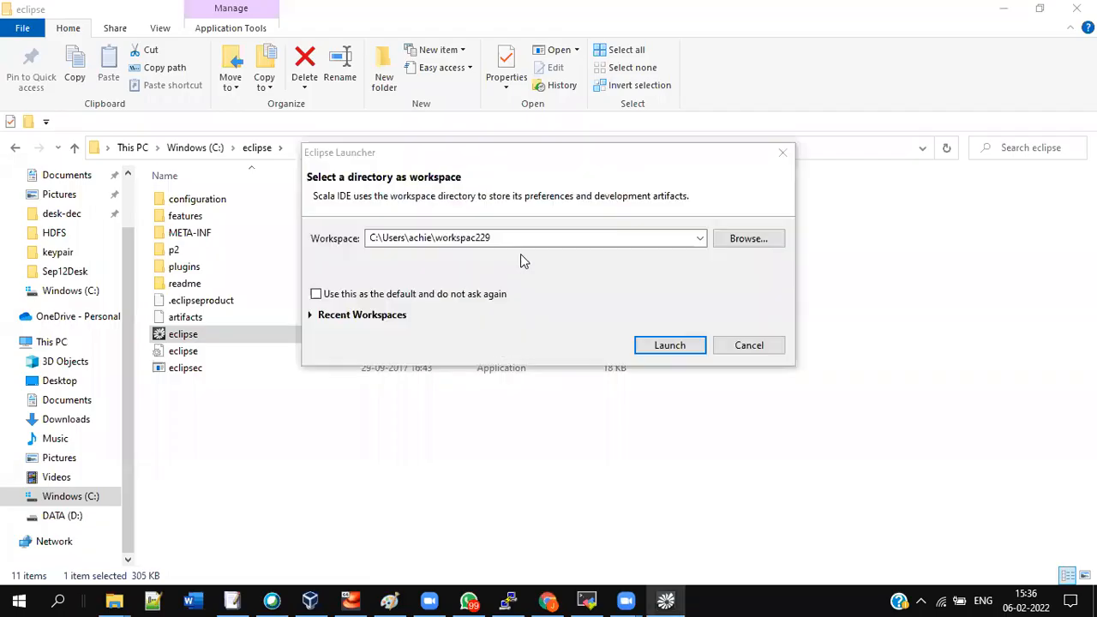
{"action": "double_click", "coordinate": [454, 238]}
{"action": "type", "text": "1"}
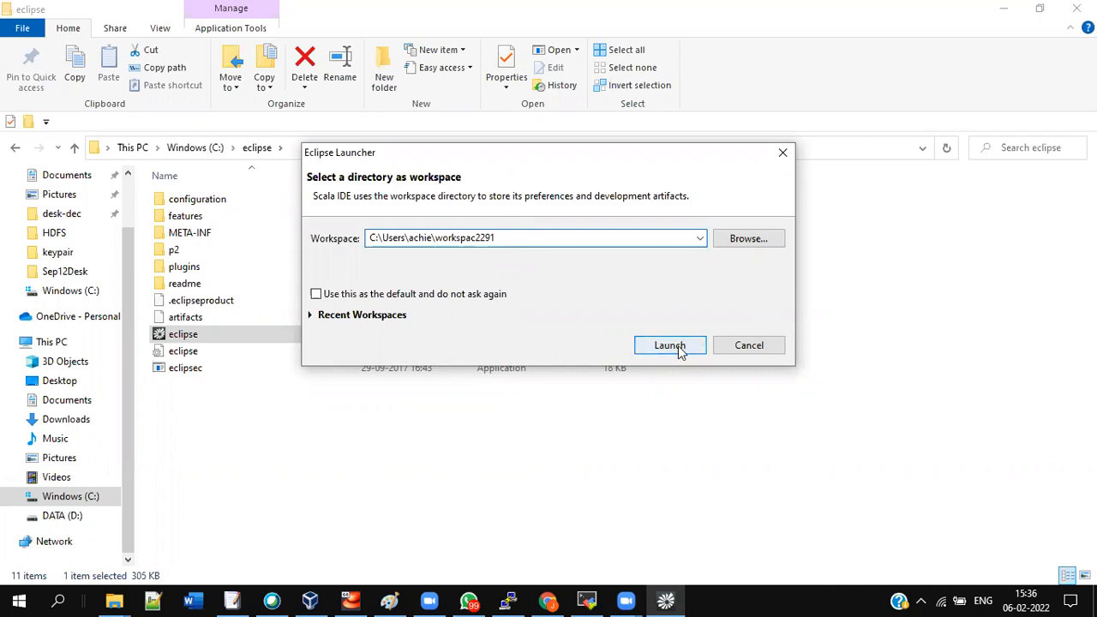
{"action": "left_click", "coordinate": [669, 345]}
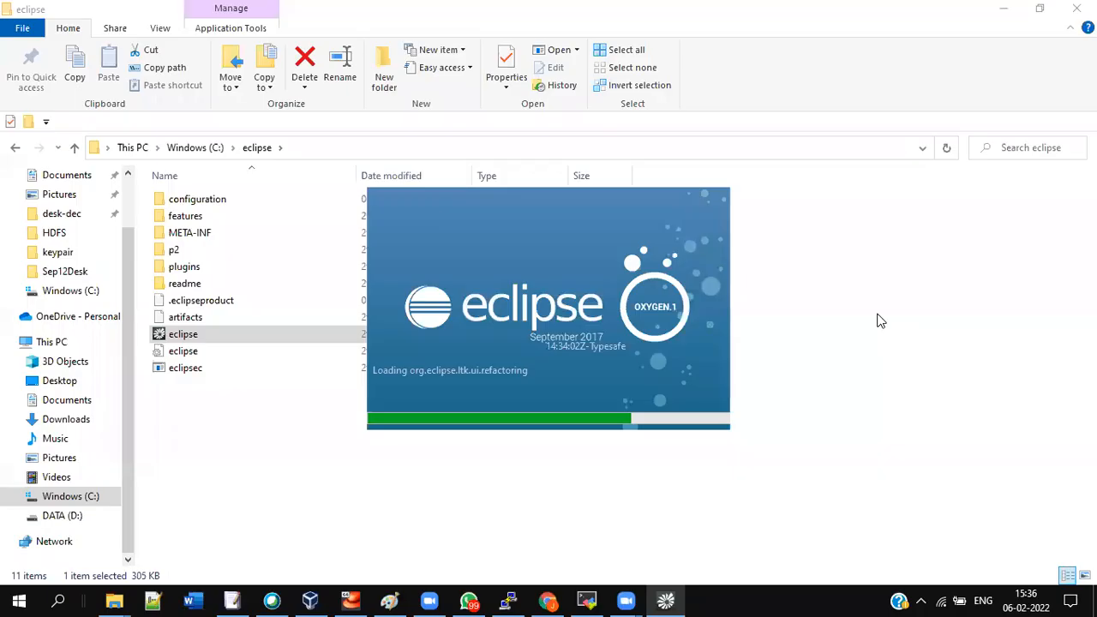
{"action": "mouse_move", "coordinate": [903, 311]}
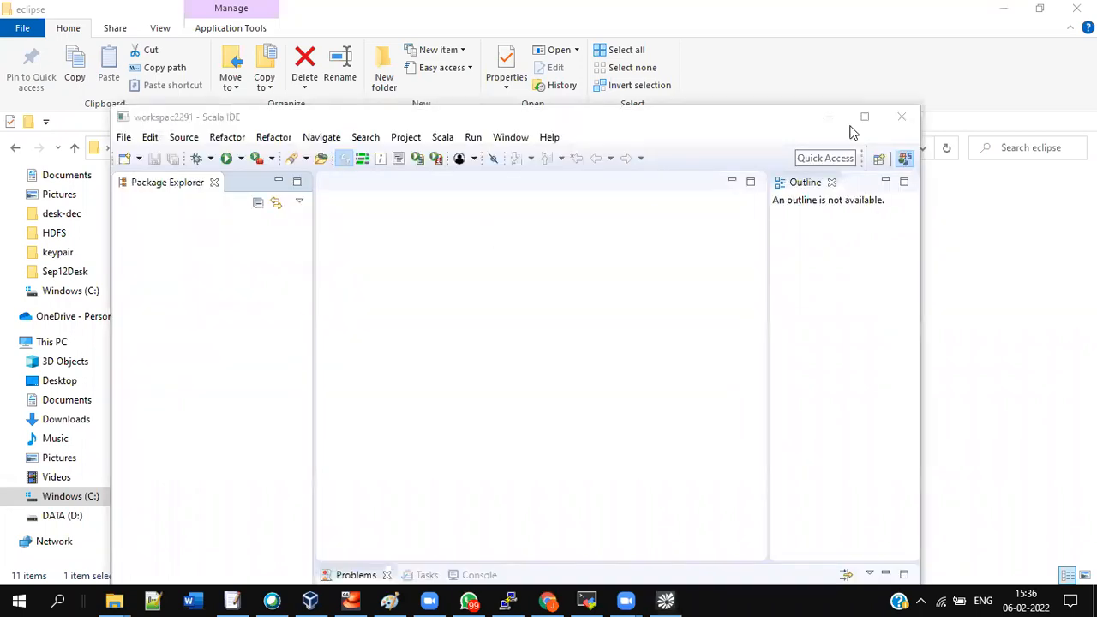
Maximize the IDE and start a new Maven Project from the creation wizards list
{"action": "left_click", "coordinate": [864, 115]}
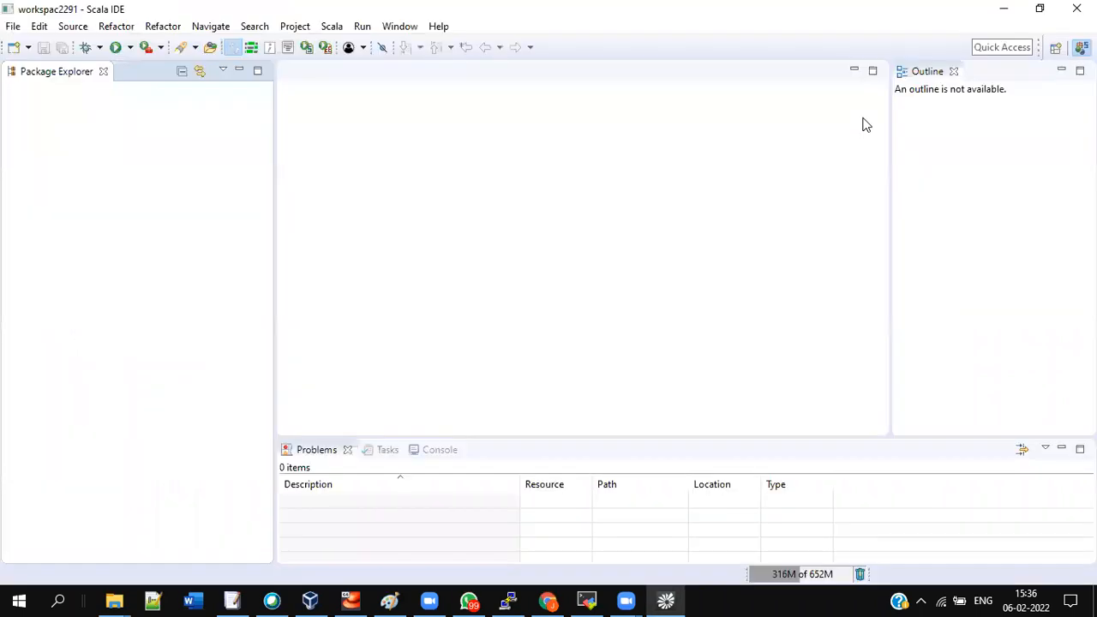
{"action": "mouse_move", "coordinate": [885, 128]}
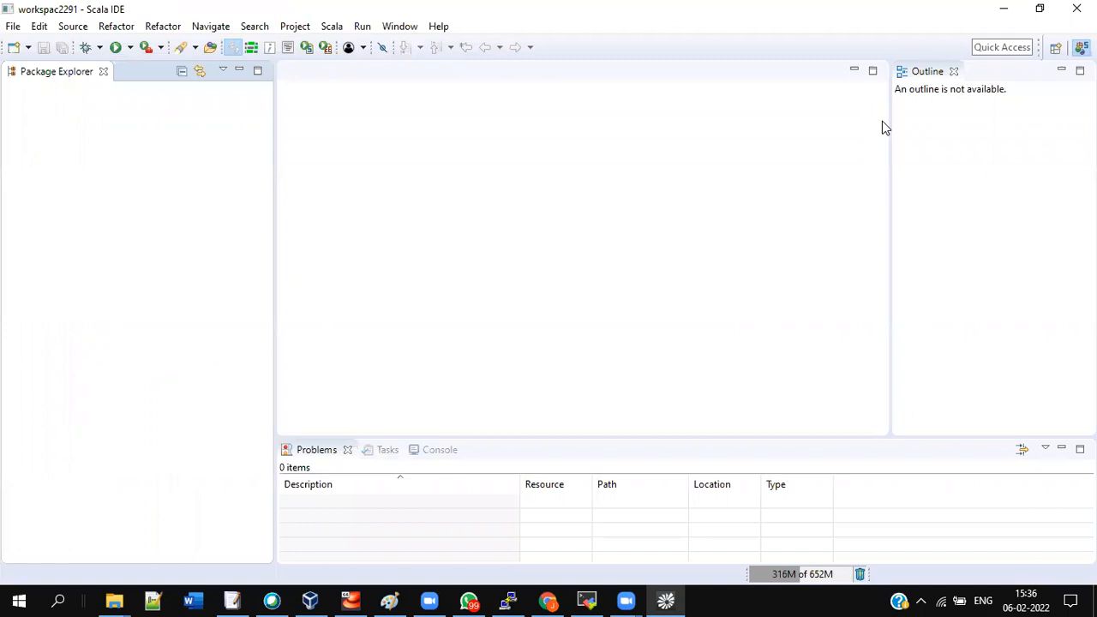
{"action": "mouse_move", "coordinate": [13, 26]}
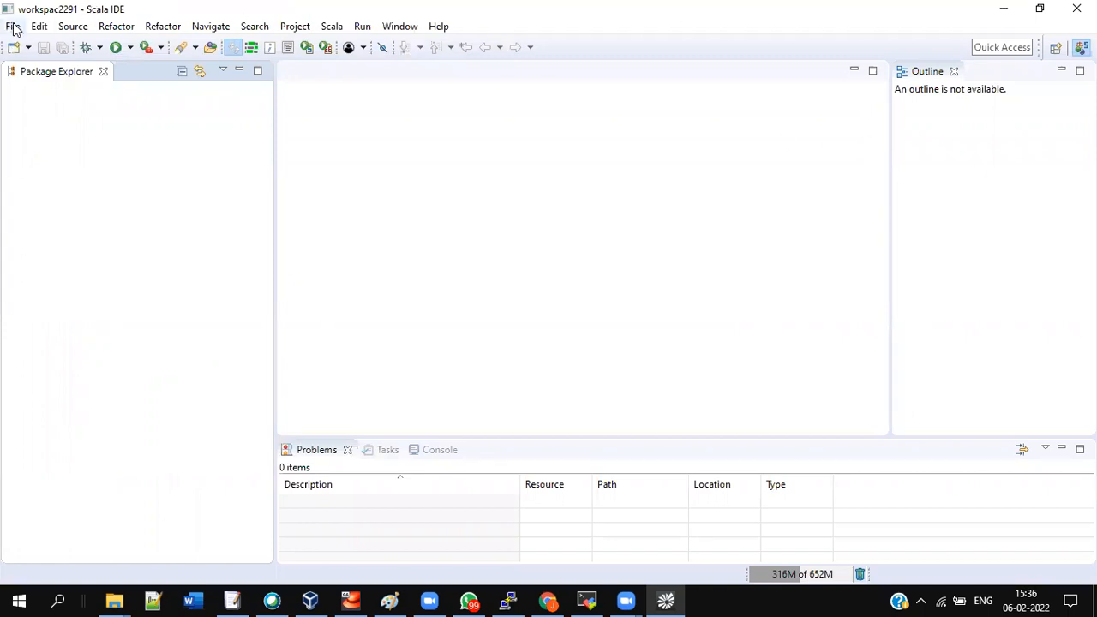
{"action": "left_click", "coordinate": [13, 25]}
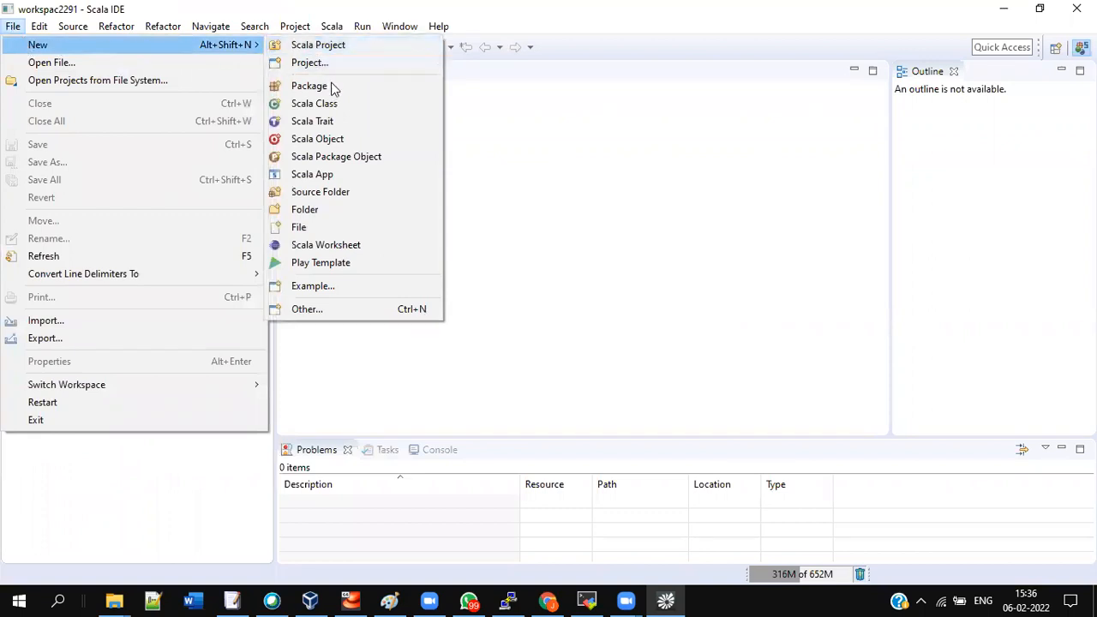
{"action": "left_click", "coordinate": [306, 309]}
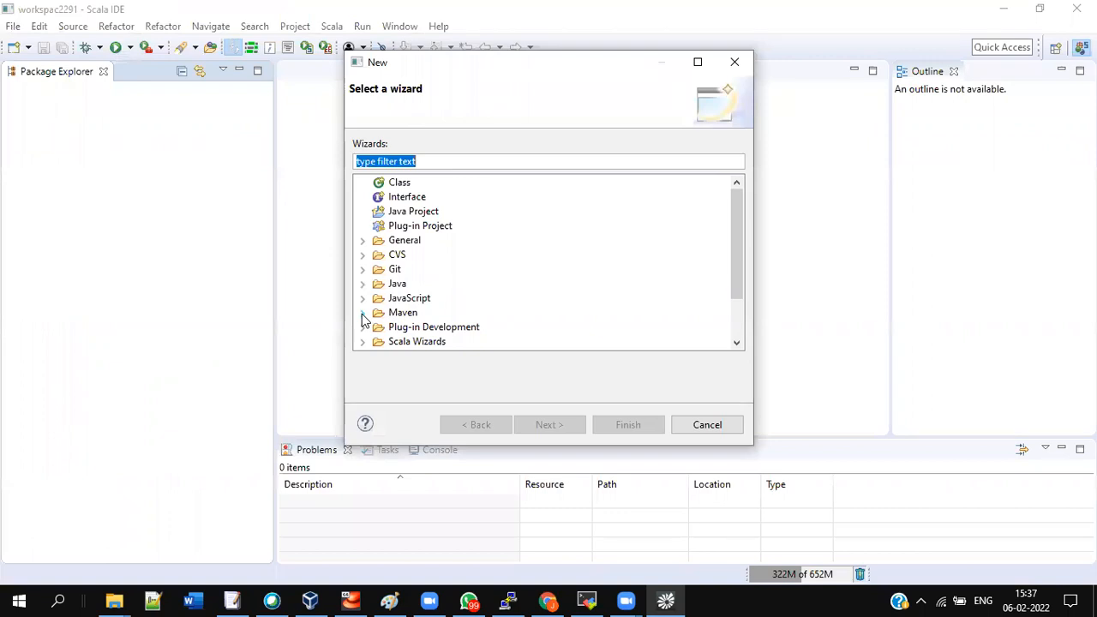
{"action": "left_click", "coordinate": [361, 297]}
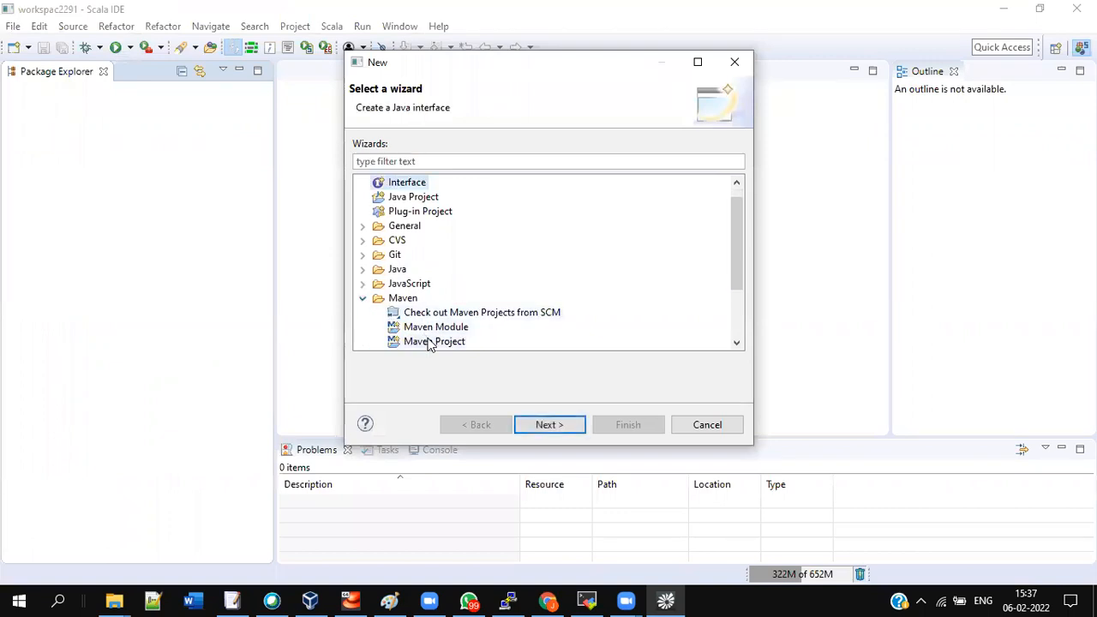
{"action": "left_click", "coordinate": [435, 341]}
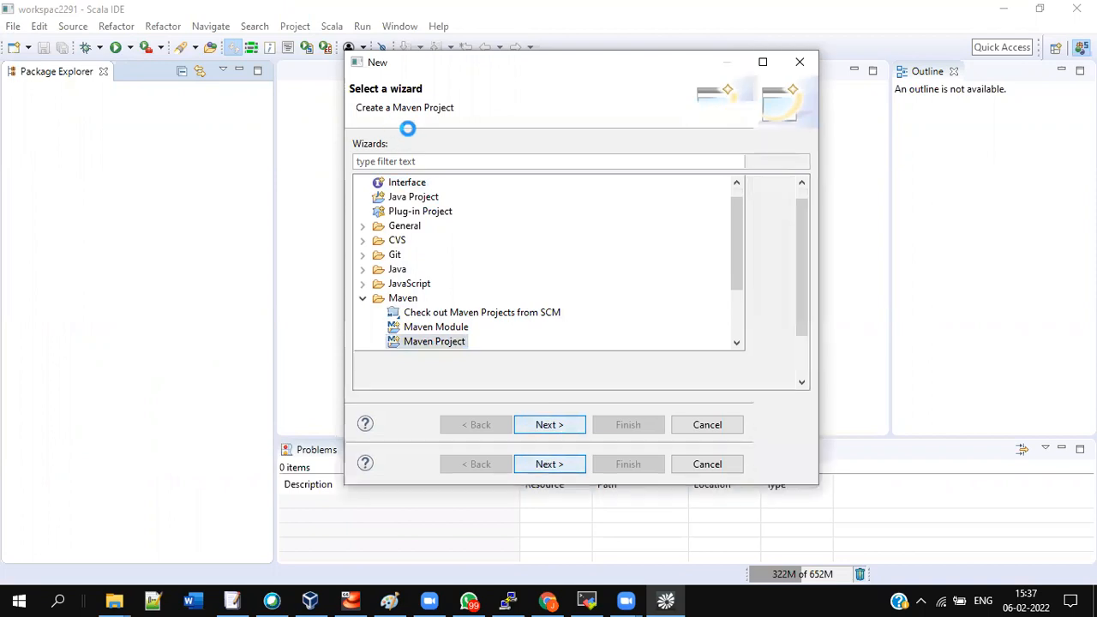
{"action": "left_click", "coordinate": [549, 424]}
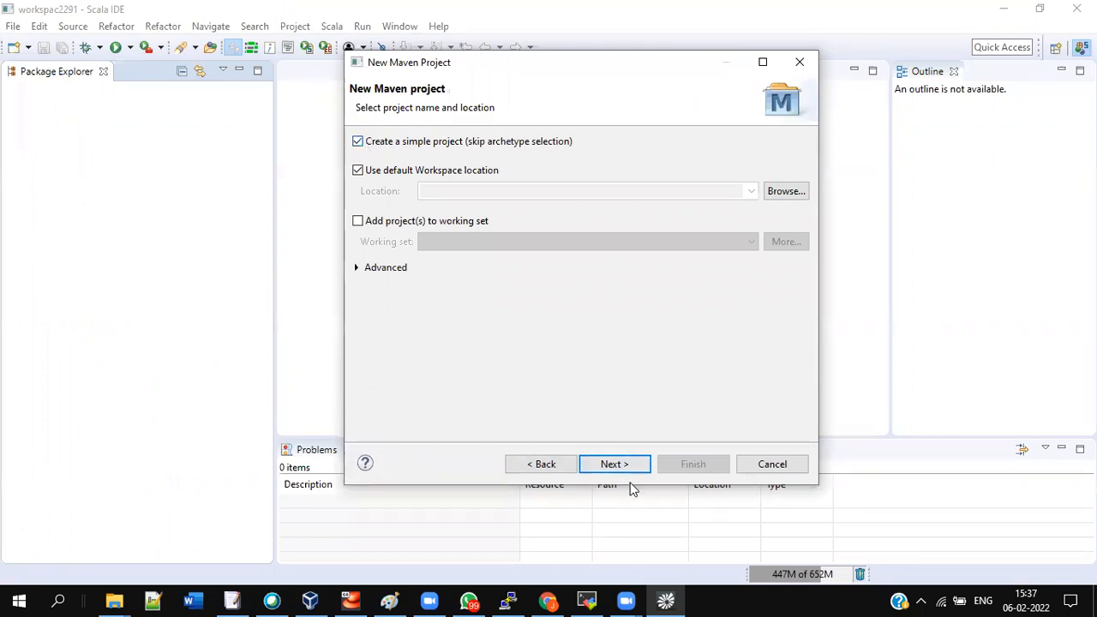
Finish the Maven project with sparkfirst as Group Id and Artifact Id
{"action": "left_click", "coordinate": [614, 463]}
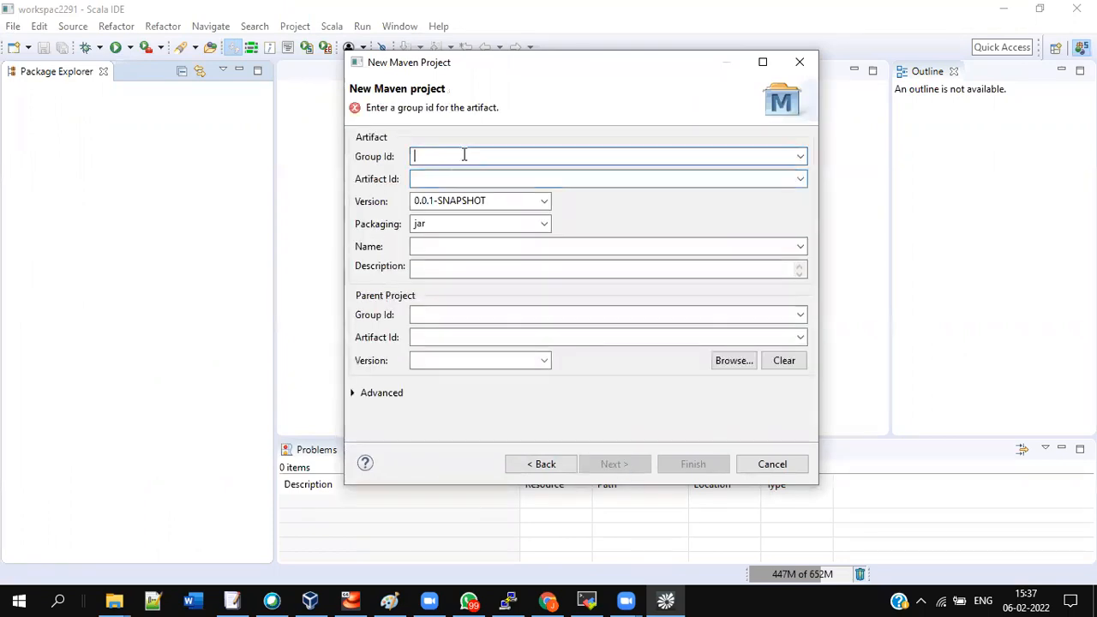
{"action": "type", "text": "Sp"}
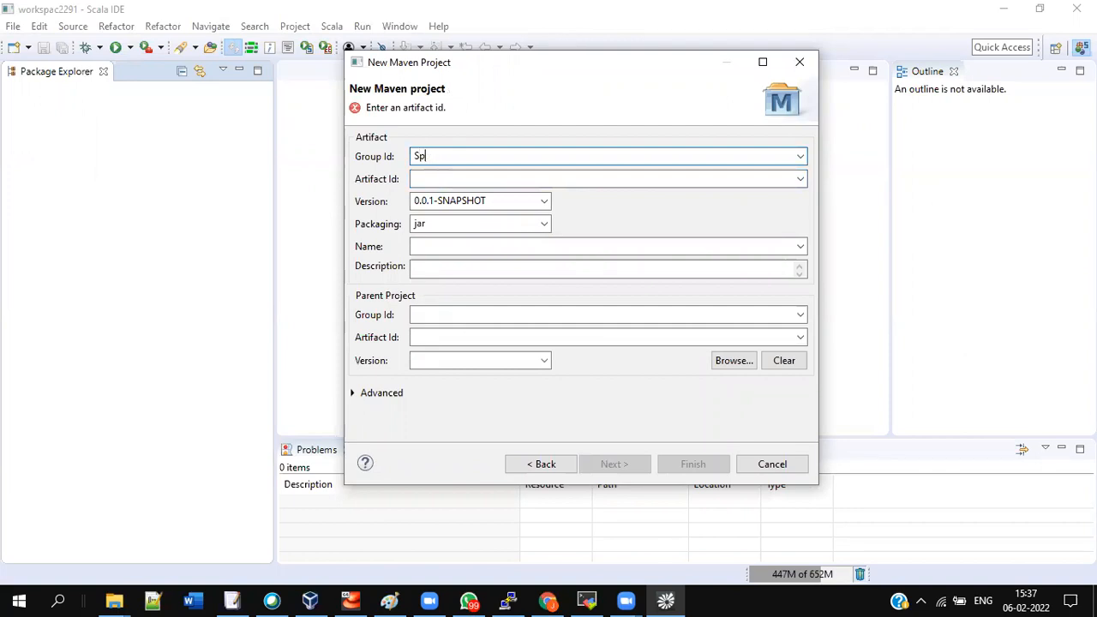
{"action": "type", "text": "arkFirst"}
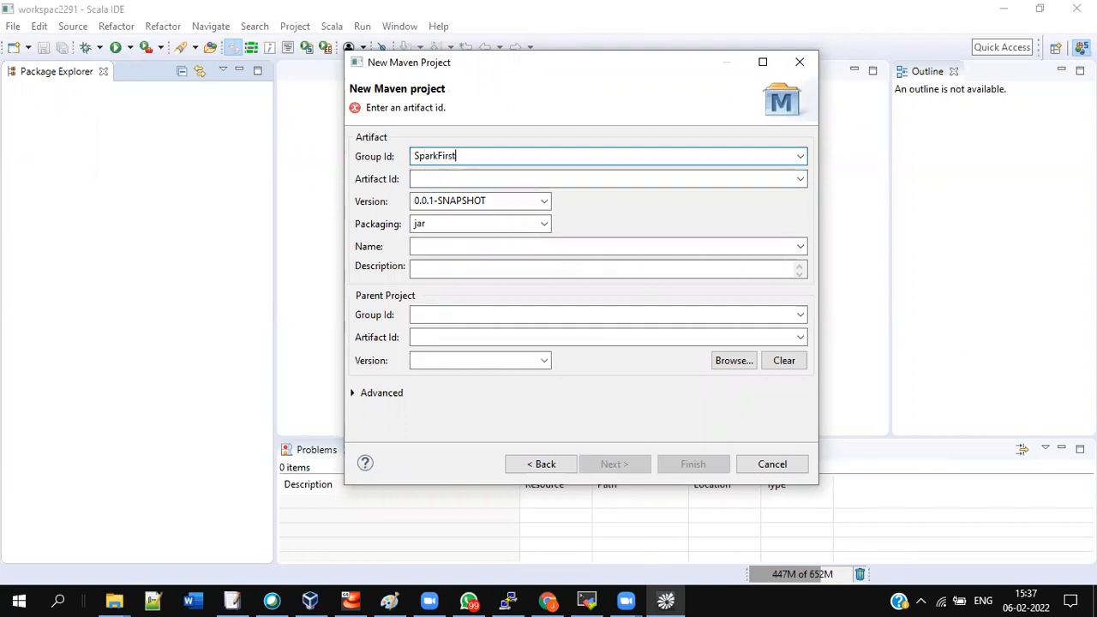
{"action": "triple_click", "coordinate": [480, 201]}
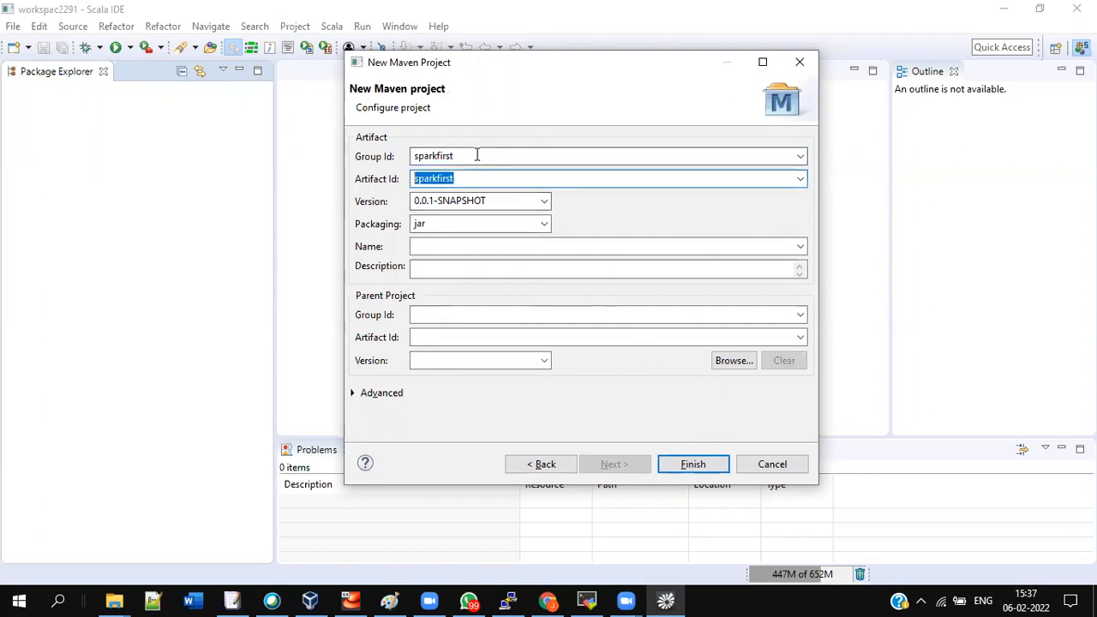
{"action": "left_click", "coordinate": [692, 464]}
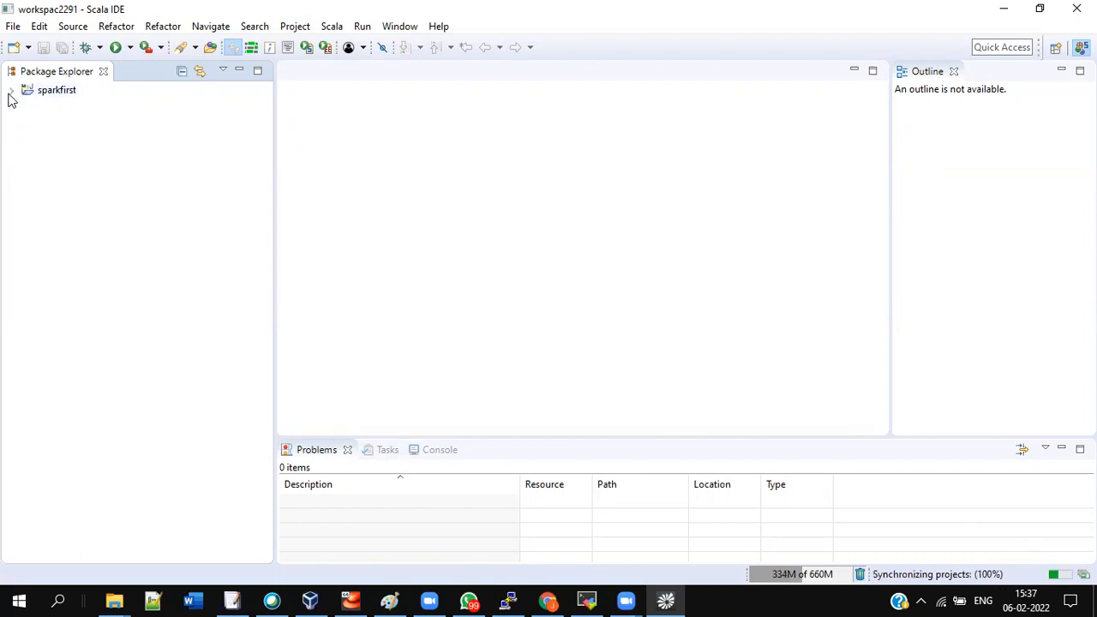
Add Scala nature to sparkfirst, bringing in the Scala Library container 2.12.3
{"action": "left_click", "coordinate": [11, 90]}
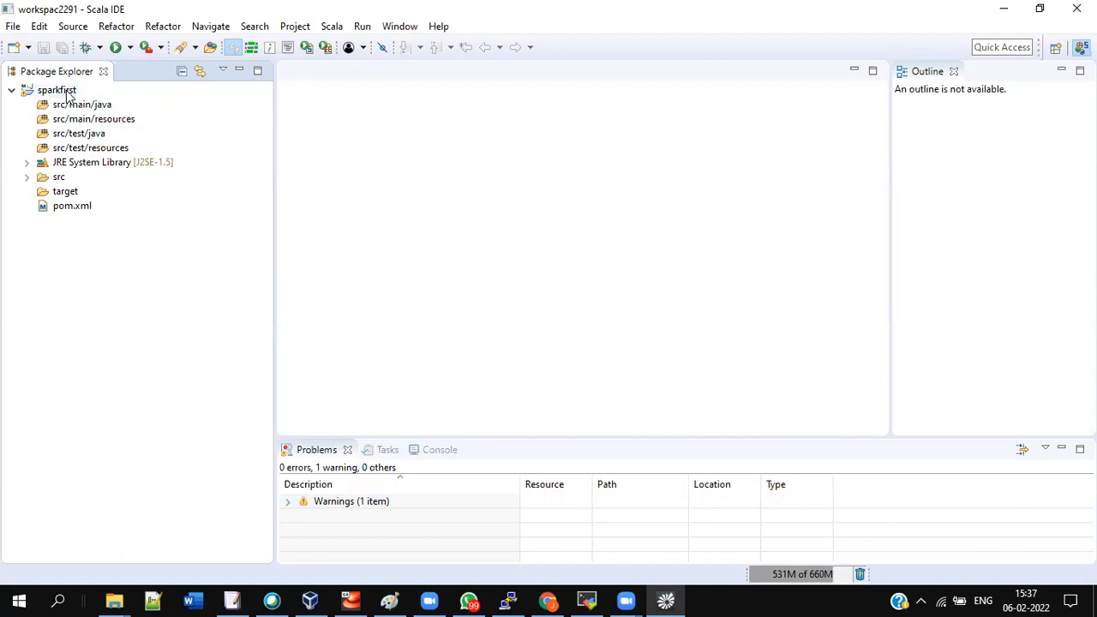
{"action": "left_click", "coordinate": [57, 90]}
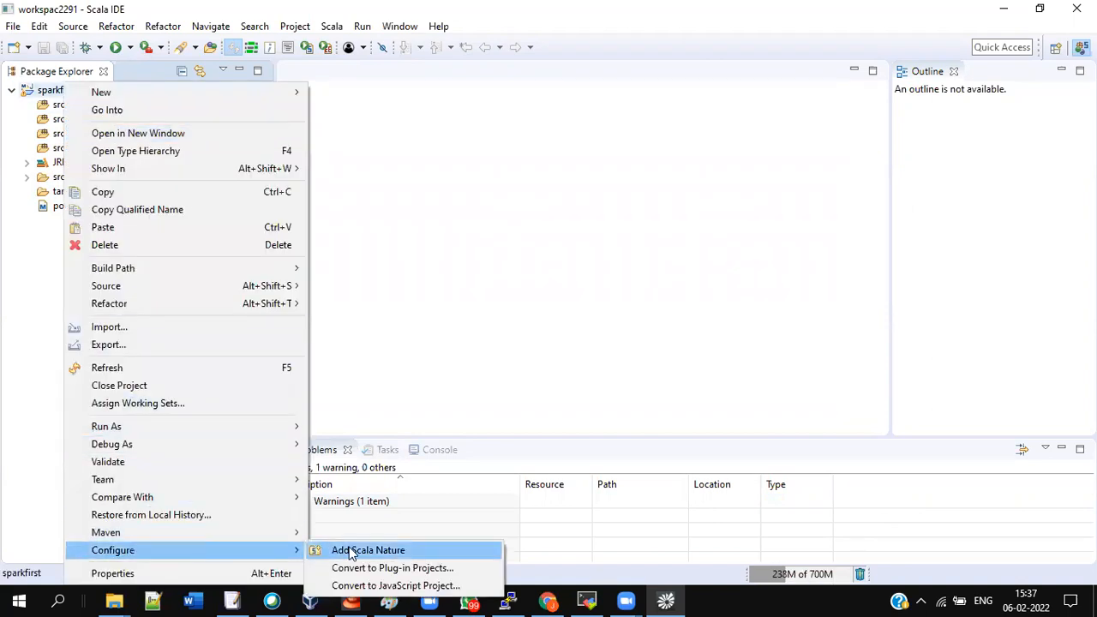
{"action": "left_click", "coordinate": [367, 550]}
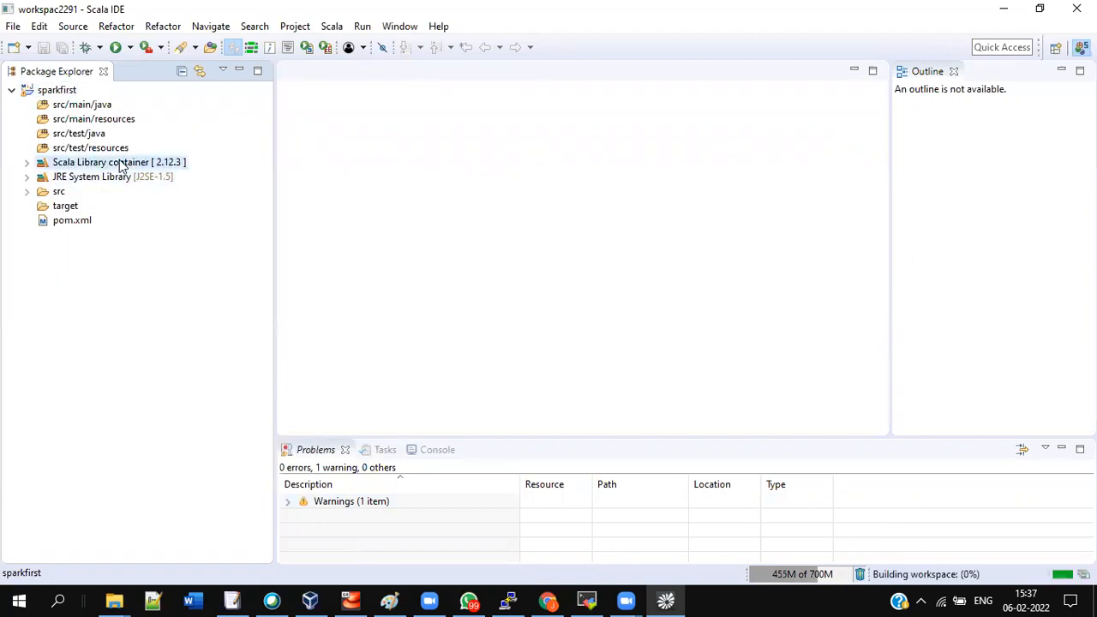
Change the Scala Library container to the Latest 2.11 bundle (2.11.11) and apply
{"action": "right_click", "coordinate": [119, 162]}
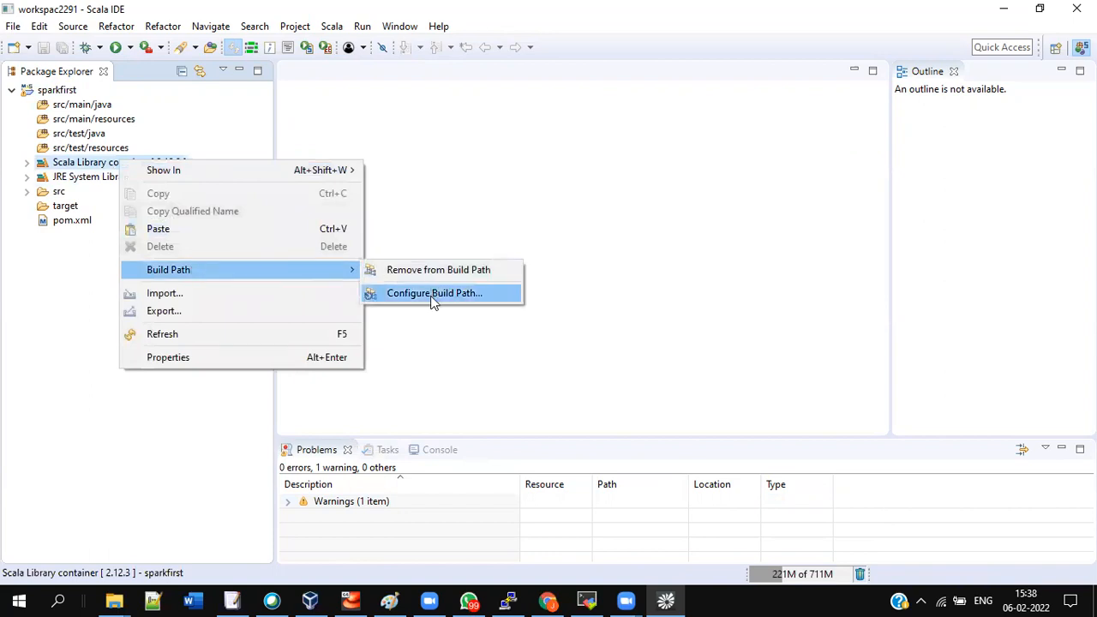
{"action": "left_click", "coordinate": [435, 293]}
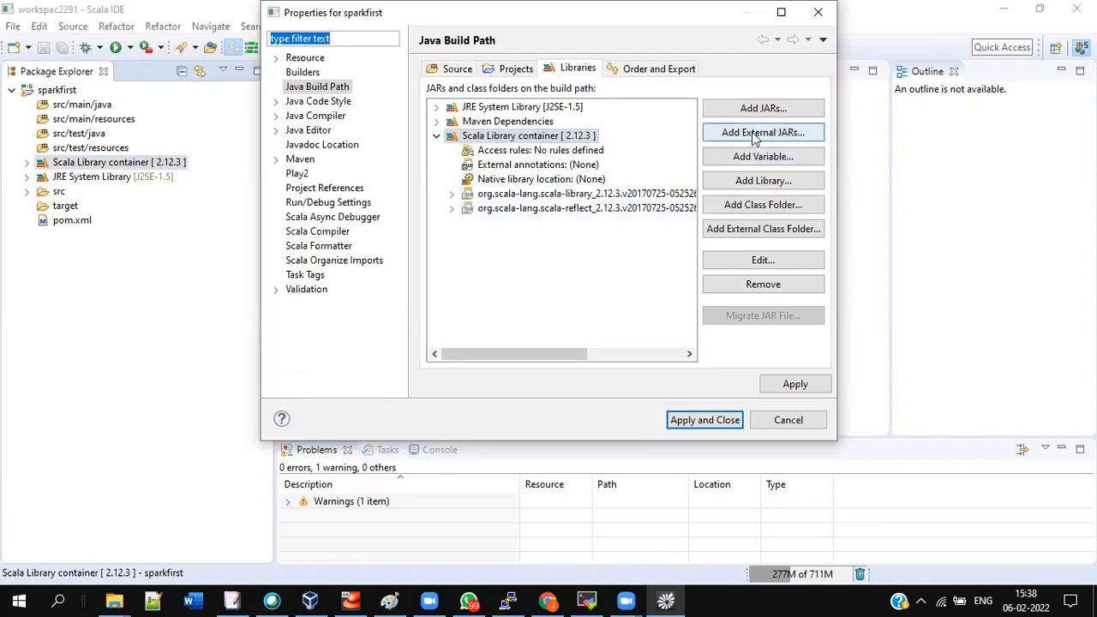
{"action": "mouse_move", "coordinate": [762, 260]}
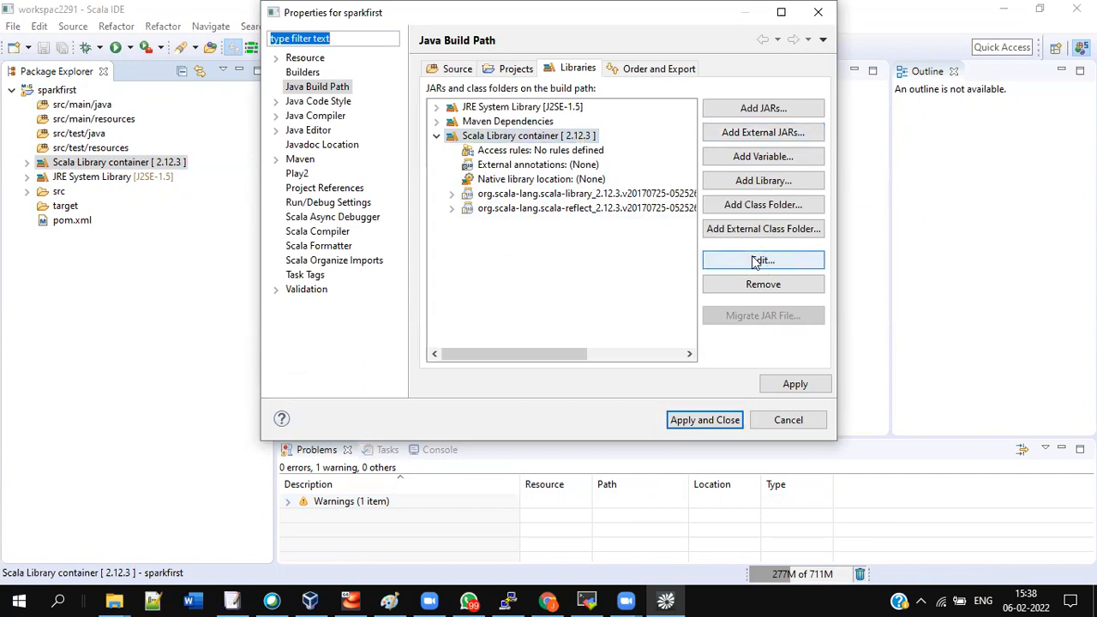
{"action": "mouse_move", "coordinate": [763, 260]}
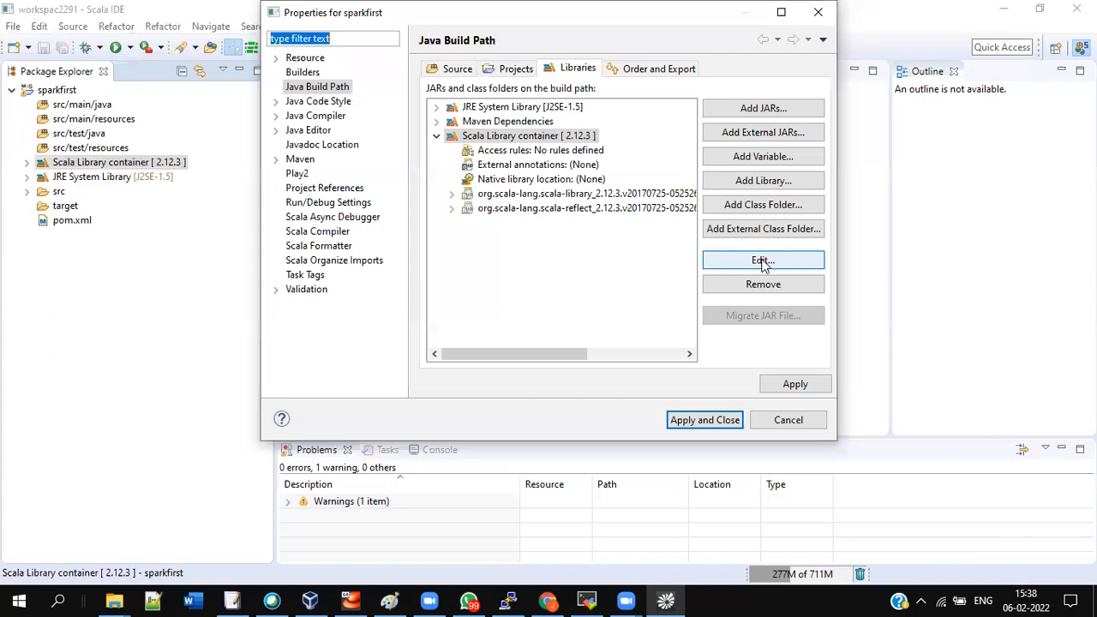
{"action": "left_click", "coordinate": [763, 259]}
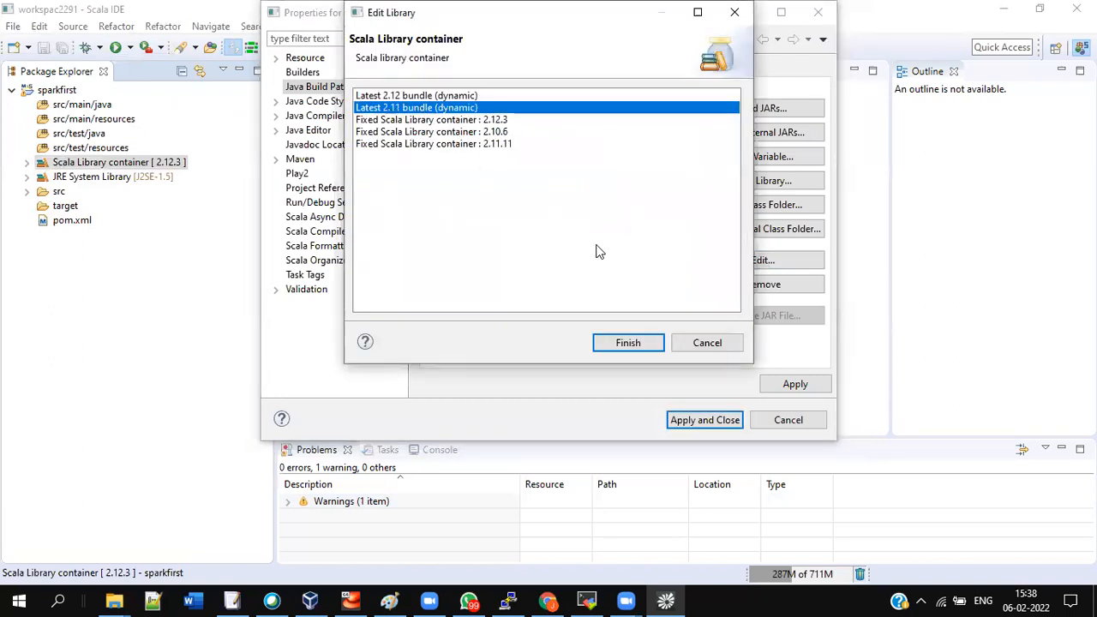
{"action": "mouse_move", "coordinate": [628, 342]}
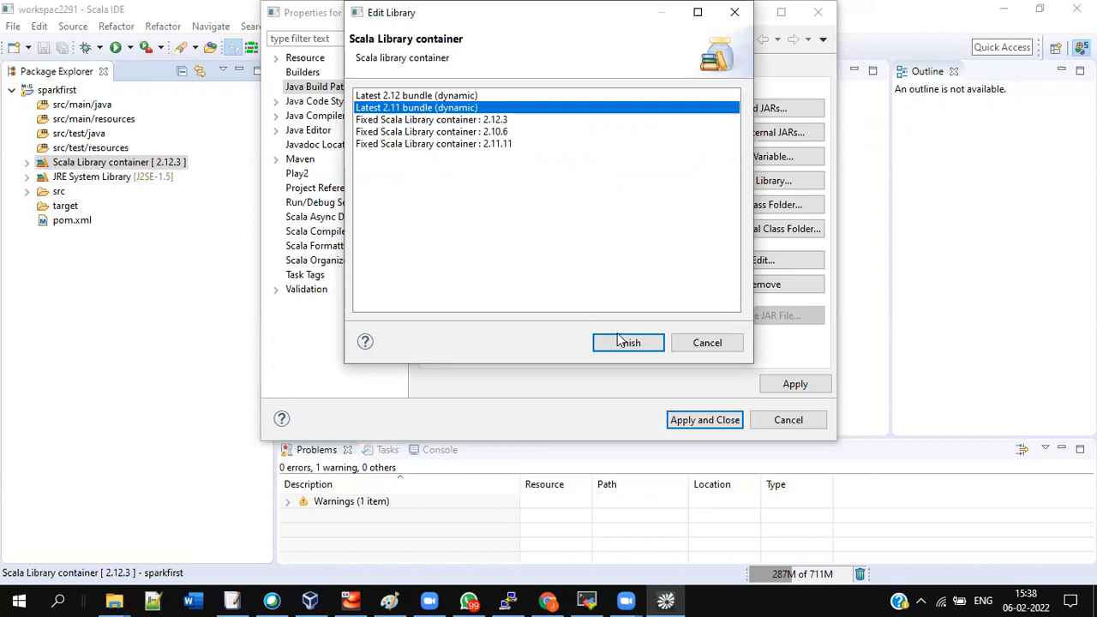
{"action": "left_click", "coordinate": [628, 343]}
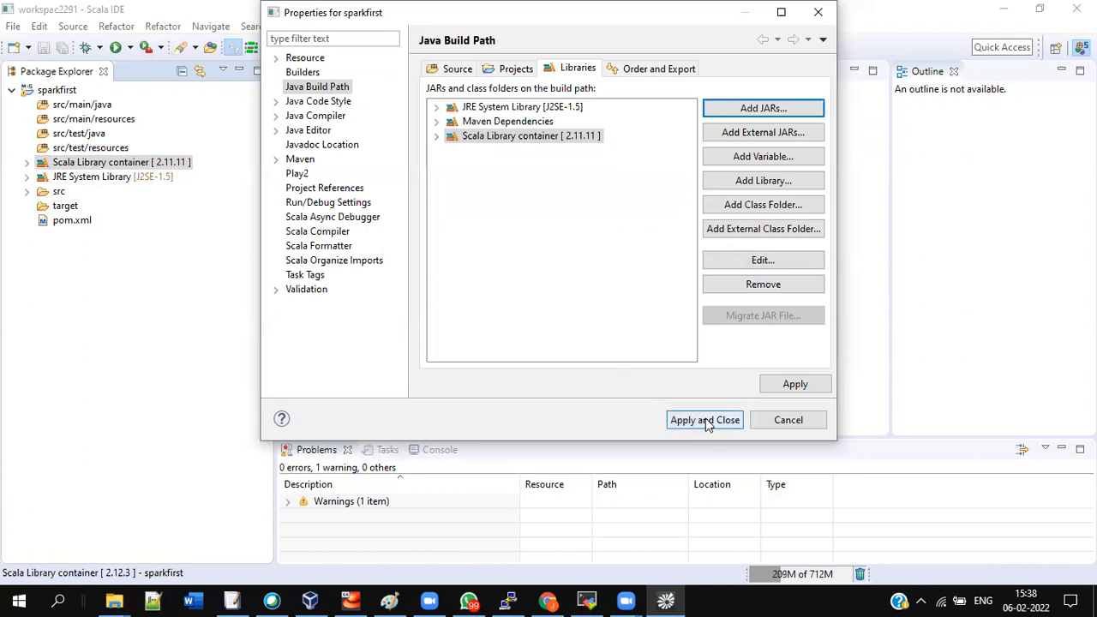
{"action": "left_click", "coordinate": [704, 420]}
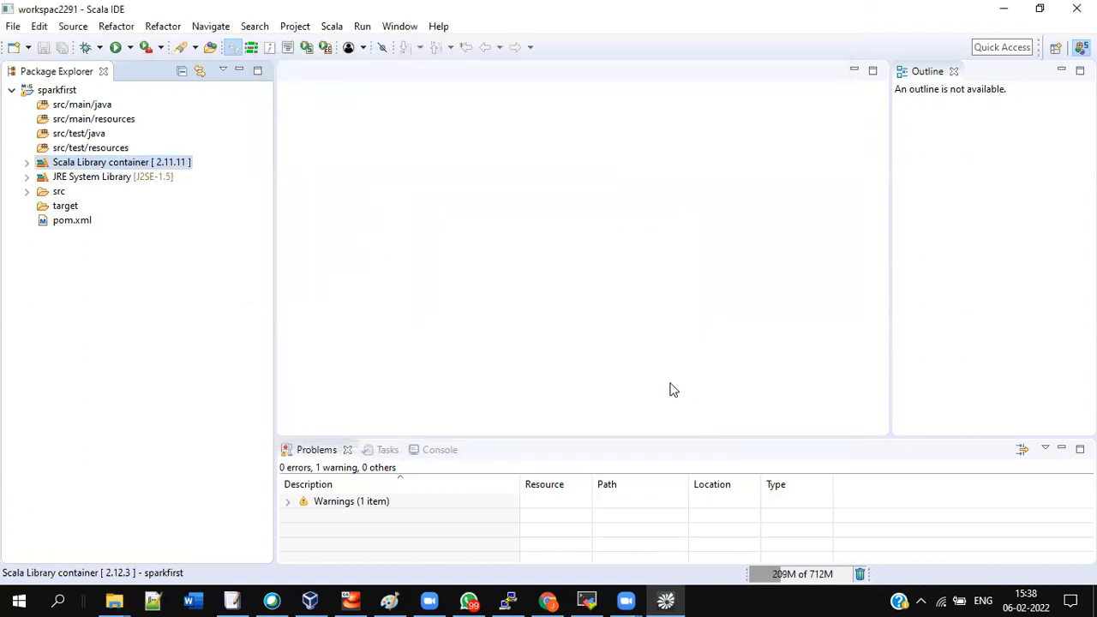
Edit the JRE System Library in build path settings to use Alternate JRE jdk1.8.0_172
{"action": "left_click", "coordinate": [112, 176]}
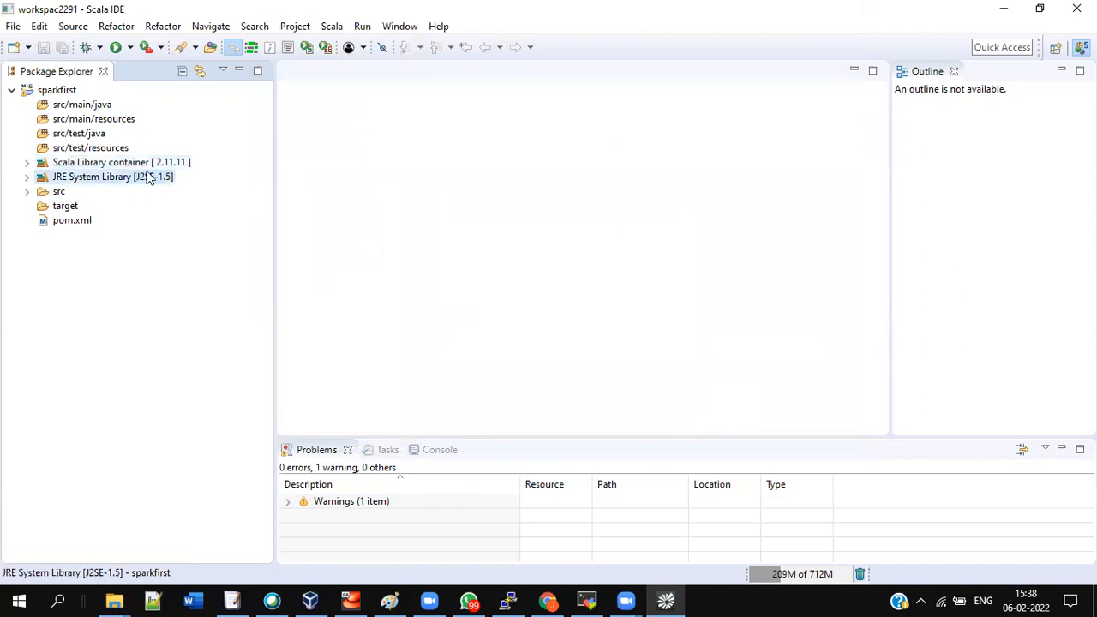
{"action": "mouse_move", "coordinate": [157, 169]}
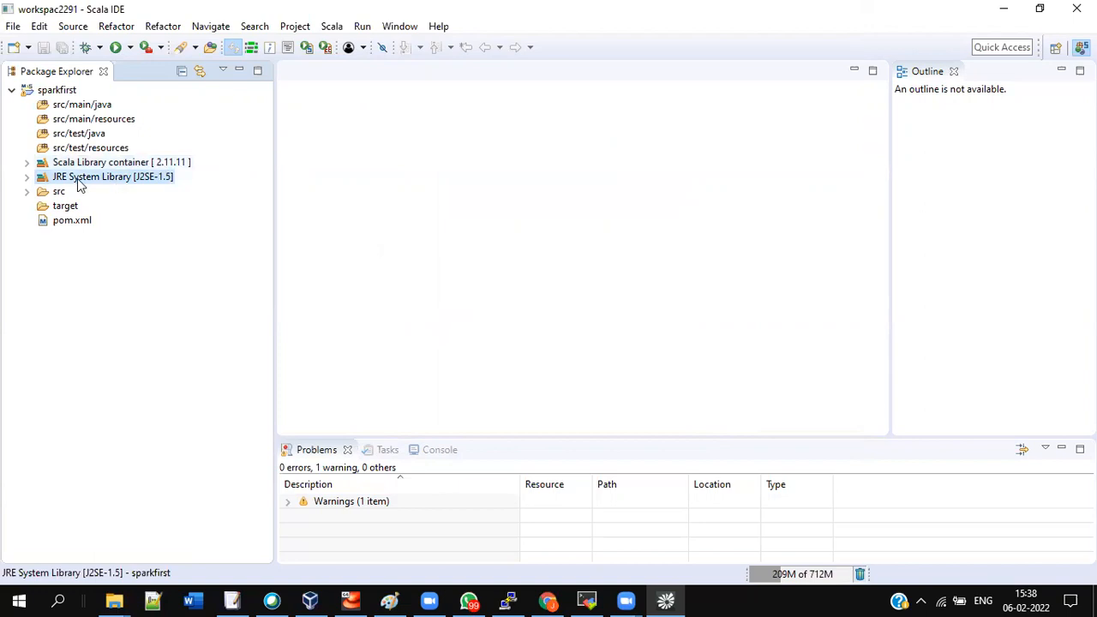
{"action": "mouse_move", "coordinate": [98, 180]}
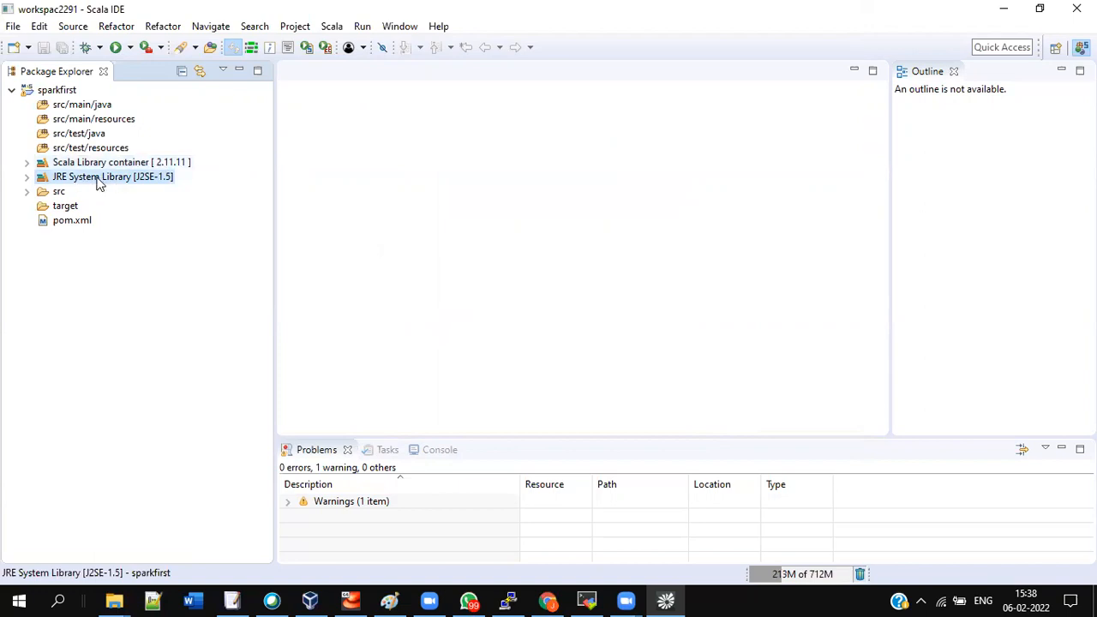
{"action": "right_click", "coordinate": [112, 175]}
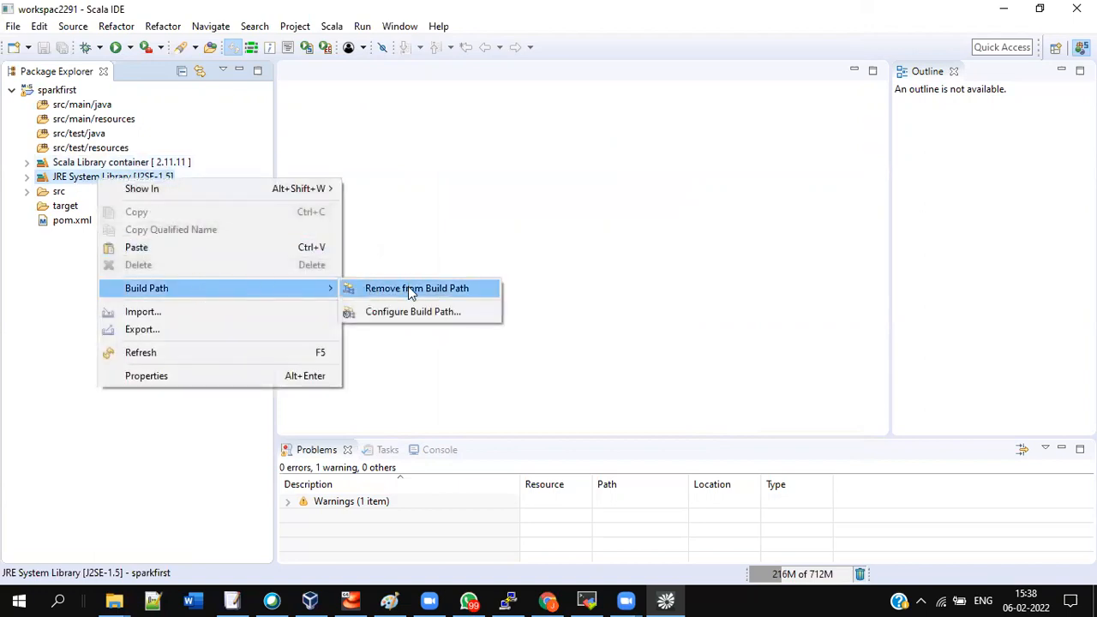
{"action": "left_click", "coordinate": [412, 311]}
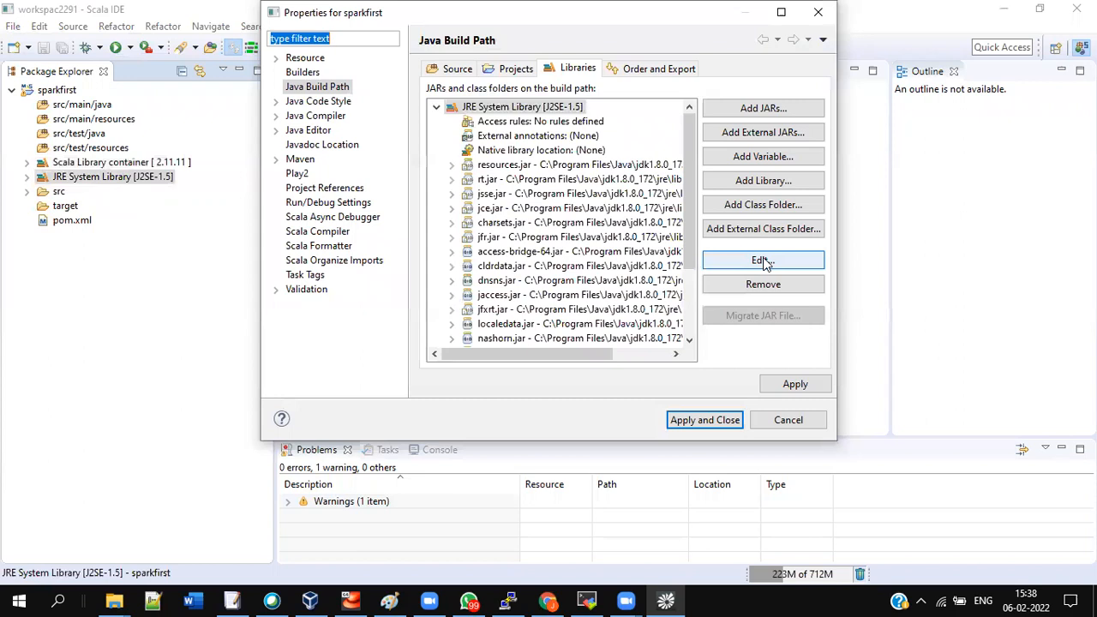
{"action": "left_click", "coordinate": [763, 259]}
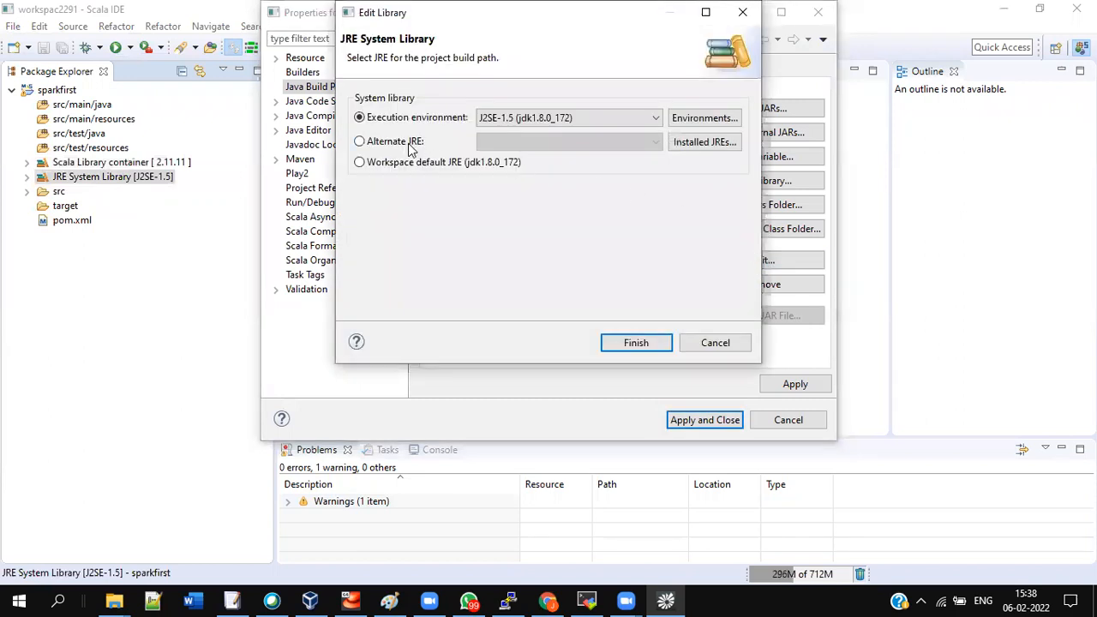
{"action": "left_click", "coordinate": [359, 141]}
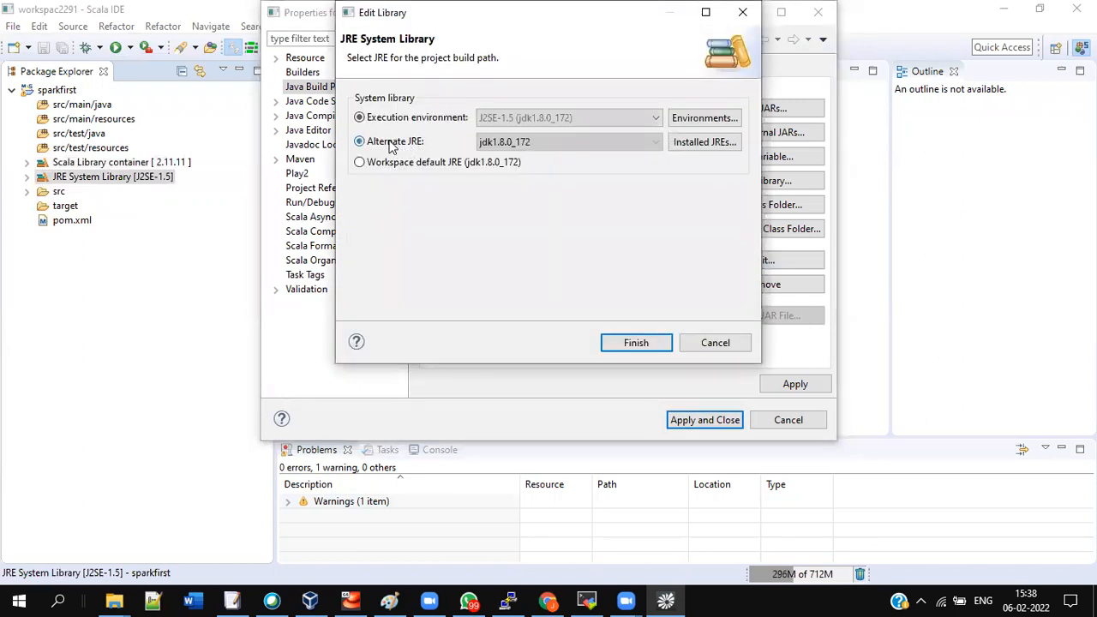
{"action": "left_click", "coordinate": [655, 141]}
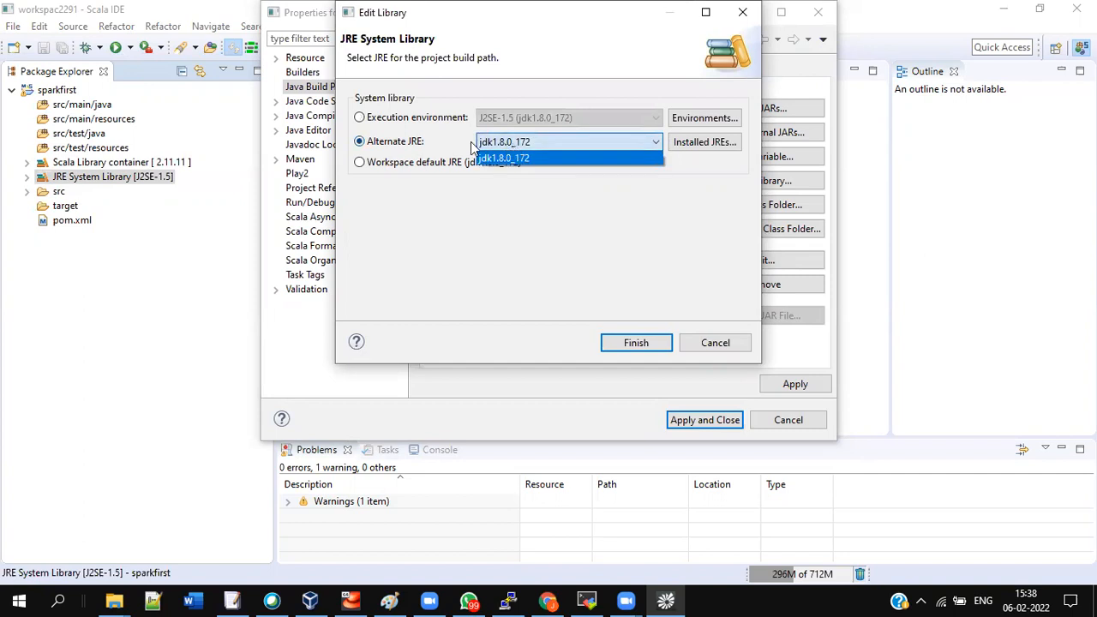
{"action": "mouse_move", "coordinate": [519, 146]}
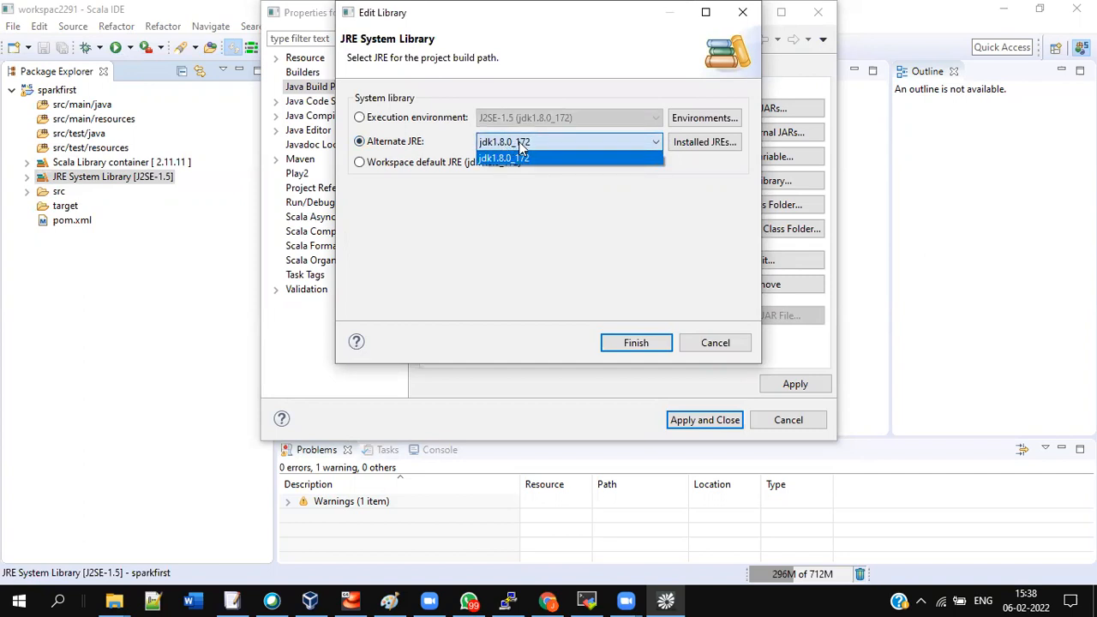
{"action": "left_click", "coordinate": [504, 158]}
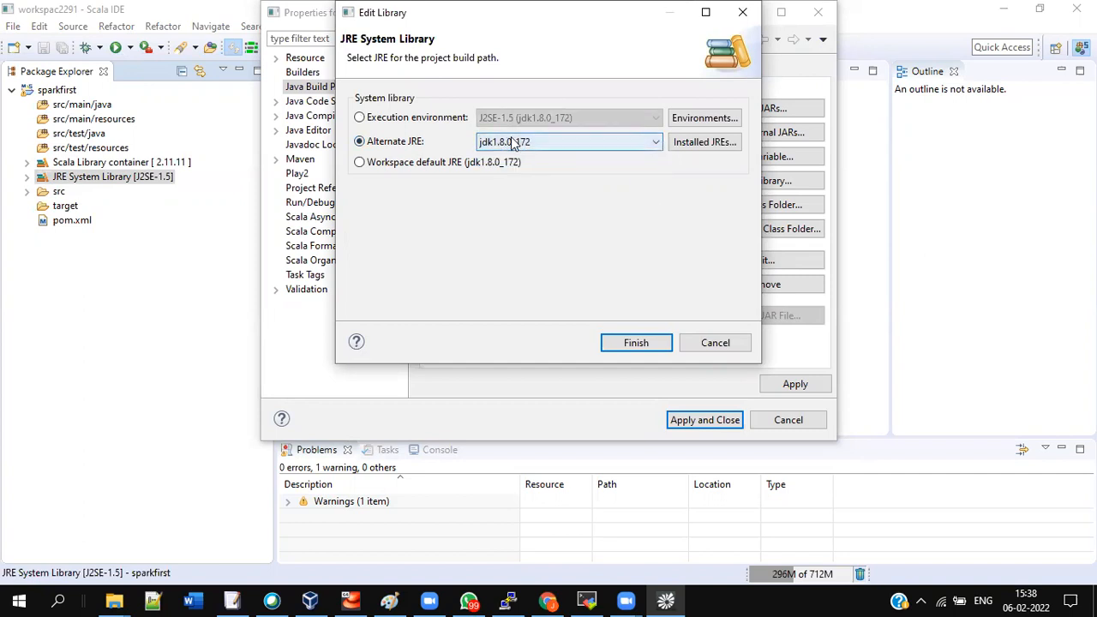
{"action": "left_click", "coordinate": [655, 142]}
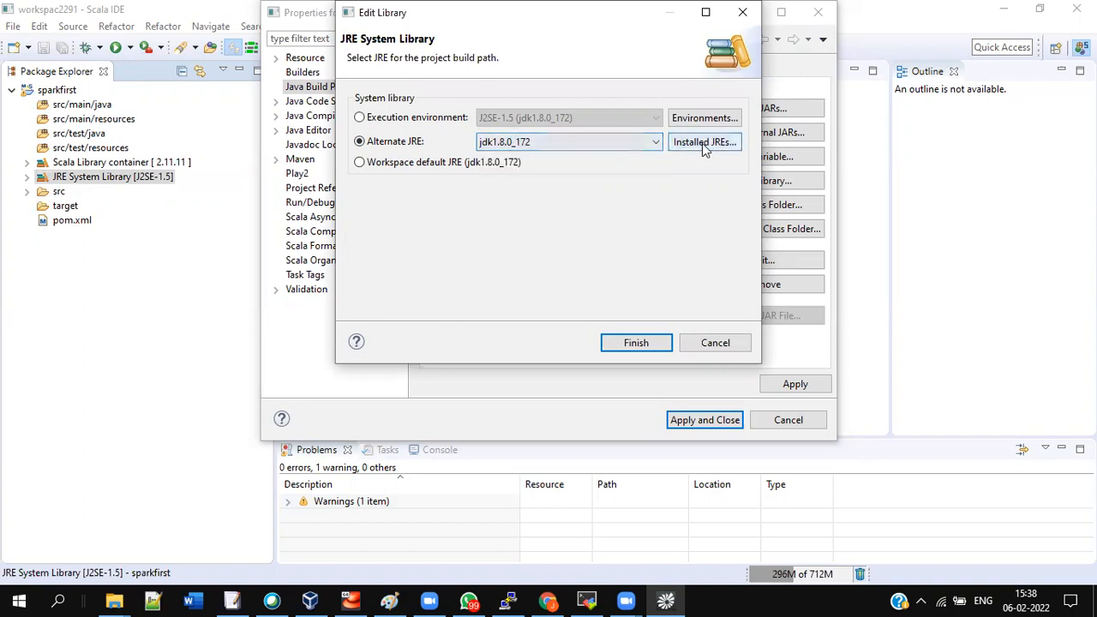
Add a Standard VM JRE with home C:\Program Files\Java\jdk1.8.0_172, hitting a name-in-use error
{"action": "left_click", "coordinate": [704, 142]}
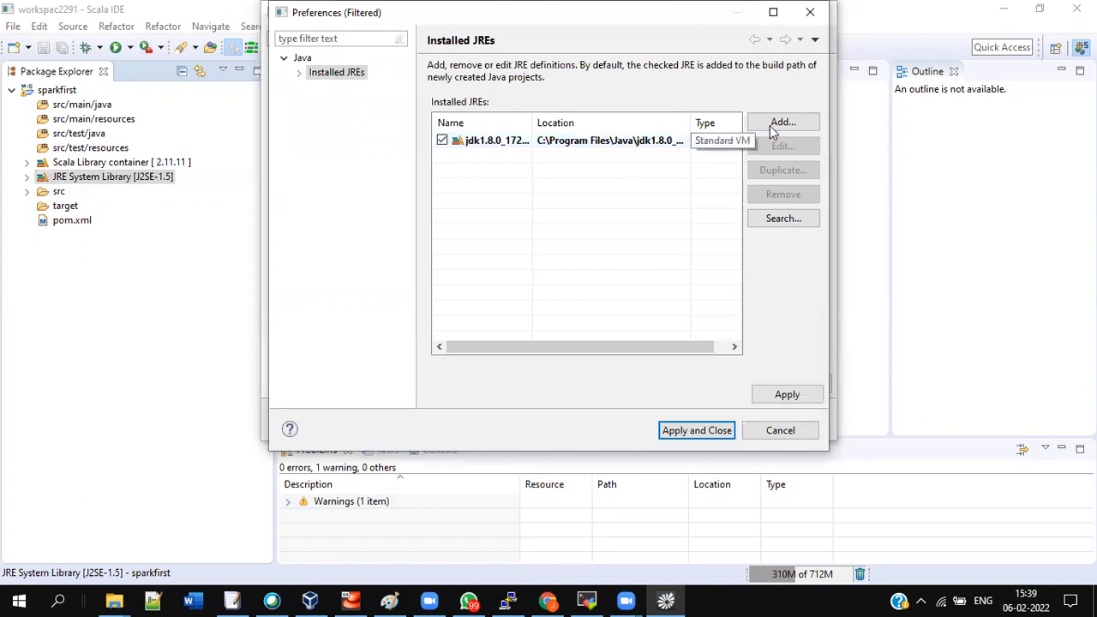
{"action": "mouse_move", "coordinate": [782, 122]}
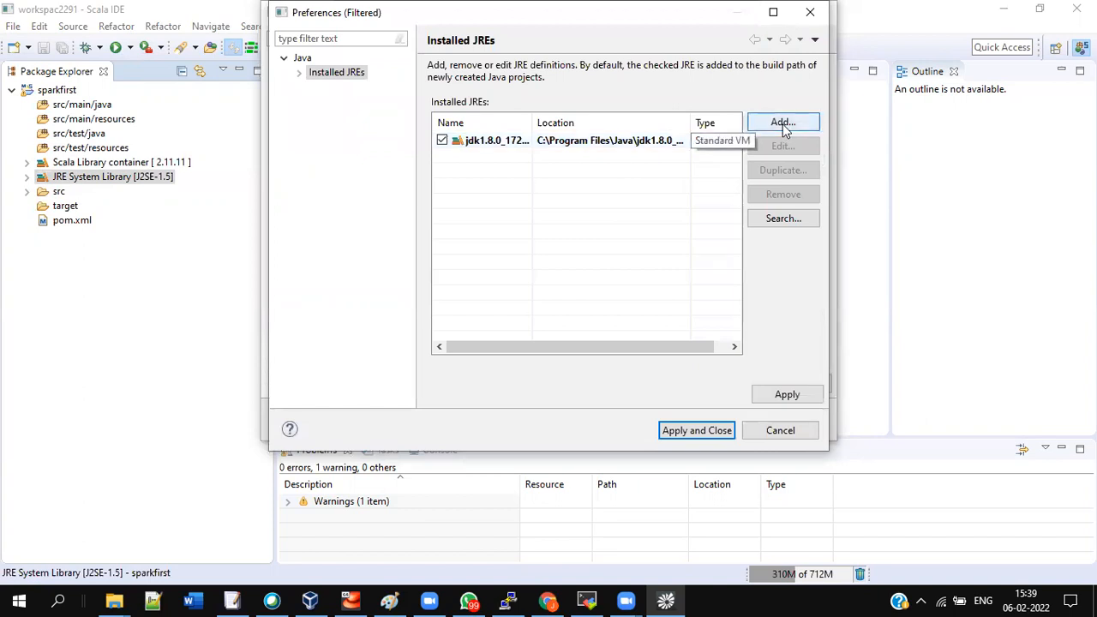
{"action": "left_click", "coordinate": [783, 122]}
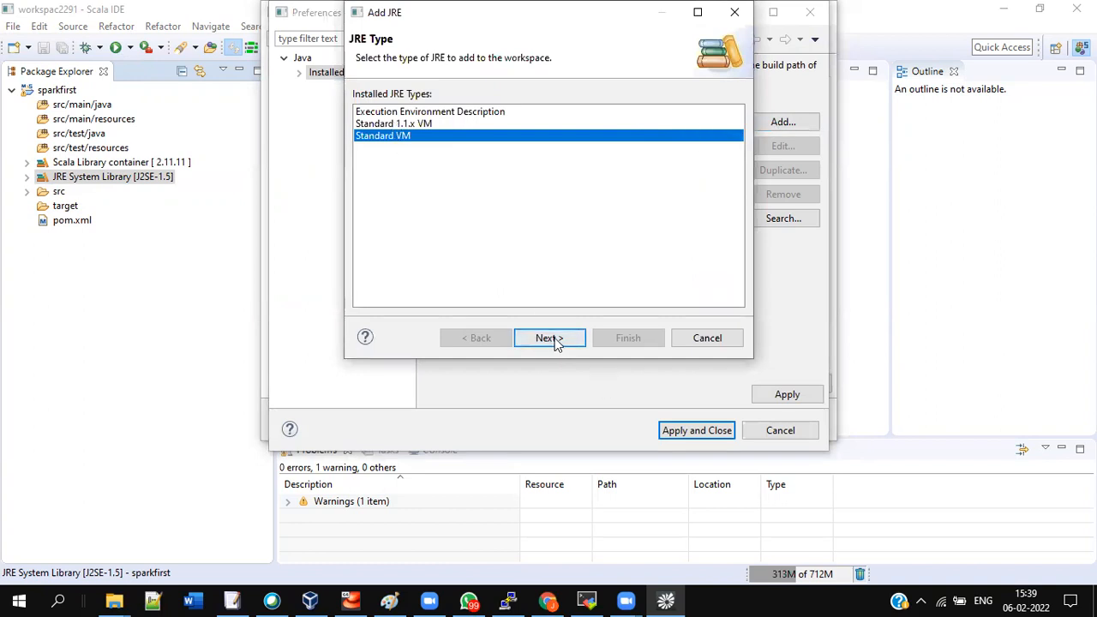
{"action": "left_click", "coordinate": [548, 338]}
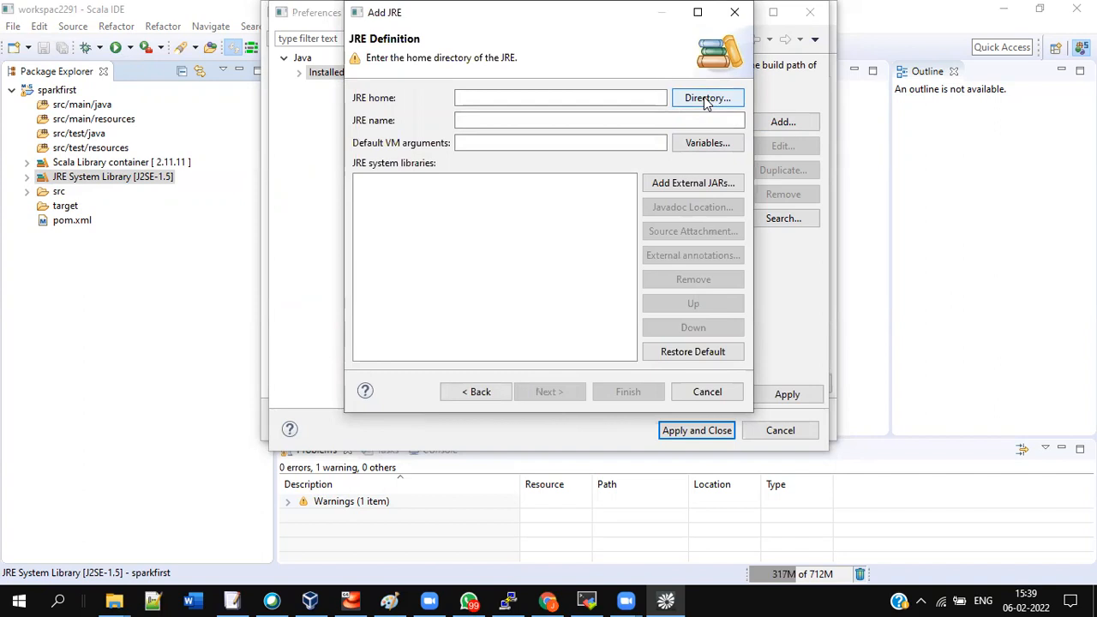
{"action": "left_click", "coordinate": [706, 97]}
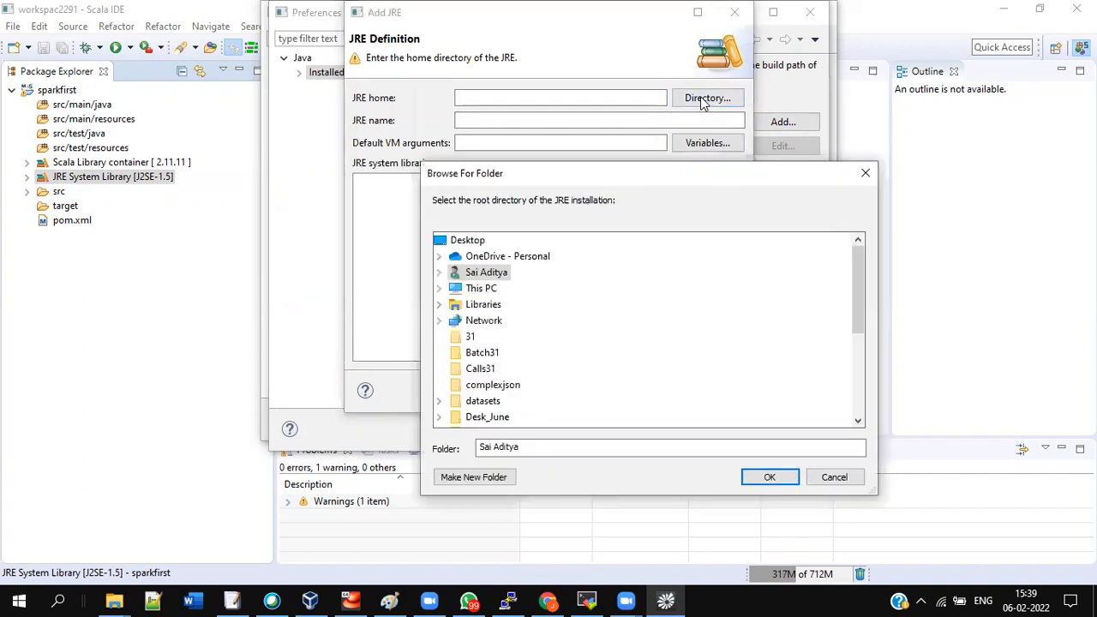
{"action": "scroll", "scroll_direction": "down", "scroll_amount": 3}
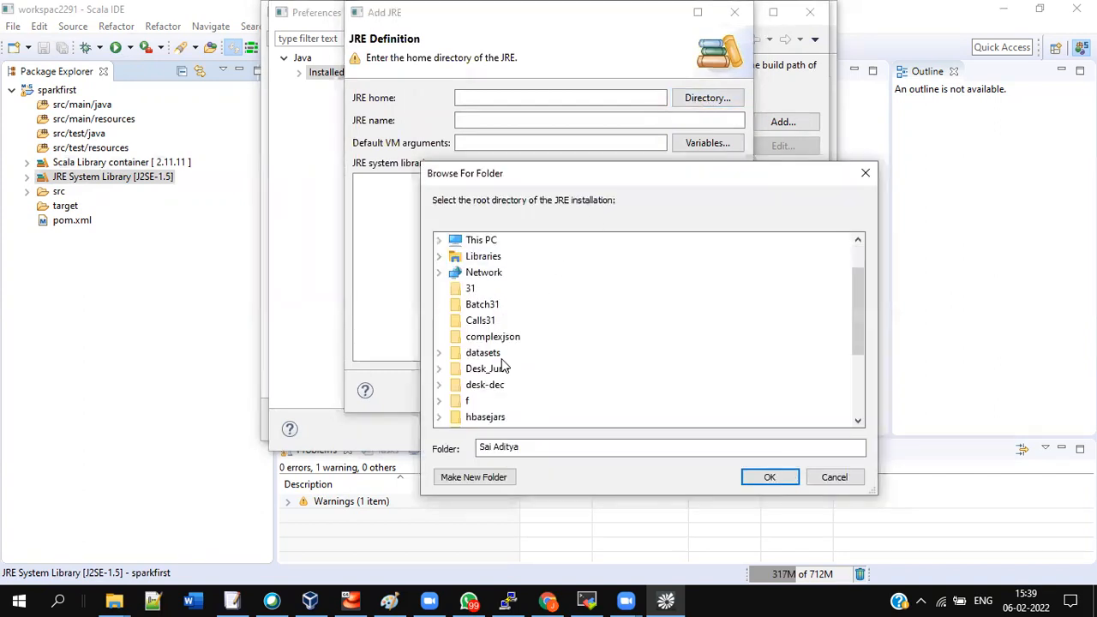
{"action": "scroll", "scroll_direction": "down", "scroll_amount": 3}
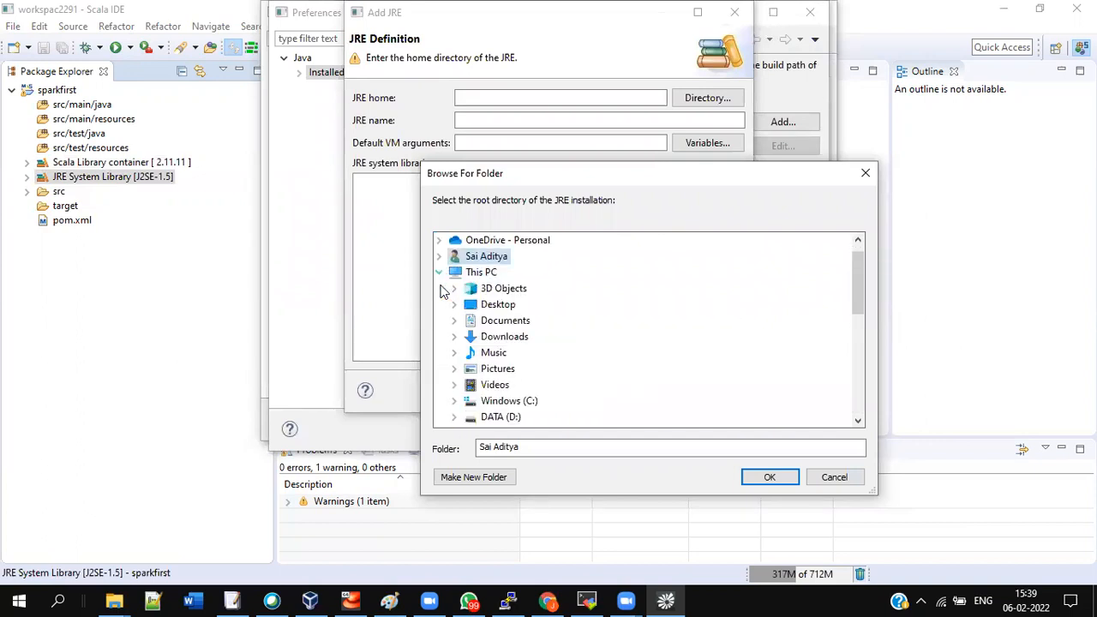
{"action": "scroll", "scroll_direction": "down", "scroll_amount": 3}
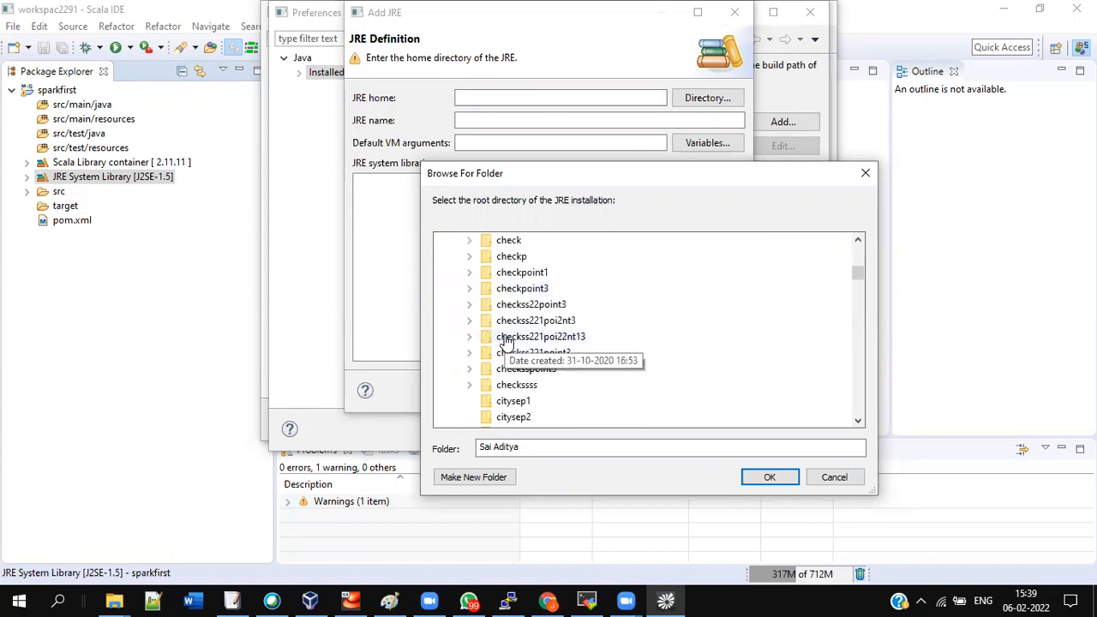
{"action": "scroll", "scroll_direction": "up", "scroll_amount": 3}
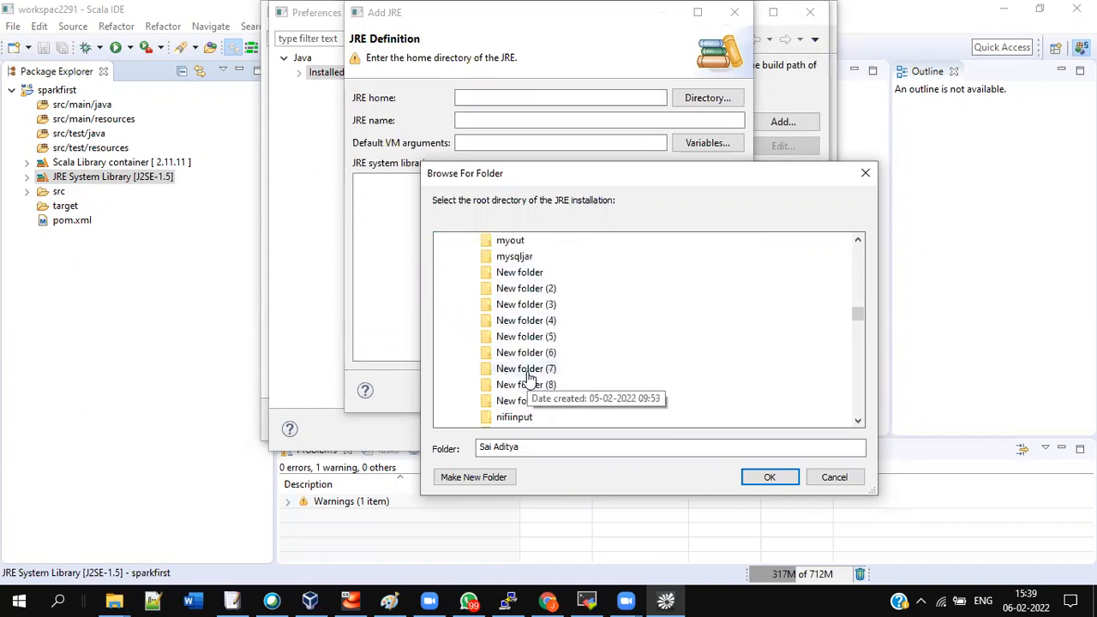
{"action": "scroll", "scroll_direction": "down", "scroll_amount": 3}
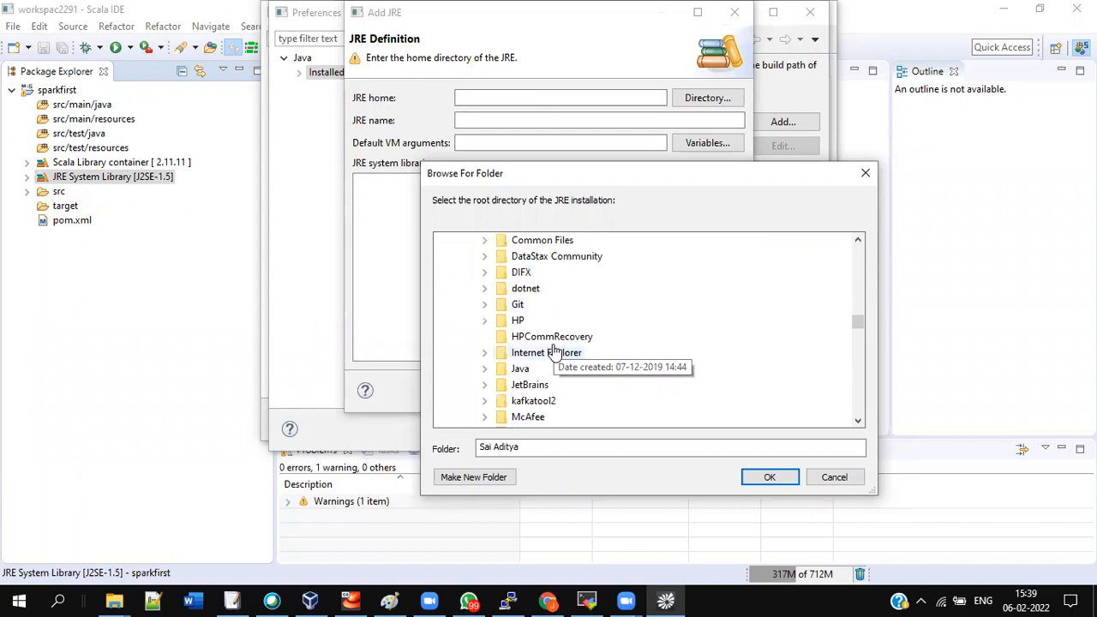
{"action": "mouse_move", "coordinate": [486, 376]}
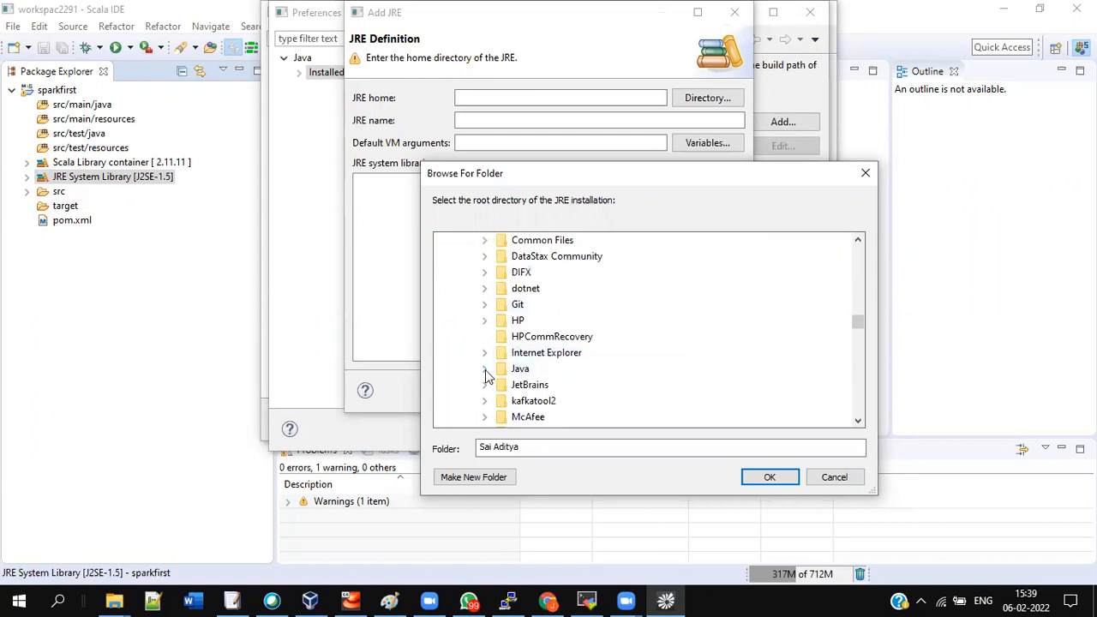
{"action": "left_click", "coordinate": [484, 368]}
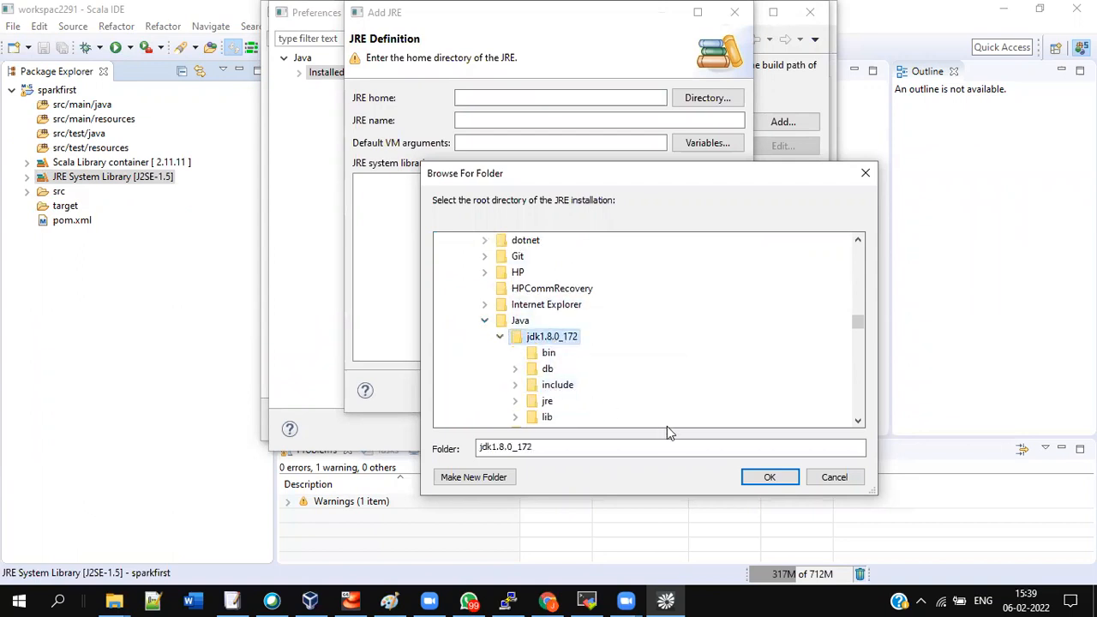
{"action": "mouse_move", "coordinate": [549, 352]}
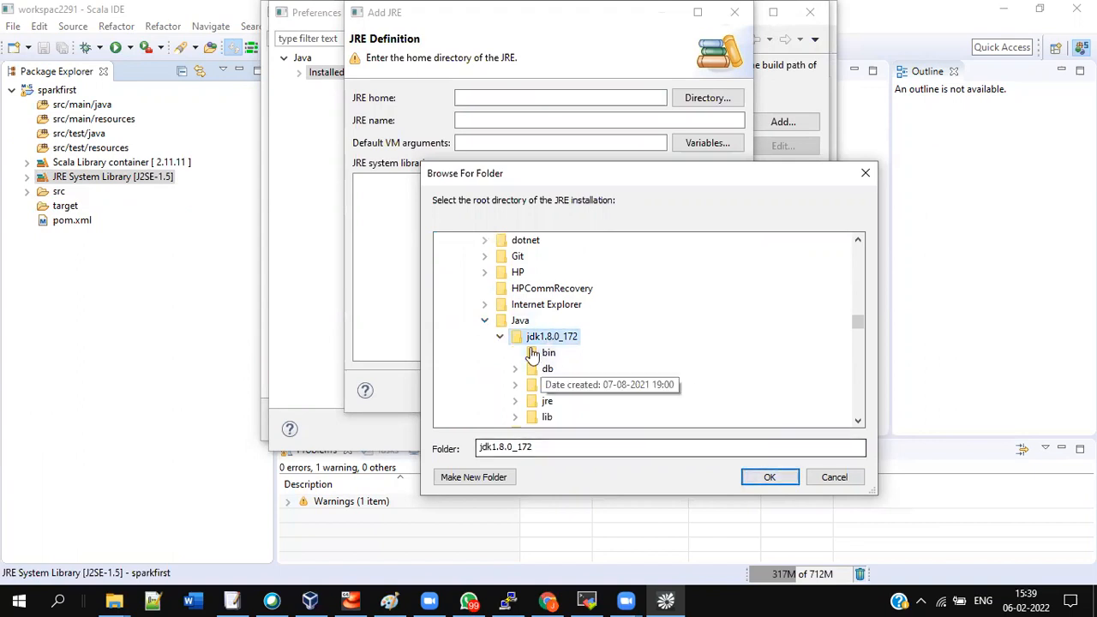
{"action": "left_click", "coordinate": [768, 477]}
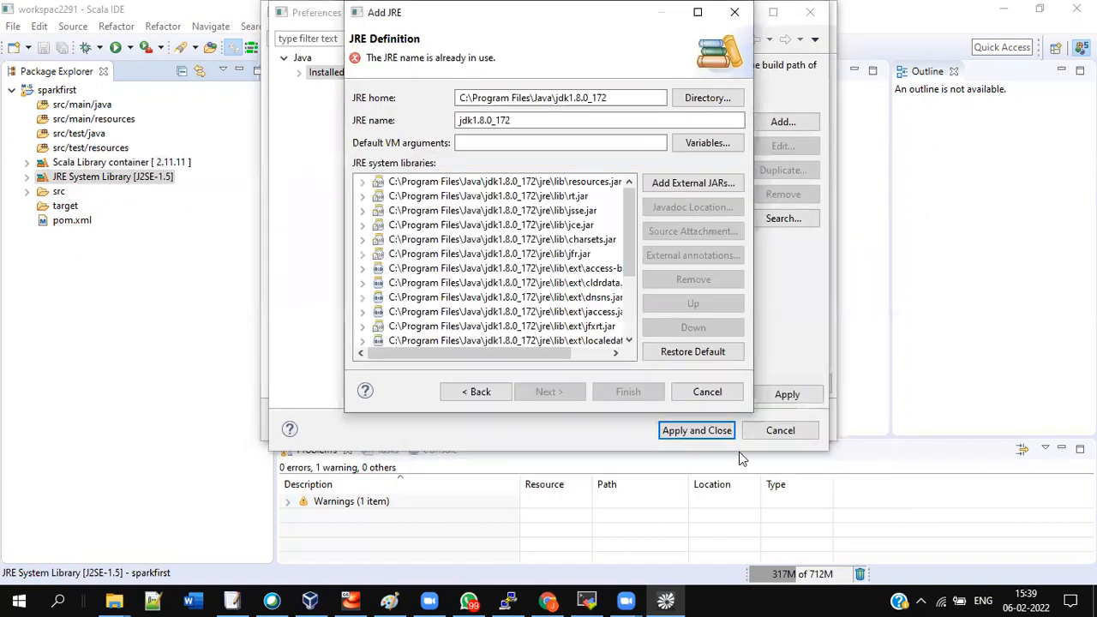
{"action": "mouse_move", "coordinate": [639, 398]}
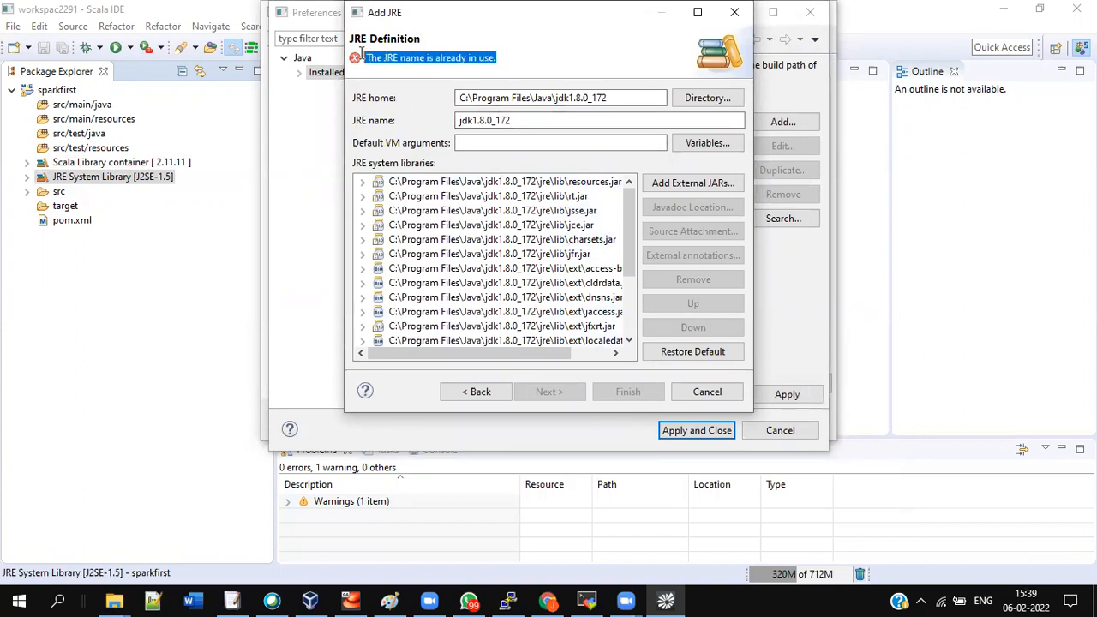
{"action": "mouse_move", "coordinate": [707, 392]}
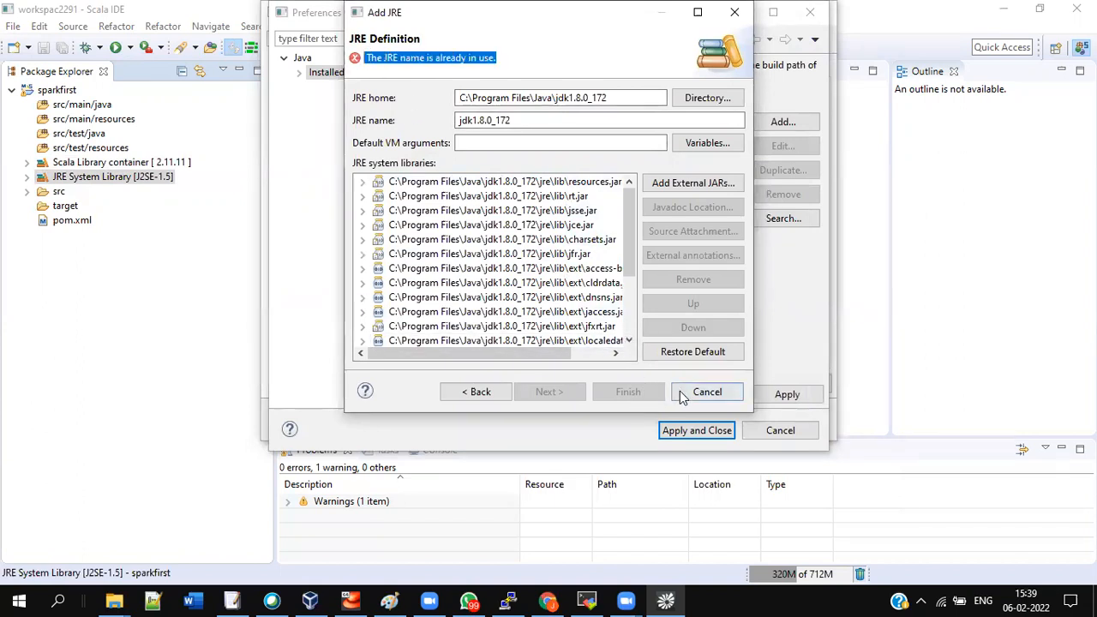
{"action": "mouse_move", "coordinate": [707, 392]}
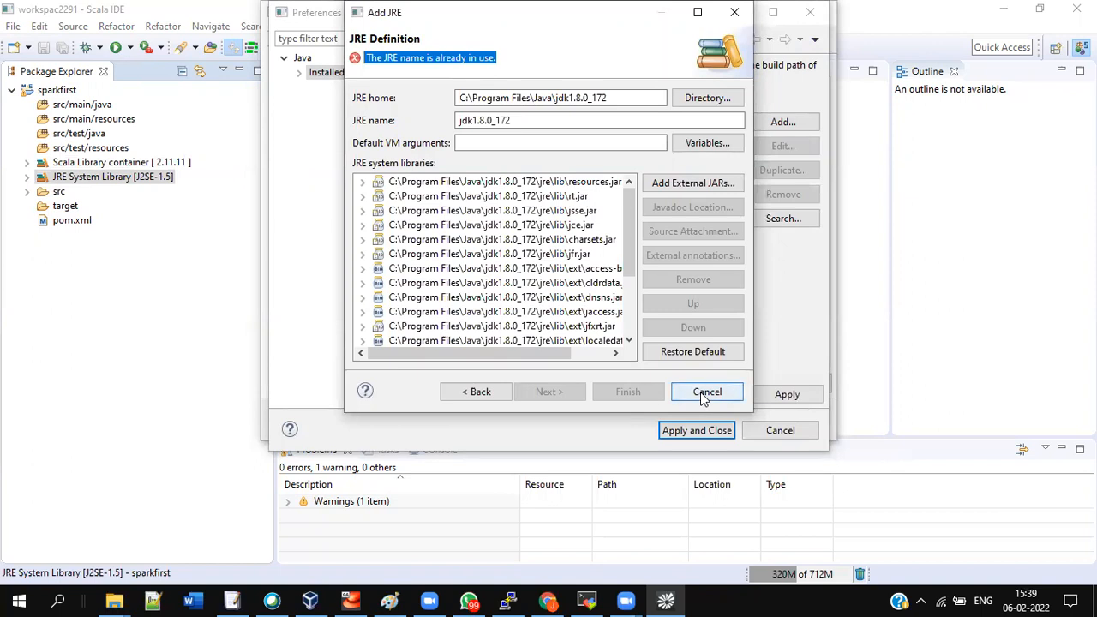
Discard the duplicate JRE and finish with jdk1.8.0_172 as the alternate JRE
{"action": "left_click", "coordinate": [707, 392]}
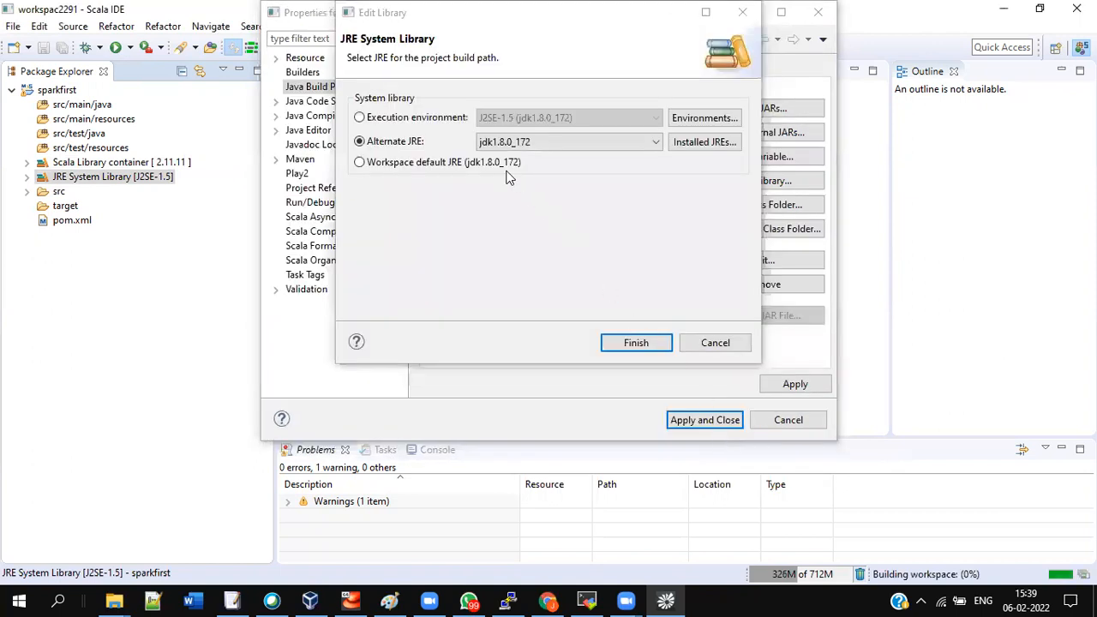
{"action": "left_click", "coordinate": [654, 141]}
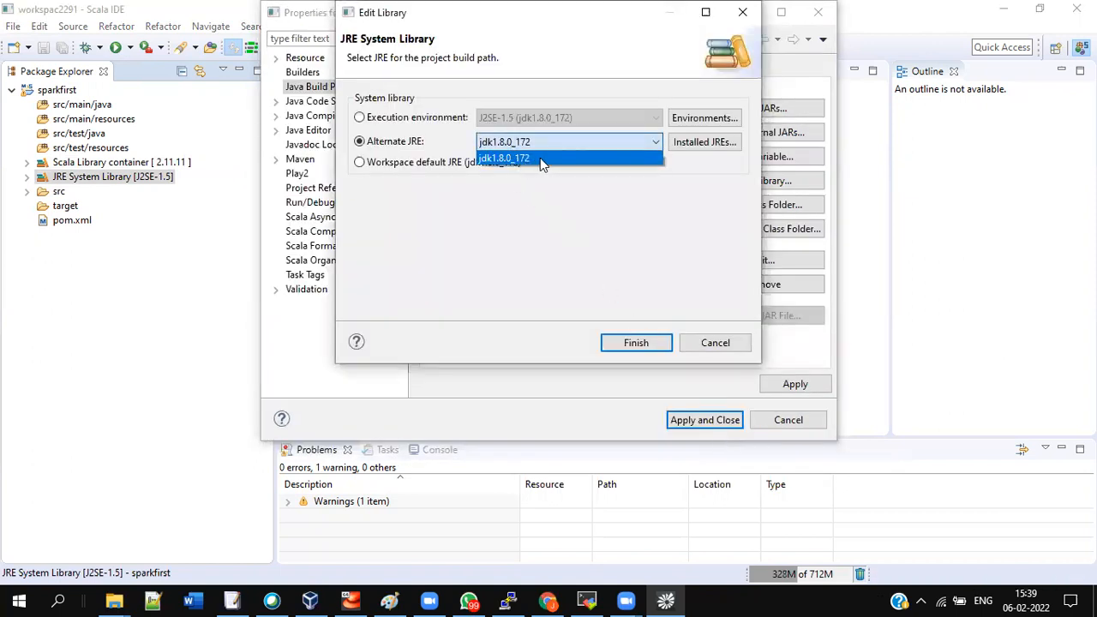
{"action": "left_click", "coordinate": [503, 157]}
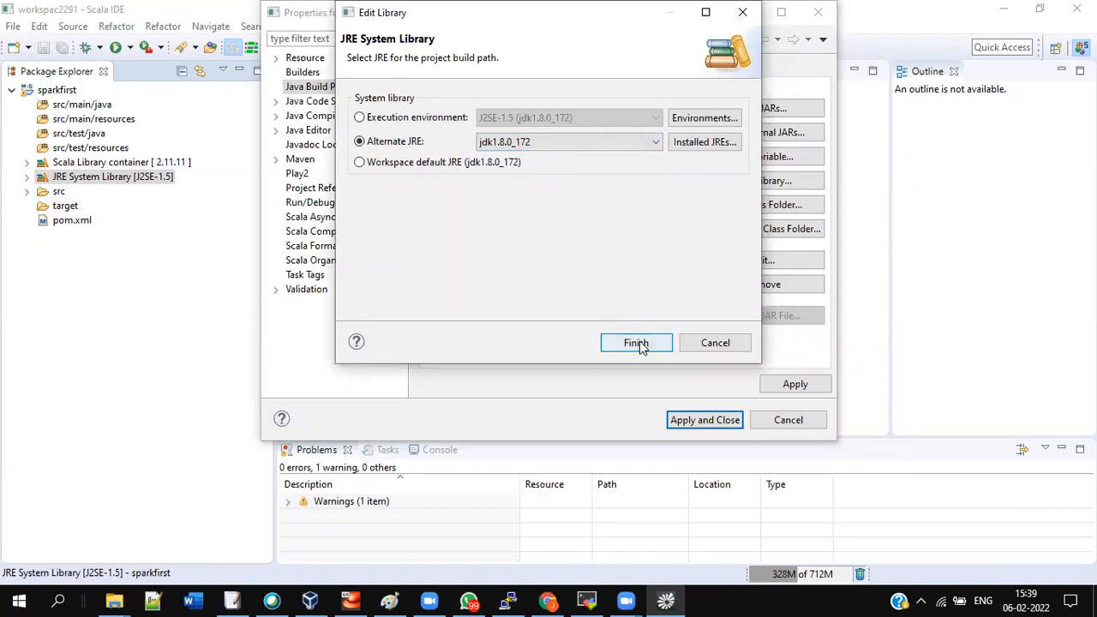
{"action": "left_click", "coordinate": [636, 343]}
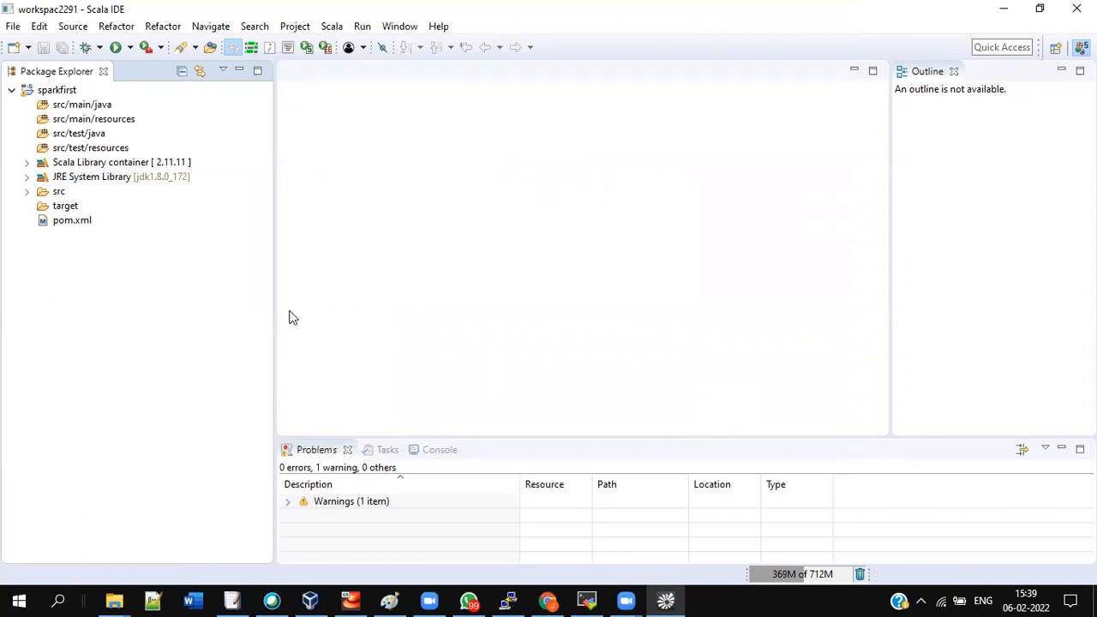
{"action": "mouse_move", "coordinate": [64, 116]}
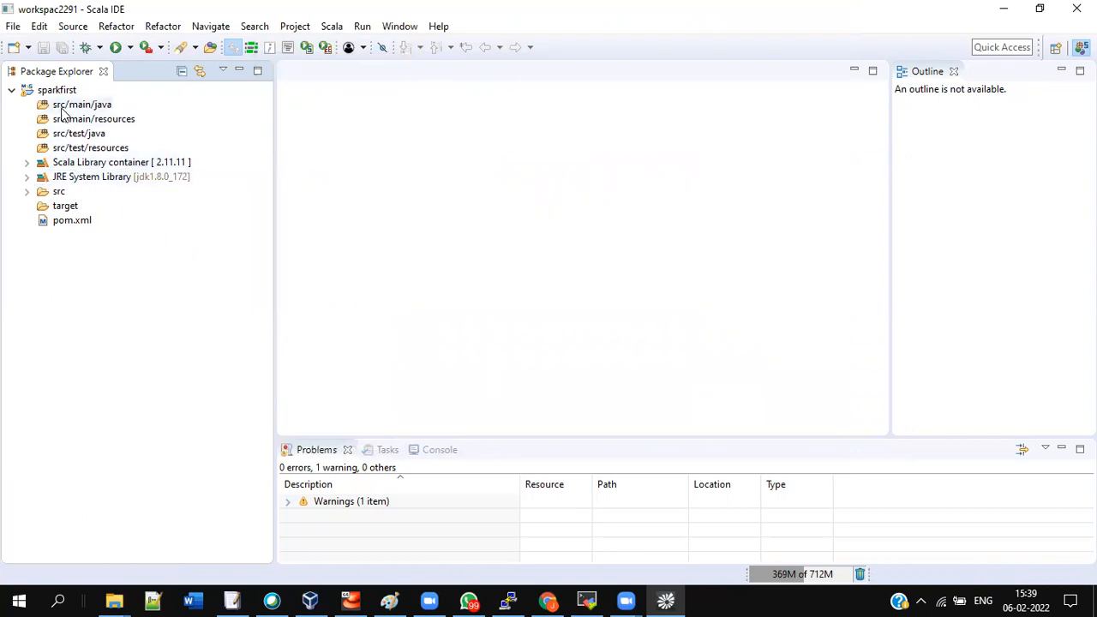
Rename the src/main/java source folder to src/main/scala
{"action": "left_click", "coordinate": [81, 103]}
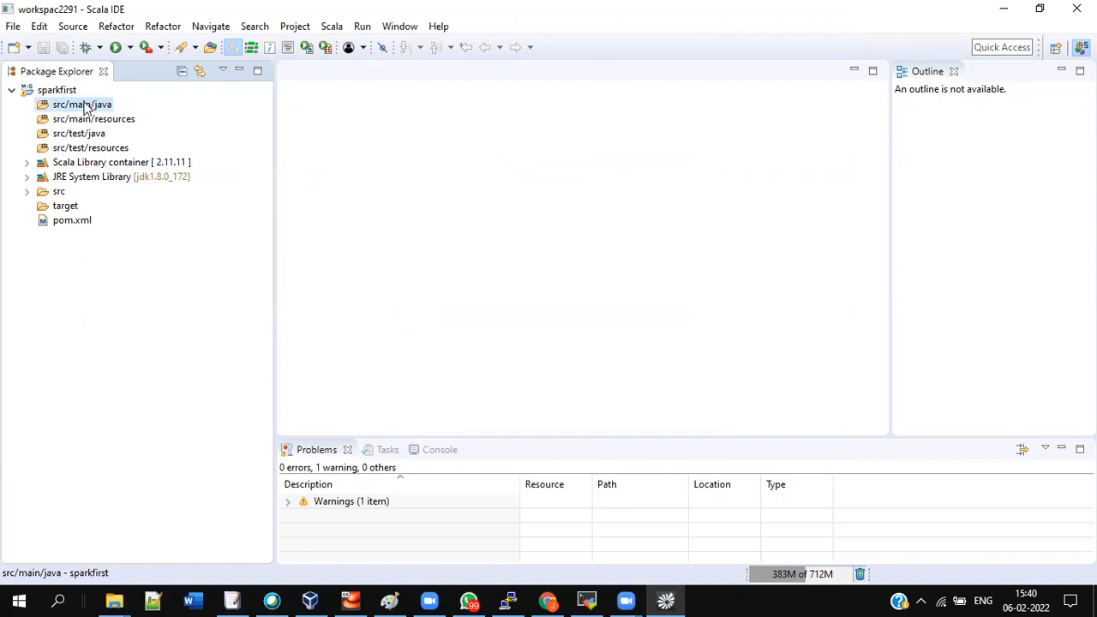
{"action": "right_click", "coordinate": [82, 104]}
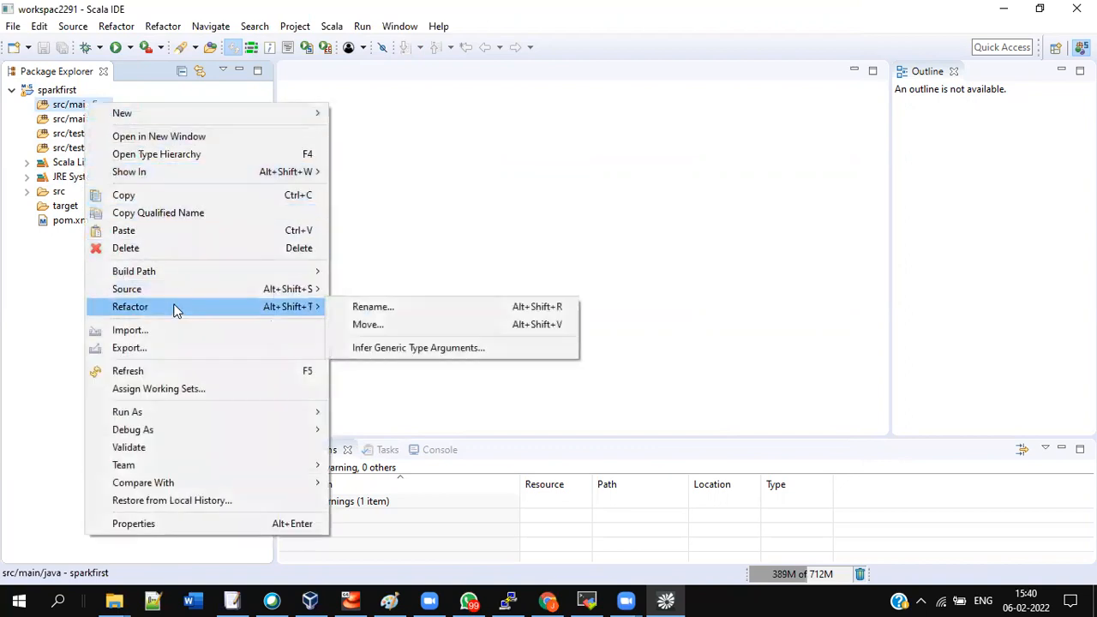
{"action": "left_click", "coordinate": [385, 308]}
{"action": "type", "text": "scala"}
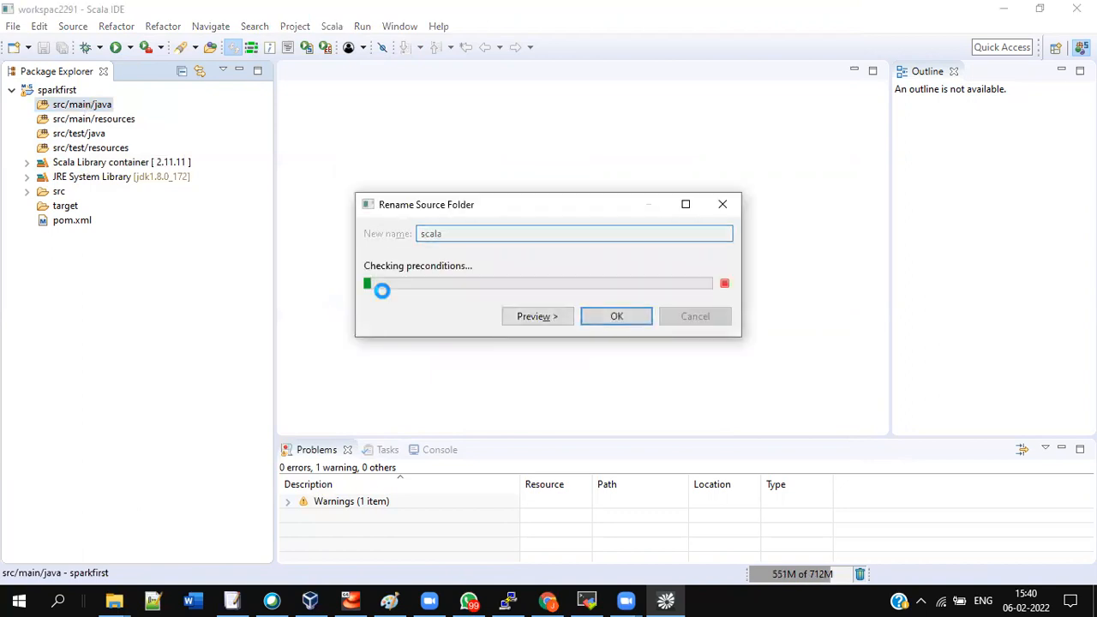
{"action": "left_click", "coordinate": [617, 316]}
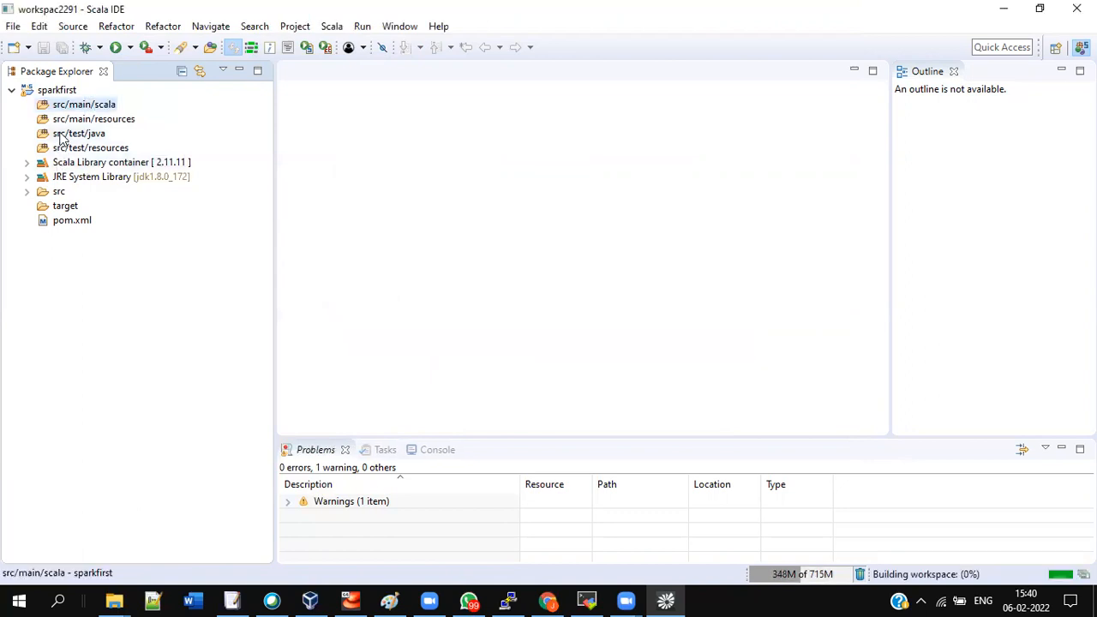
Rename the src/test/java source folder to src/test/scala
{"action": "left_click", "coordinate": [79, 133]}
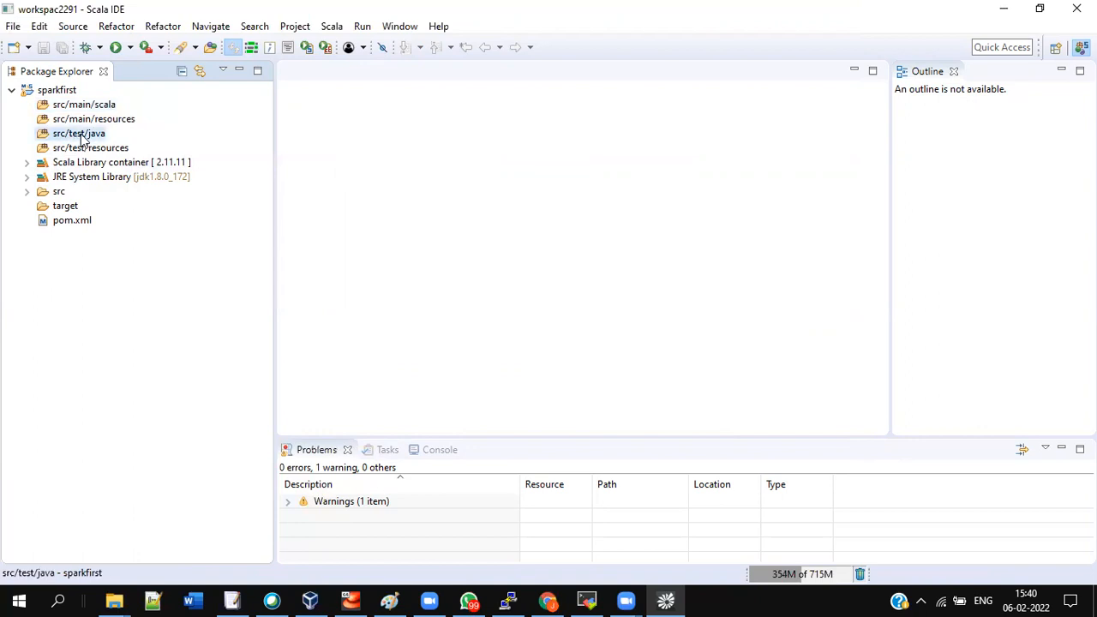
{"action": "right_click", "coordinate": [79, 133]}
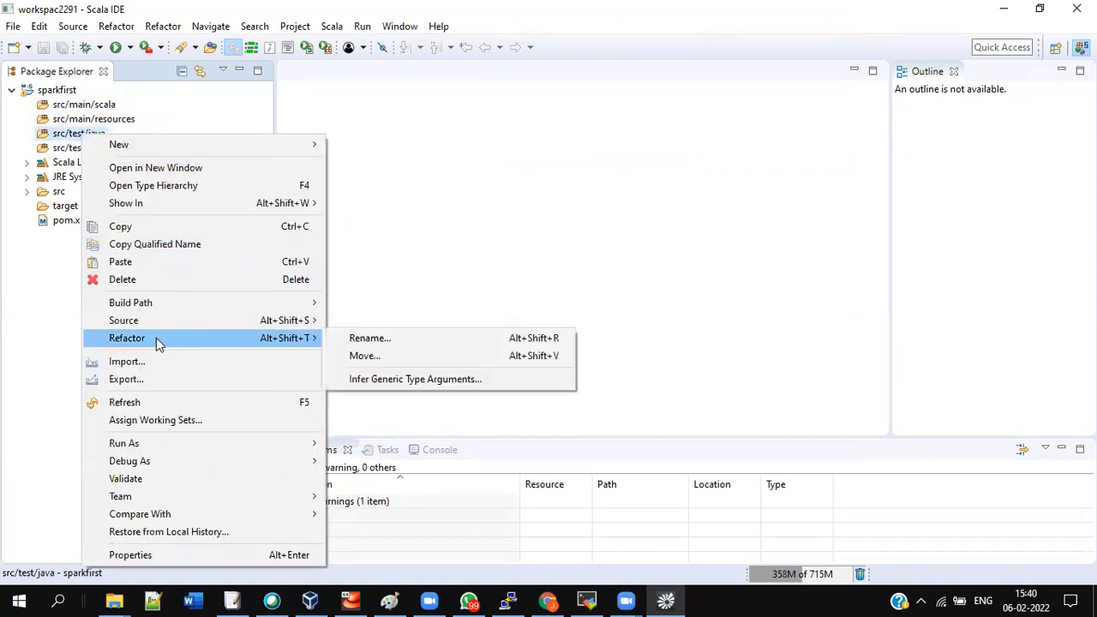
{"action": "left_click", "coordinate": [370, 337]}
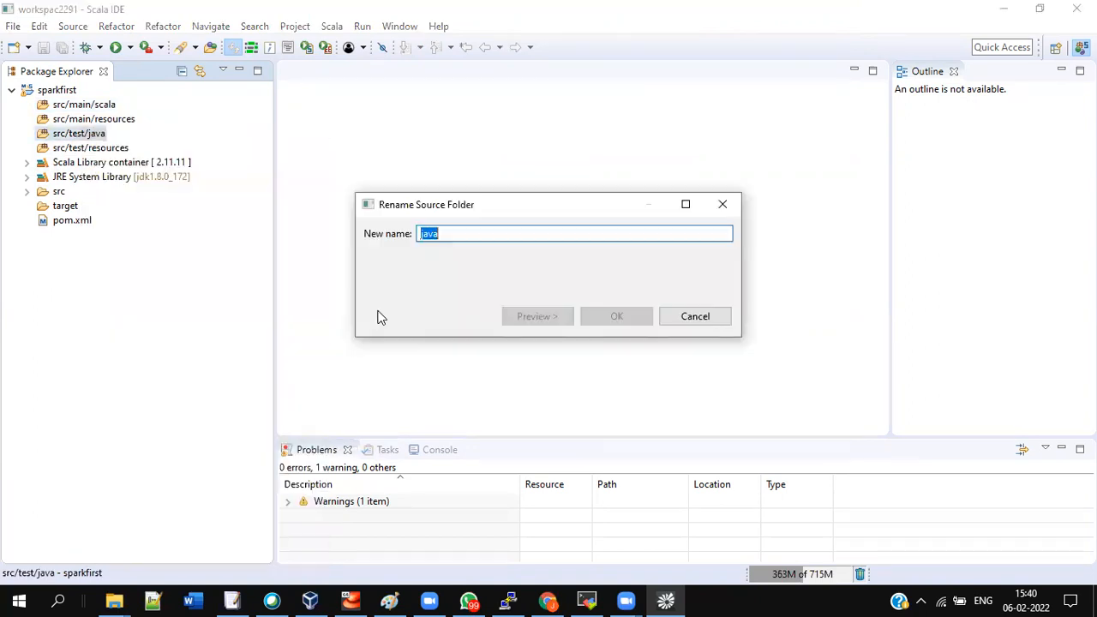
{"action": "left_click", "coordinate": [617, 316]}
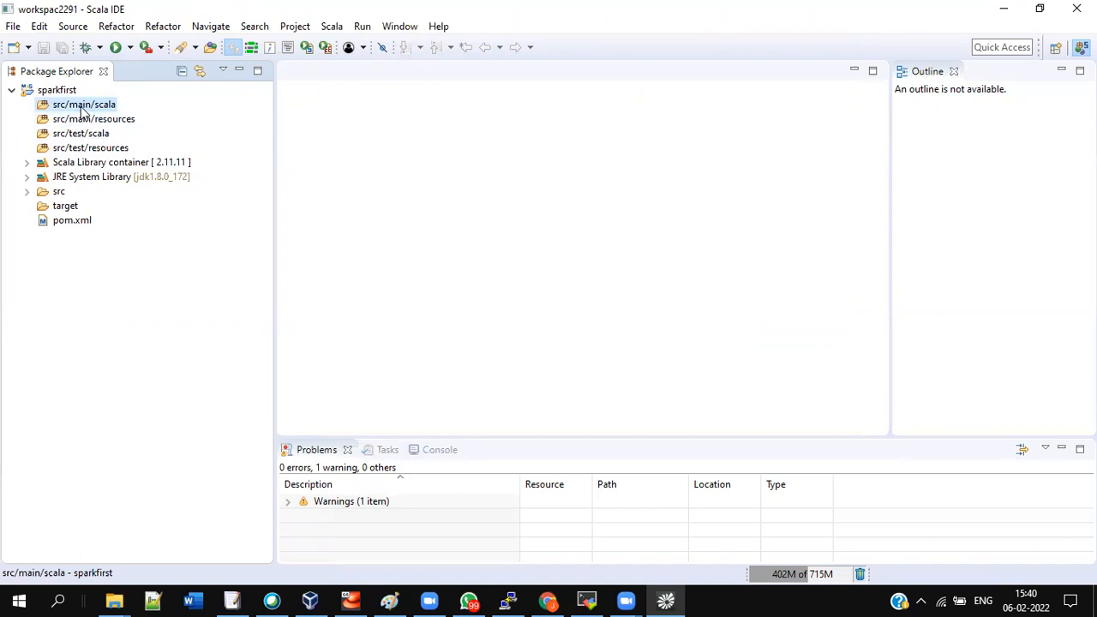
Add a new package named sparkpack under sparkfirst's src/main/scala folder
{"action": "right_click", "coordinate": [84, 103]}
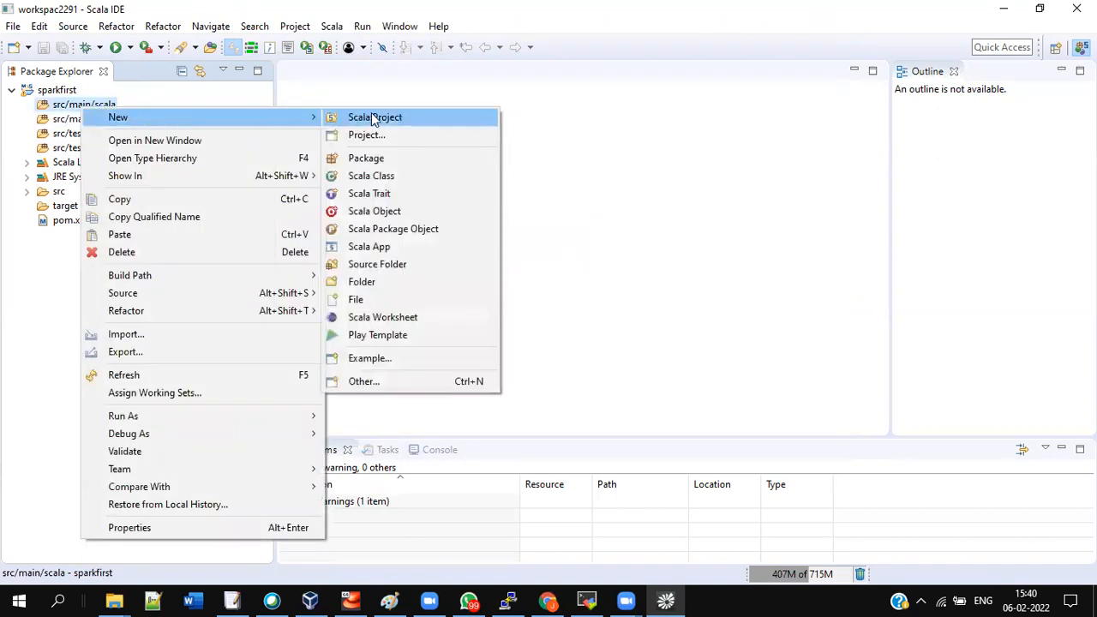
{"action": "left_click", "coordinate": [366, 158]}
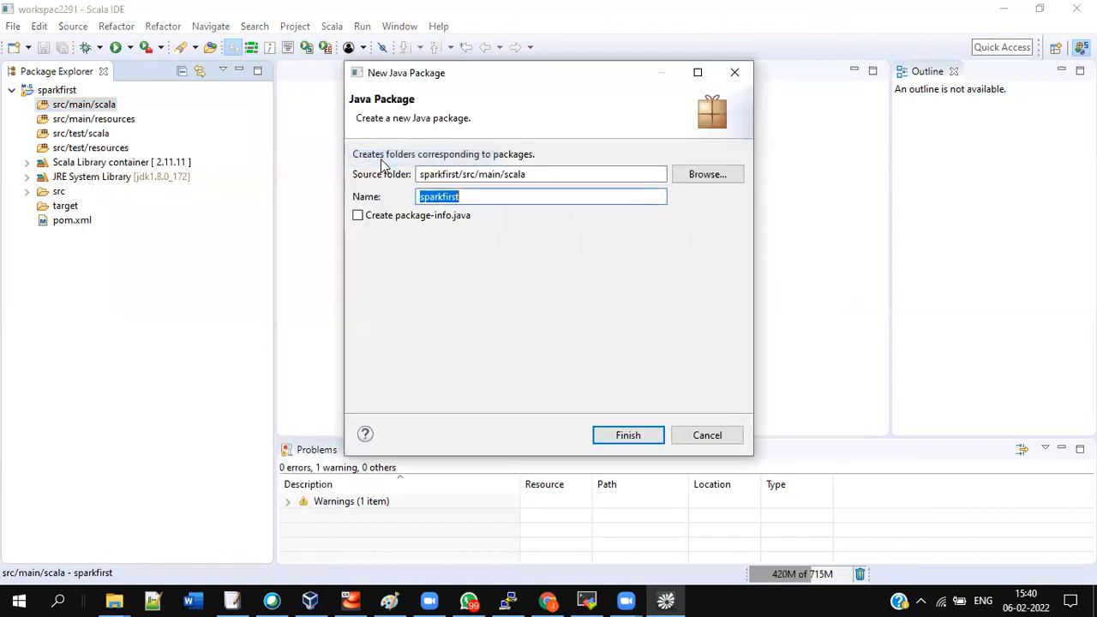
{"action": "type", "text": "sparkpa"}
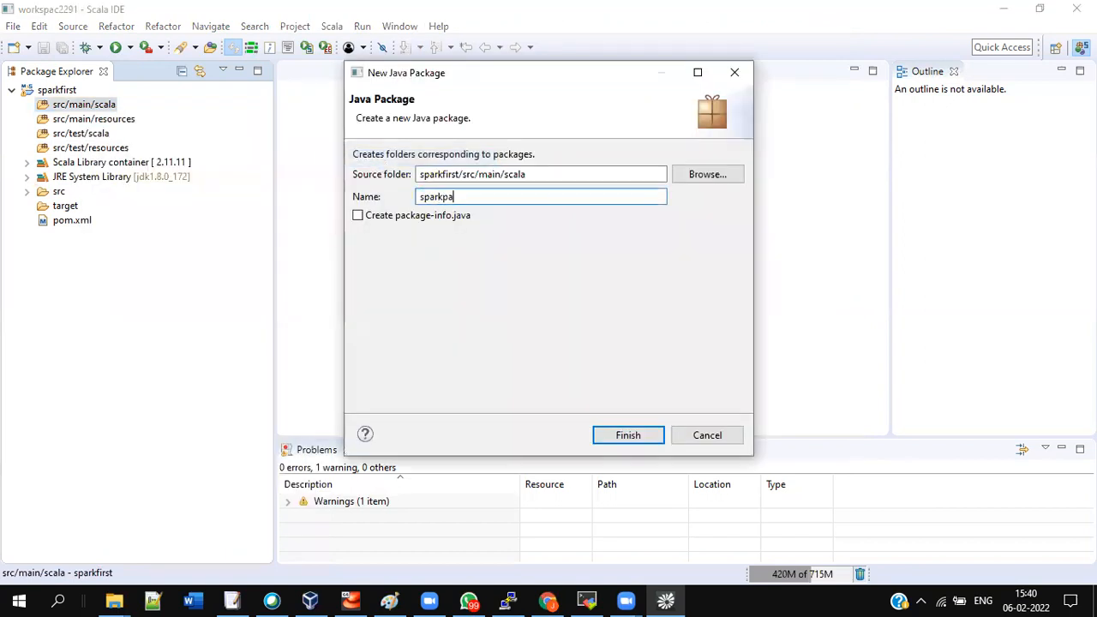
{"action": "type", "text": "ck"}
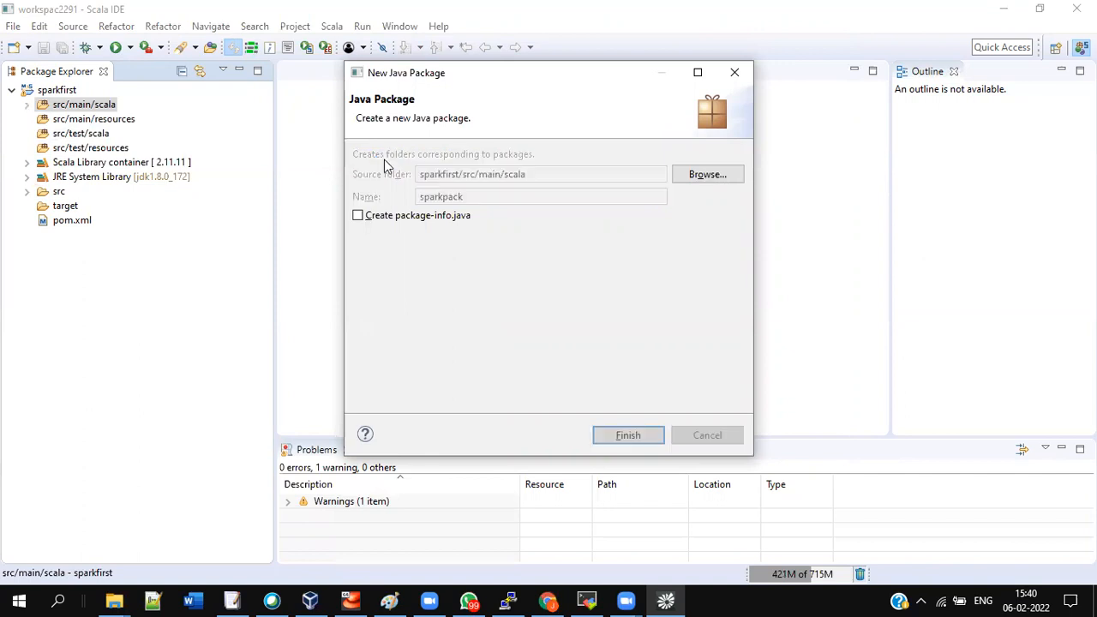
Start a new Scala Object in the sparkpack package and name it sparkobj
{"action": "left_click", "coordinate": [628, 435]}
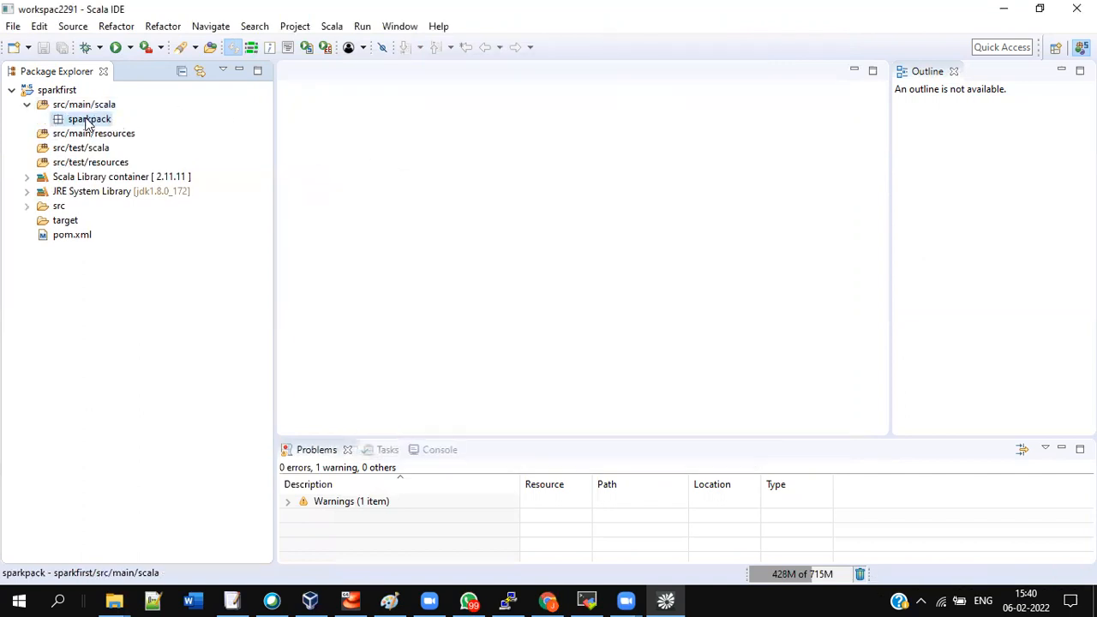
{"action": "right_click", "coordinate": [89, 118]}
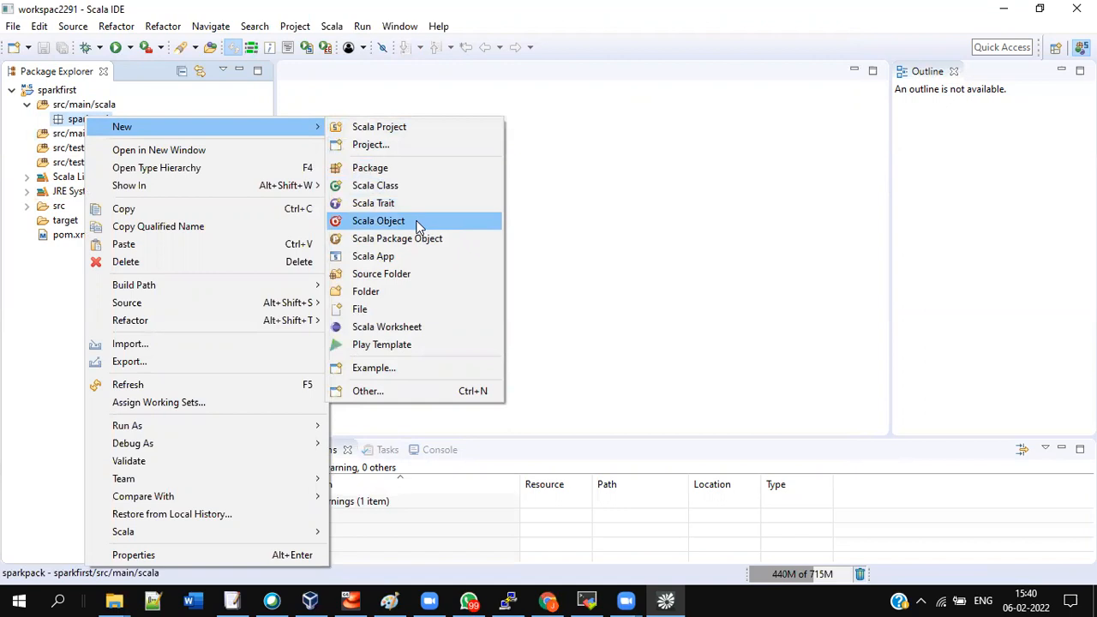
{"action": "mouse_move", "coordinate": [405, 224]}
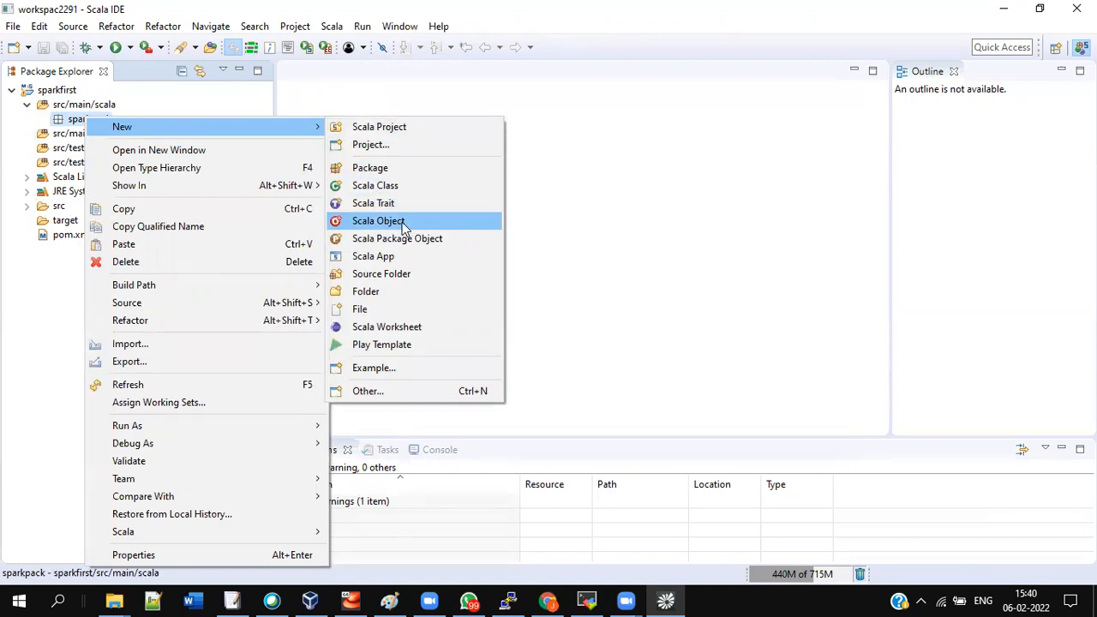
{"action": "mouse_move", "coordinate": [390, 391]}
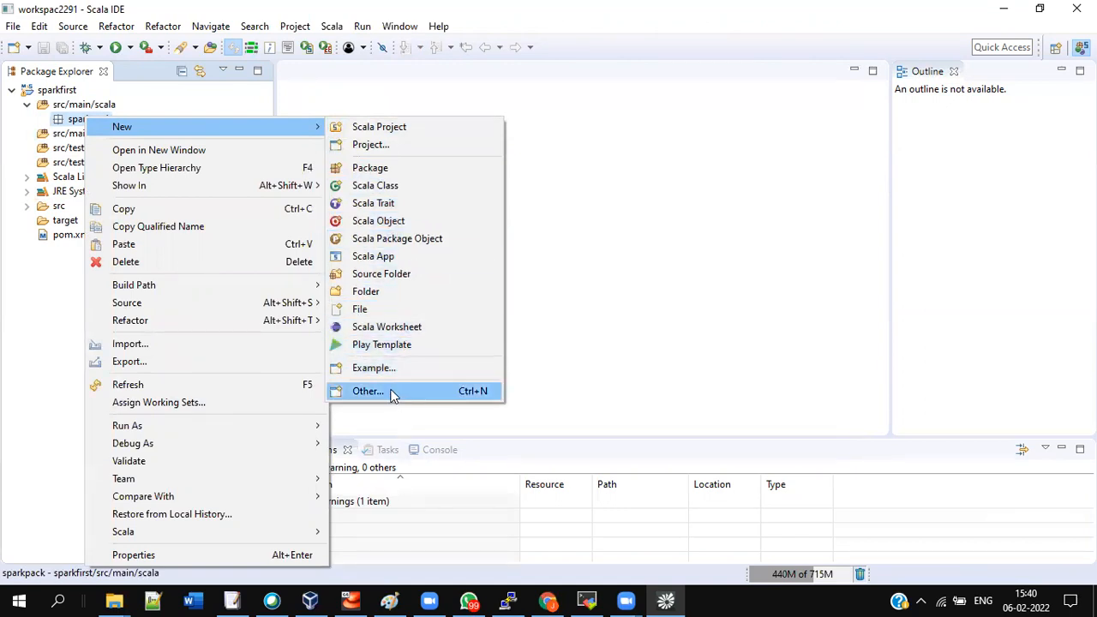
{"action": "mouse_move", "coordinate": [403, 391]}
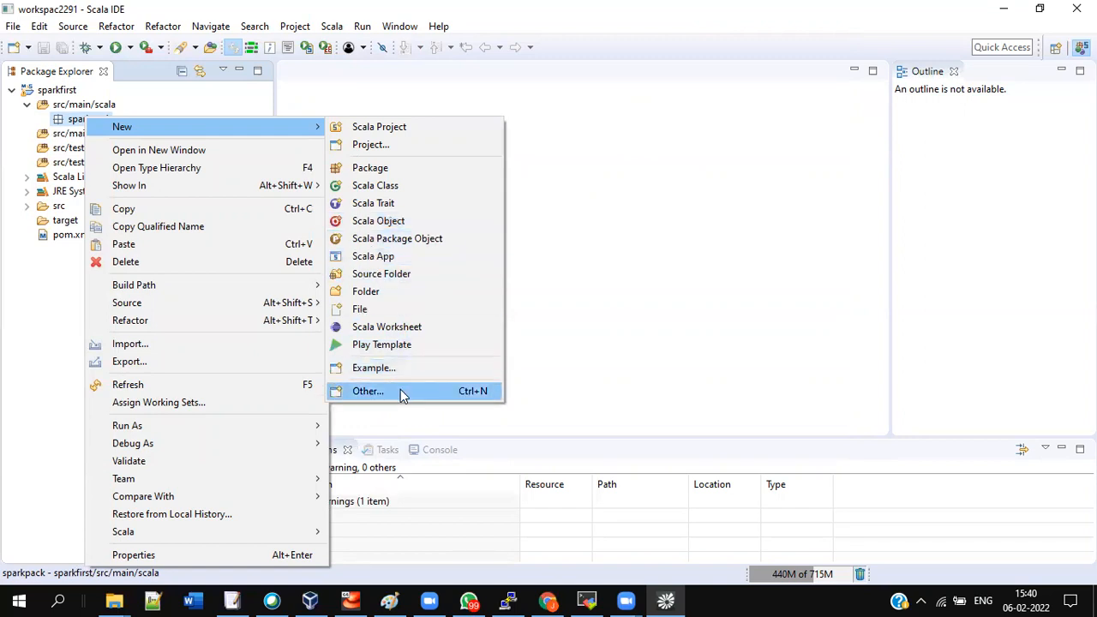
{"action": "left_click", "coordinate": [368, 391]}
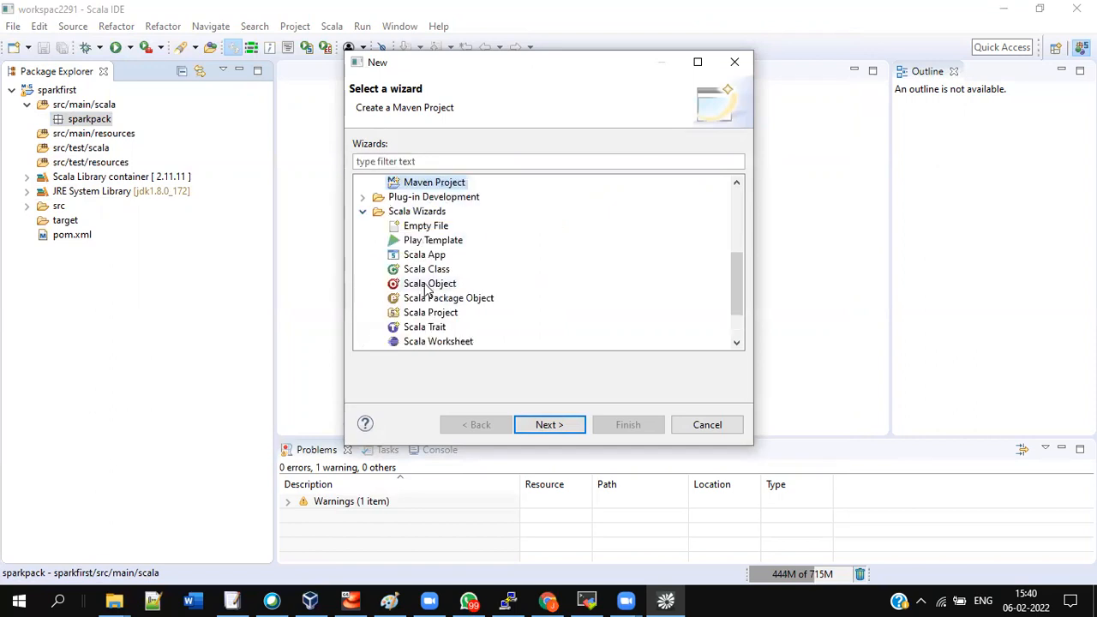
{"action": "left_click", "coordinate": [430, 283]}
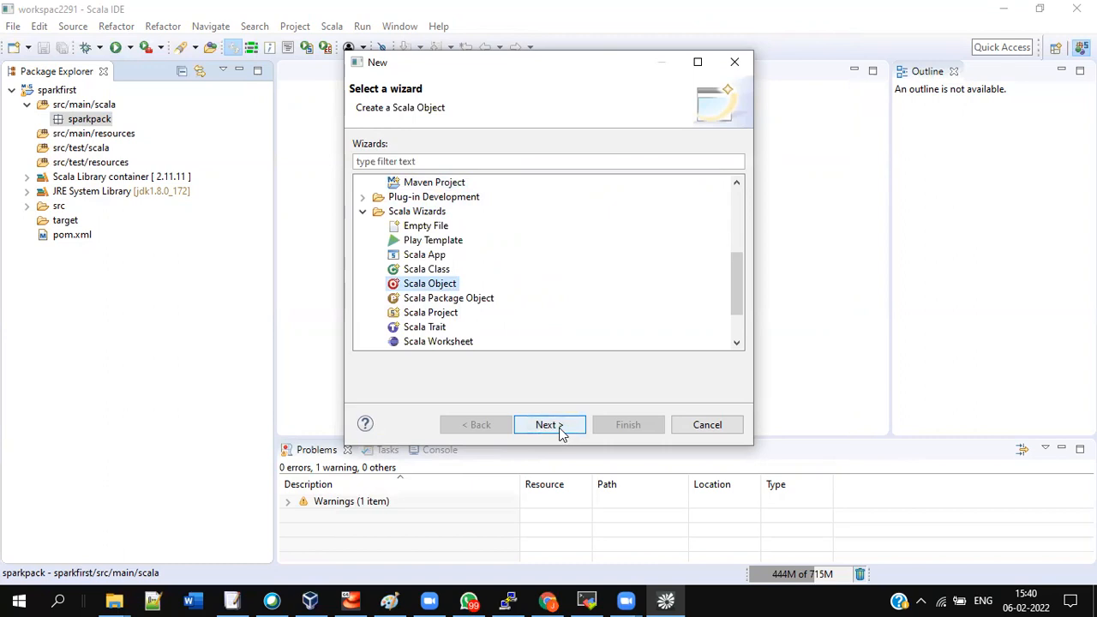
{"action": "left_click", "coordinate": [546, 425]}
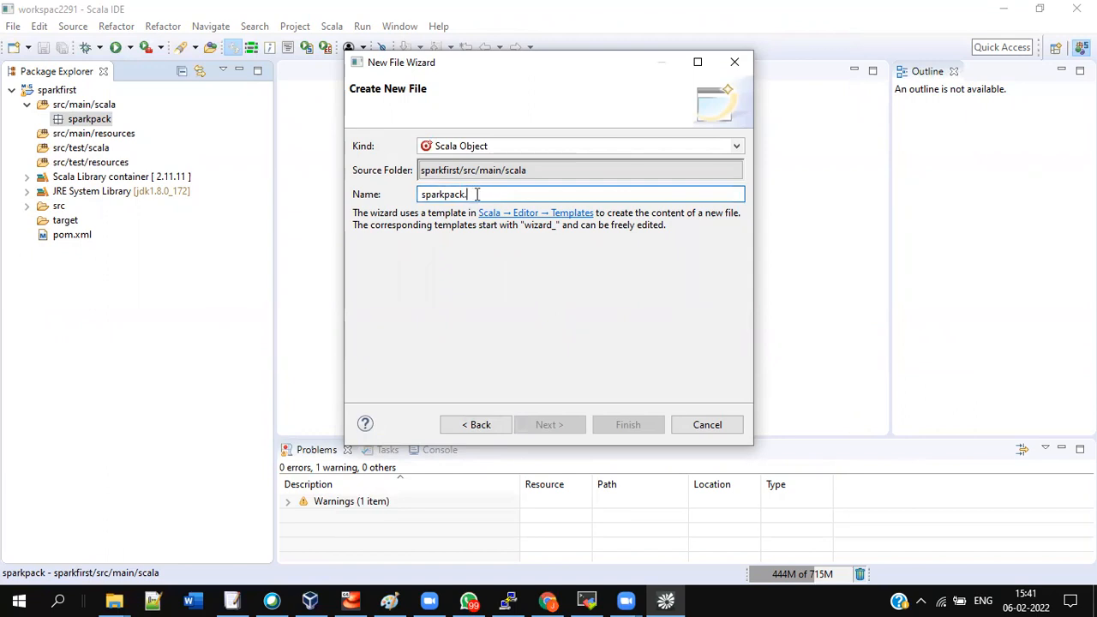
{"action": "type", "text": "sparkobj"}
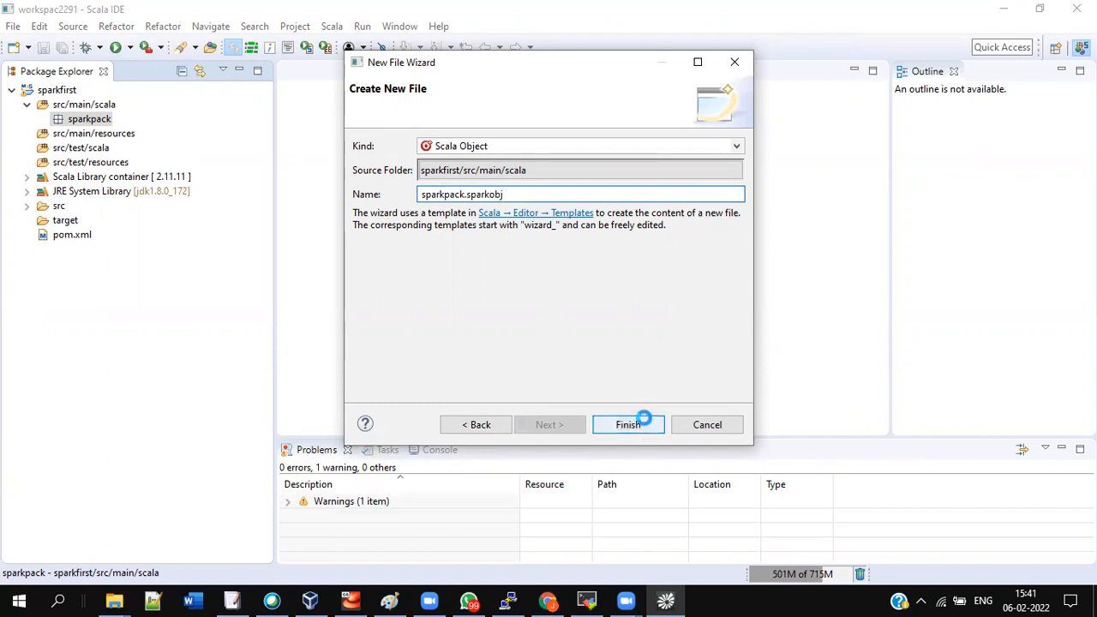
Finish creating sparkobj.scala and add blank lines below the package sparkpack line
{"action": "left_click", "coordinate": [628, 424]}
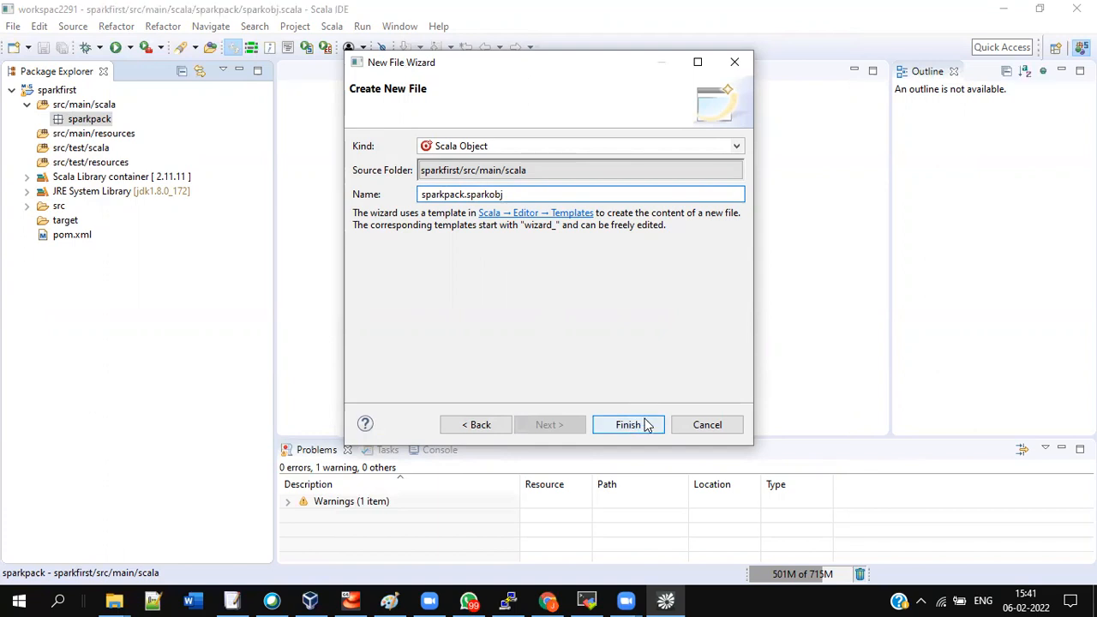
{"action": "left_click", "coordinate": [627, 424]}
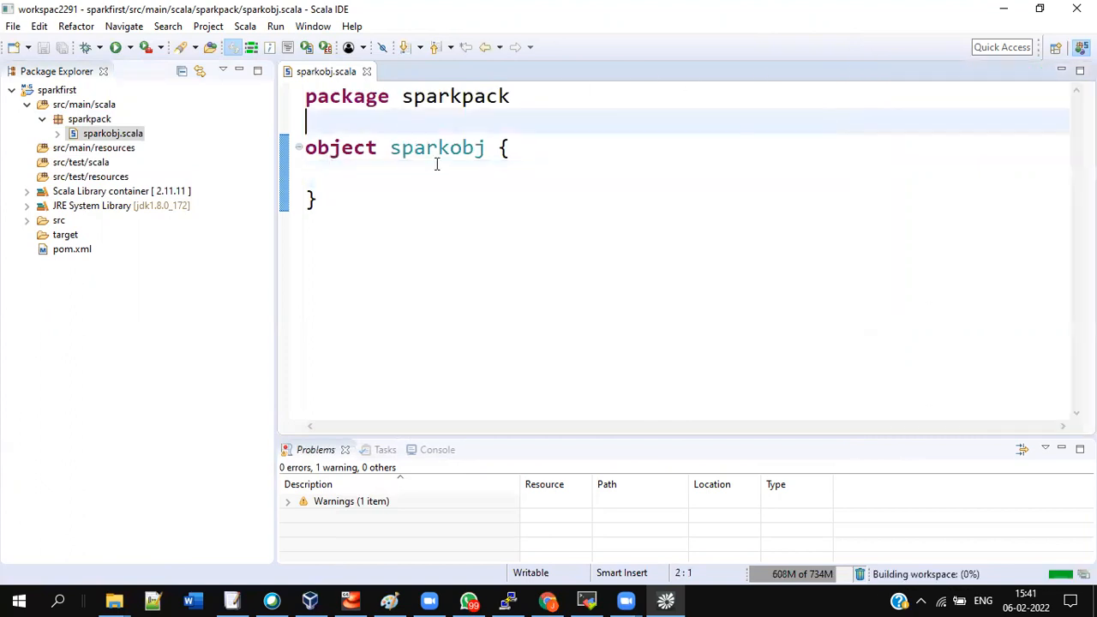
{"action": "mouse_move", "coordinate": [432, 117]}
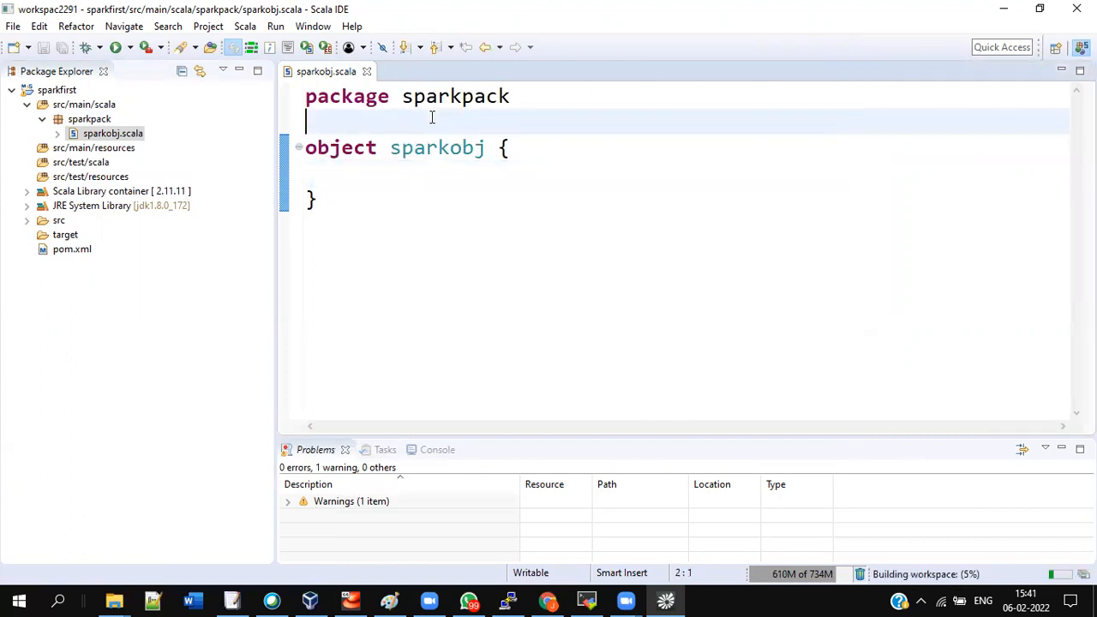
{"action": "key", "text": "Return"}
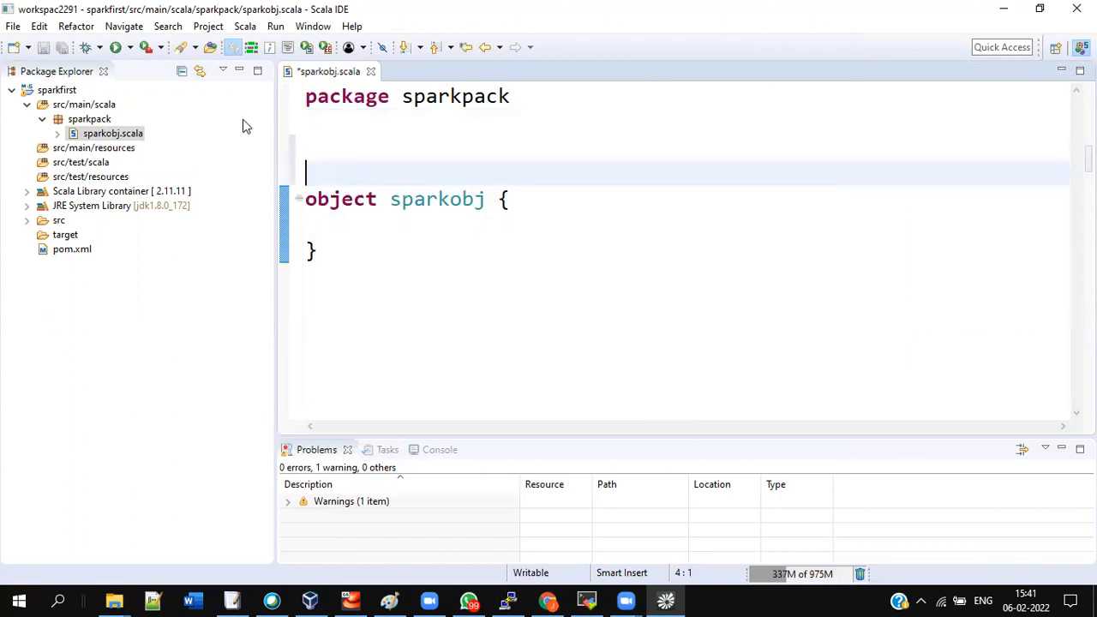
Add every jar from D:\spark-2.4.0-bin-hadoop2.6\jars to sparkfirst's build path as external JARs
{"action": "right_click", "coordinate": [57, 90]}
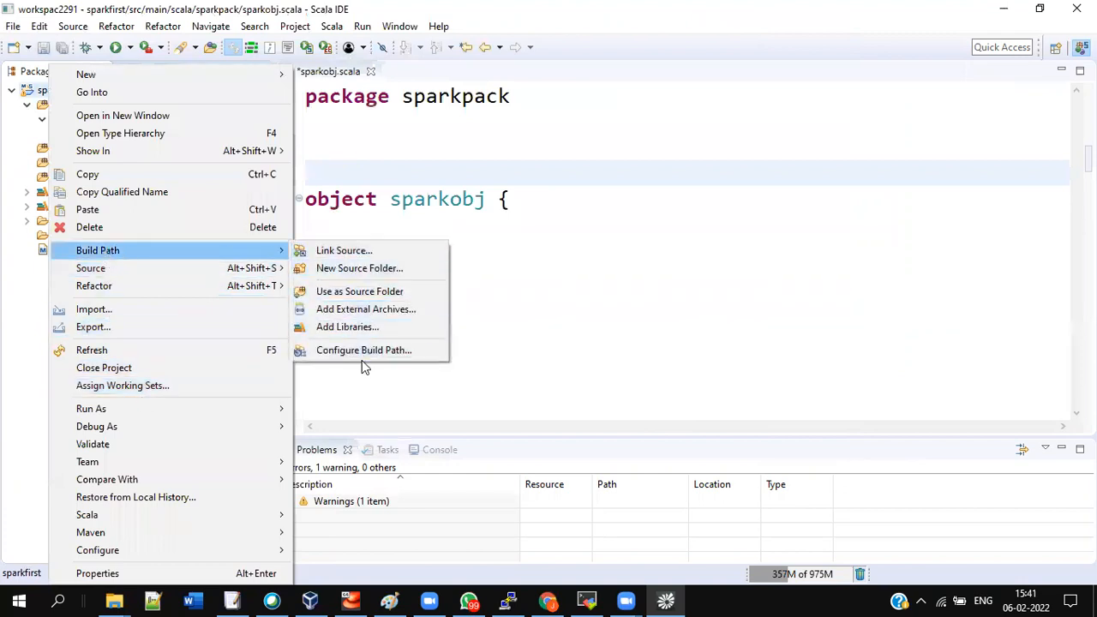
{"action": "mouse_move", "coordinate": [116, 221]}
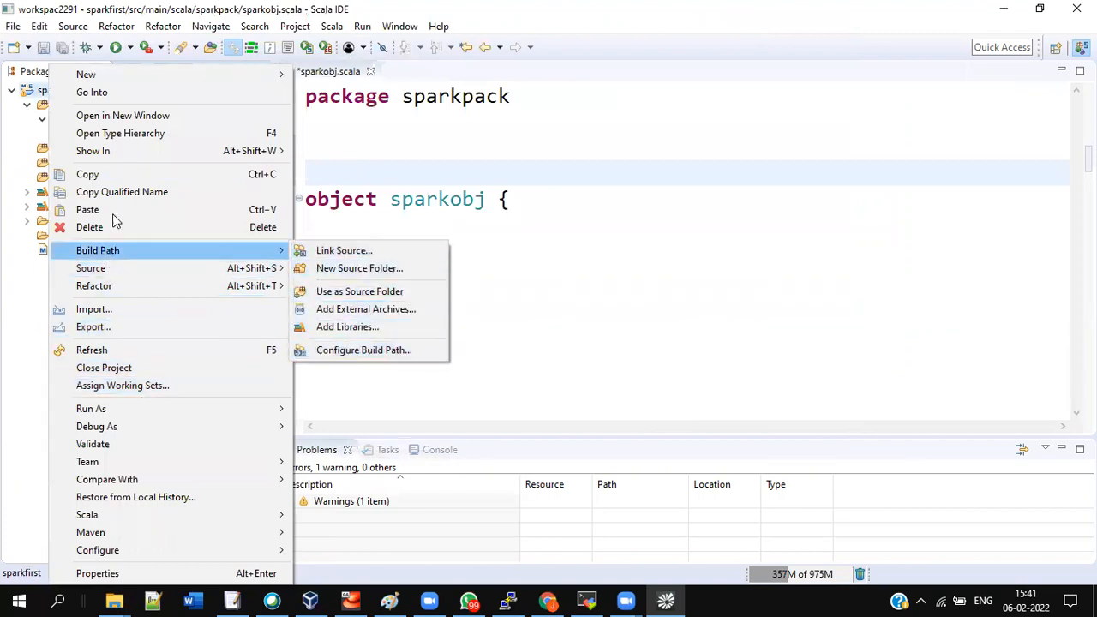
{"action": "left_click", "coordinate": [363, 350]}
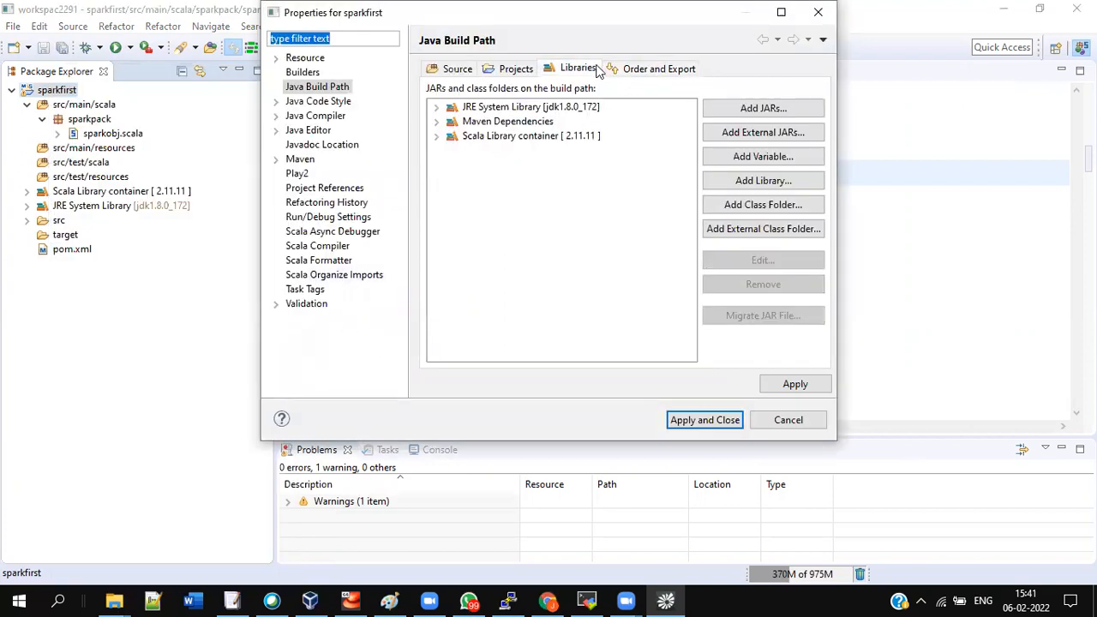
{"action": "mouse_move", "coordinate": [763, 132]}
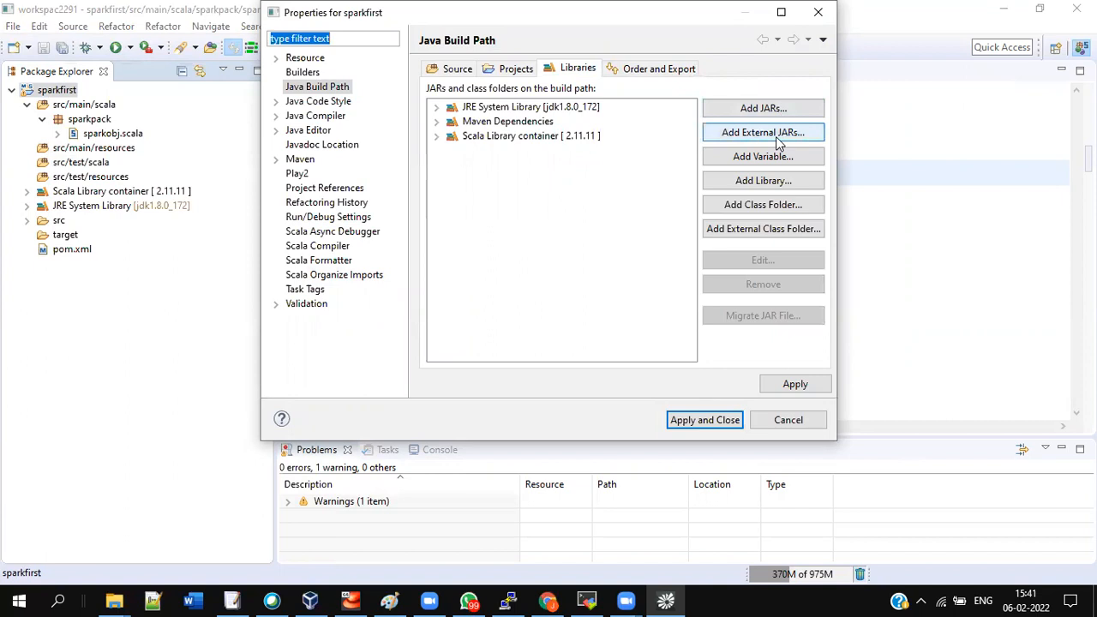
{"action": "left_click", "coordinate": [763, 132]}
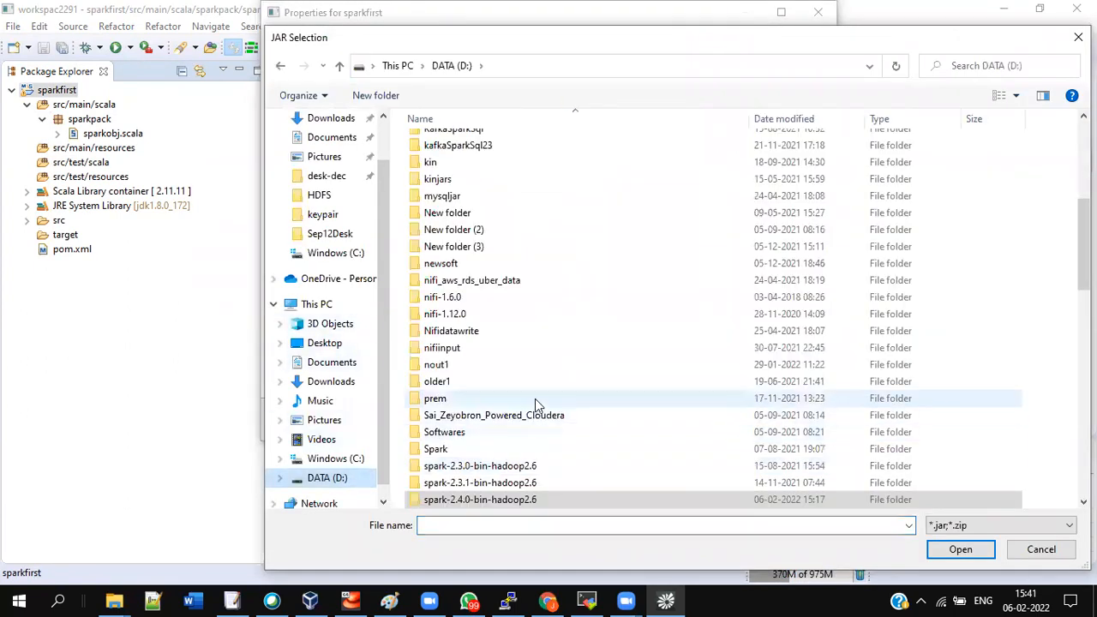
{"action": "left_click", "coordinate": [480, 448]}
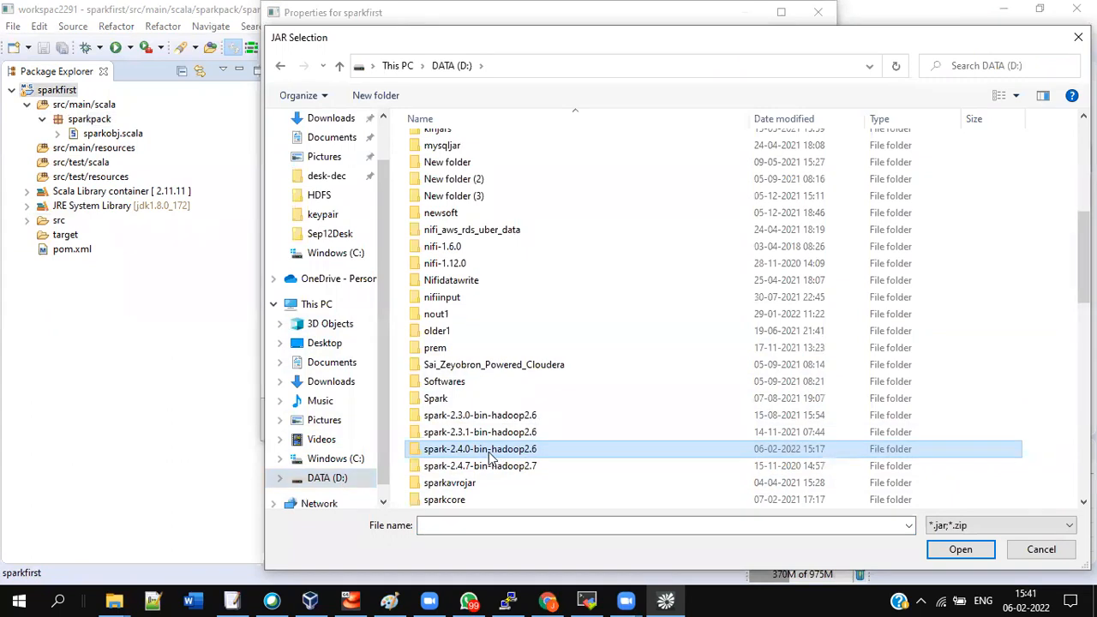
{"action": "double_click", "coordinate": [480, 448]}
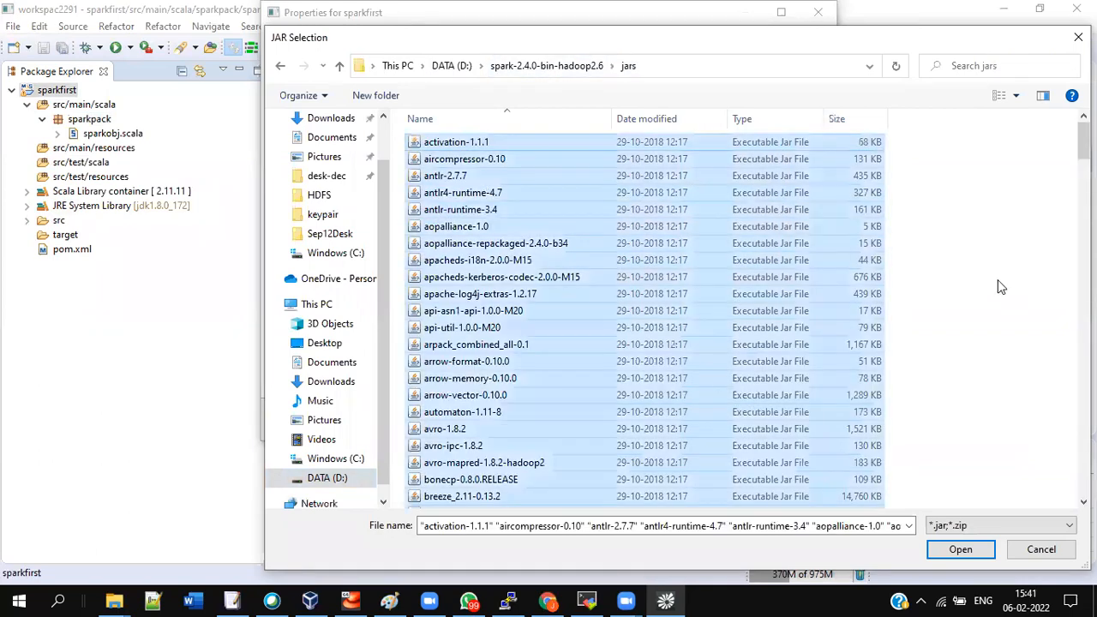
{"action": "left_click", "coordinate": [959, 549]}
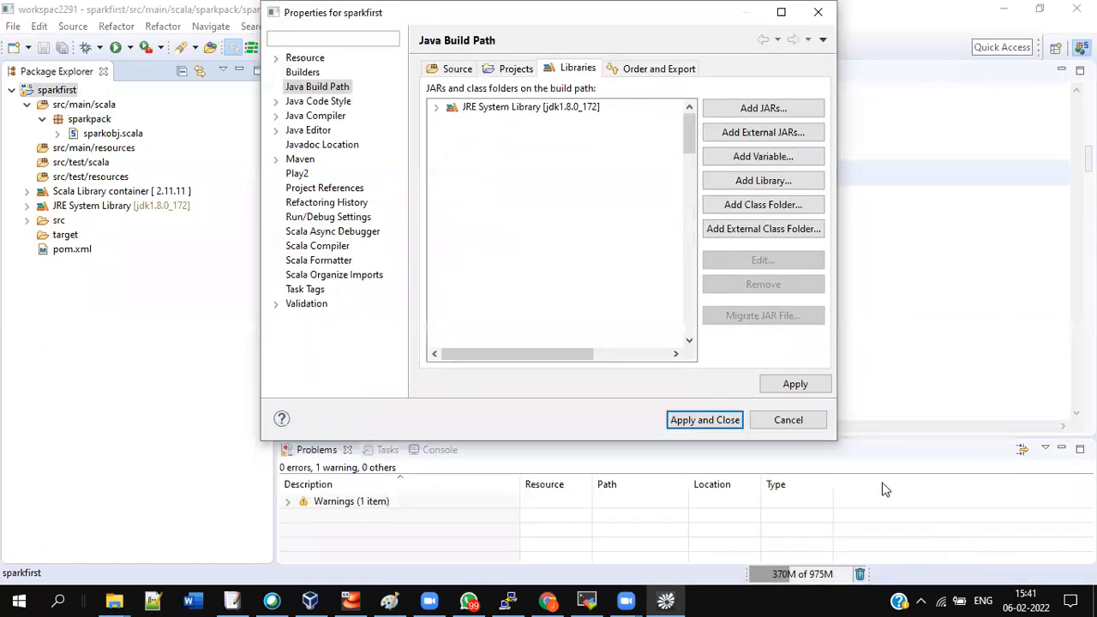
{"action": "mouse_move", "coordinate": [565, 209]}
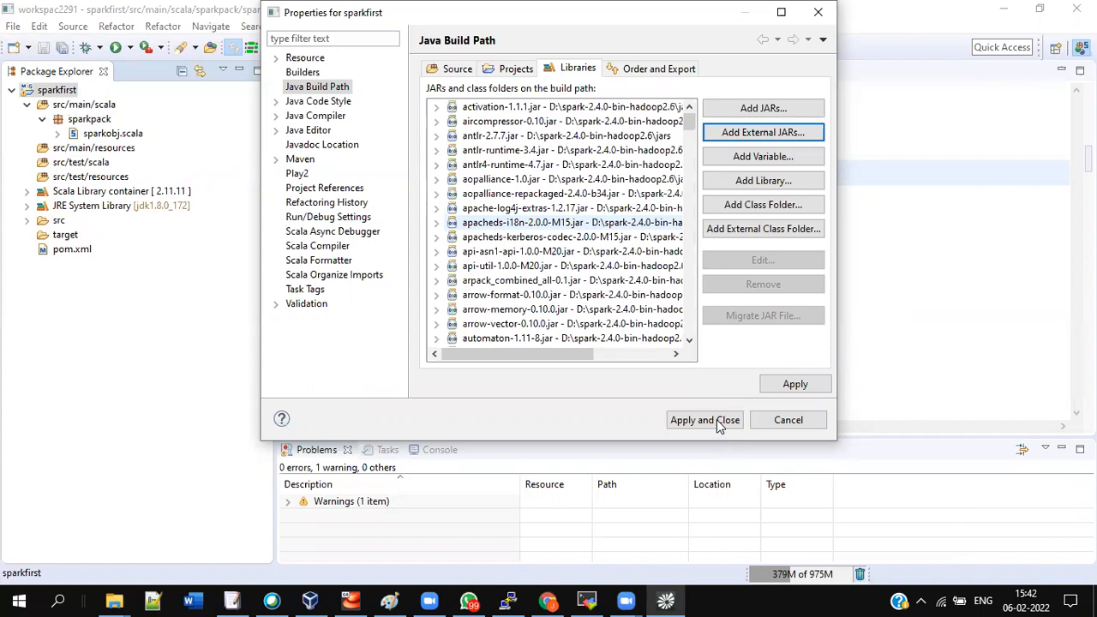
{"action": "left_click", "coordinate": [705, 420]}
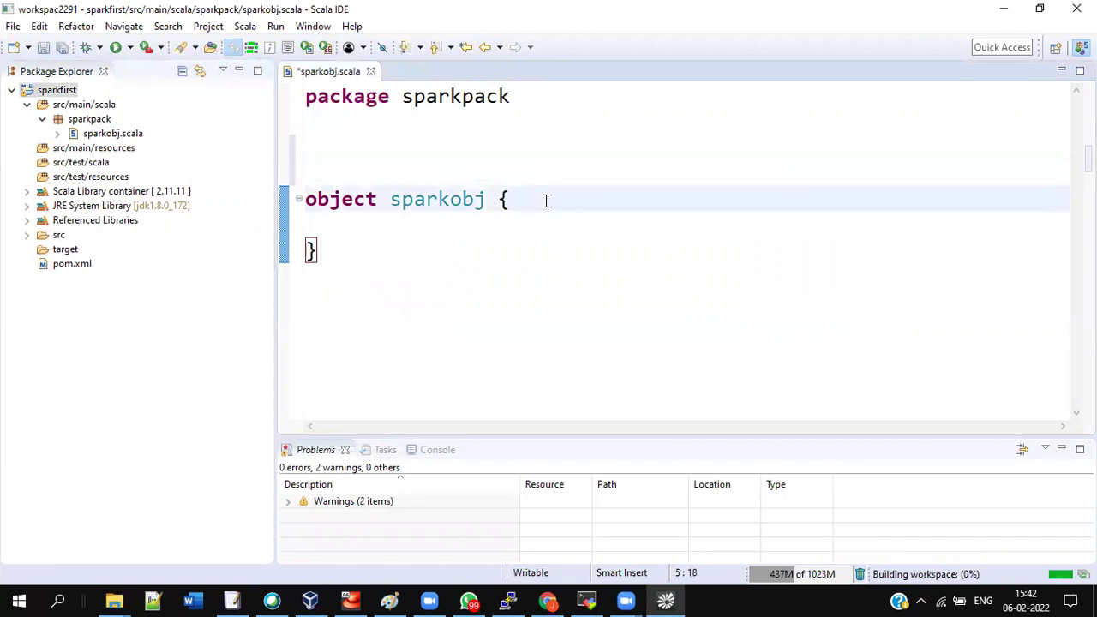
Add 'import org.apache.spark._' and an empty main(args: Array[String]): Unit method to sparkobj
{"action": "type", "text": "import org.apache.spark,"}
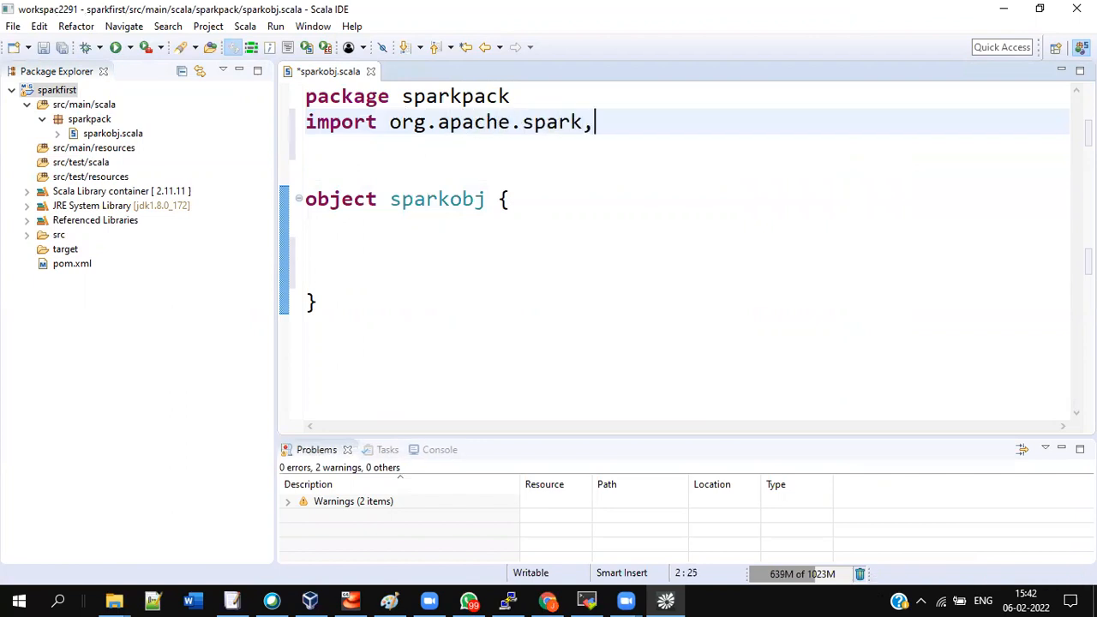
{"action": "type", "text": "._"}
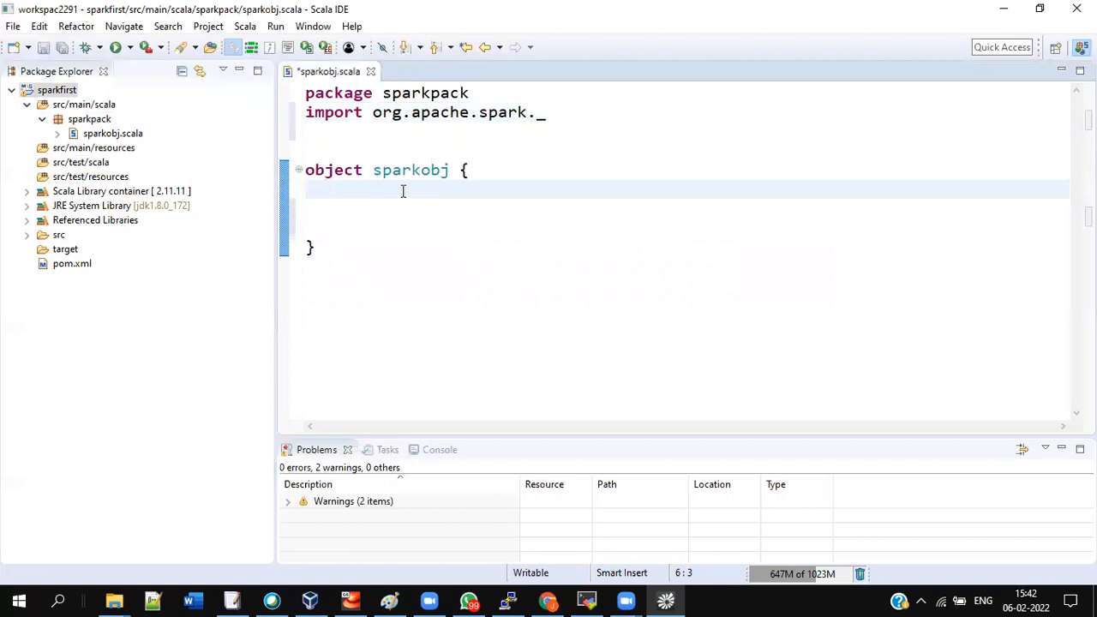
{"action": "type", "text": "def main(args"}
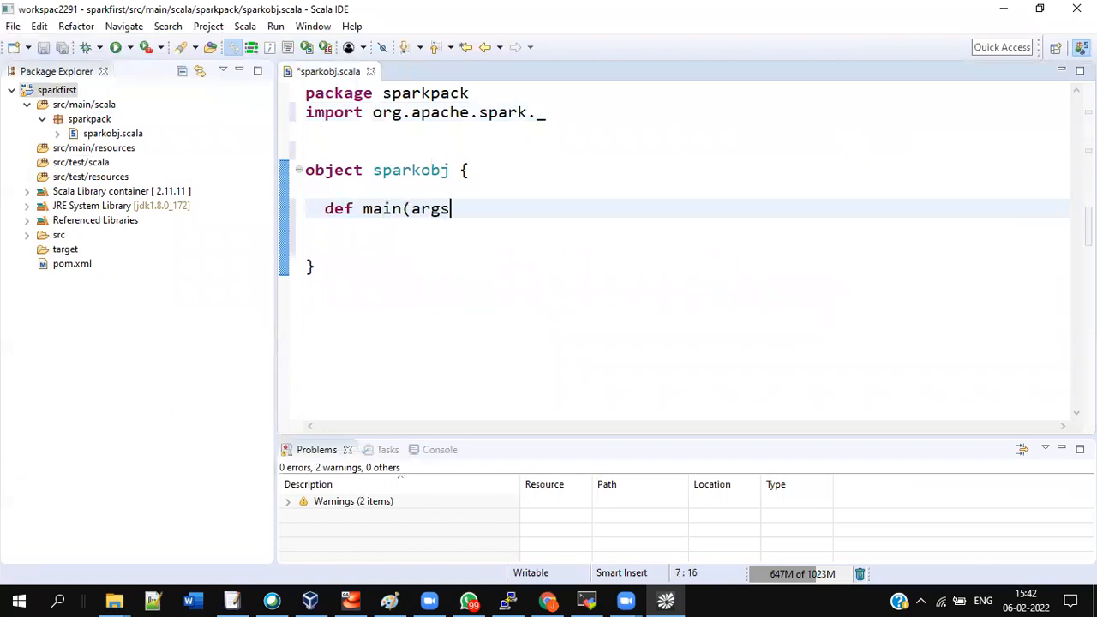
{"action": "type", "text": ":Array[Str"}
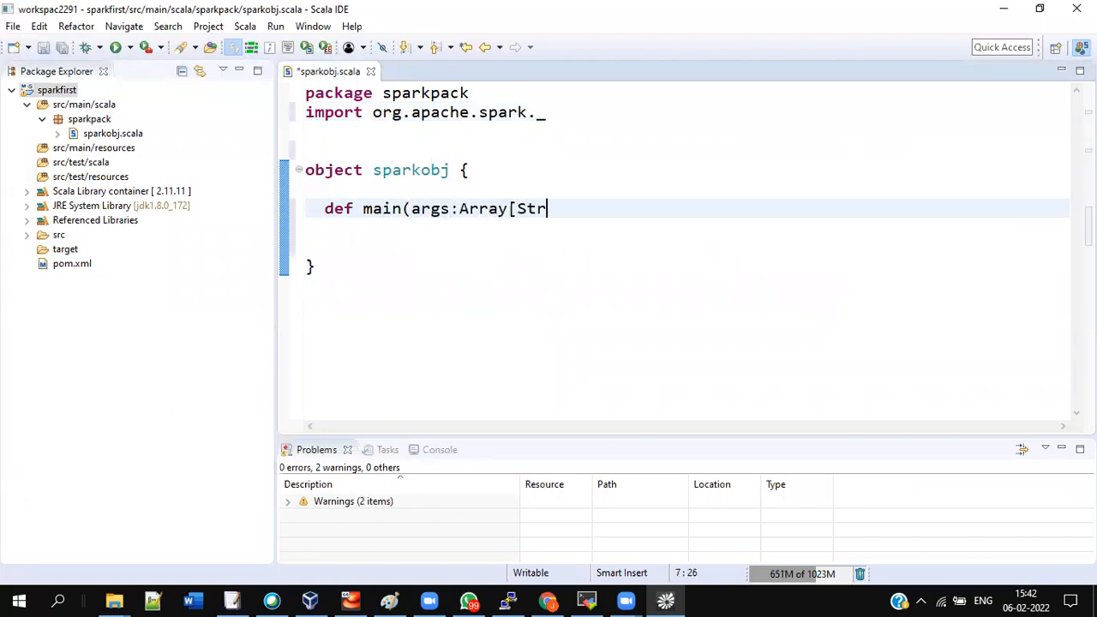
{"action": "type", "text": "ing]):Unit={"}
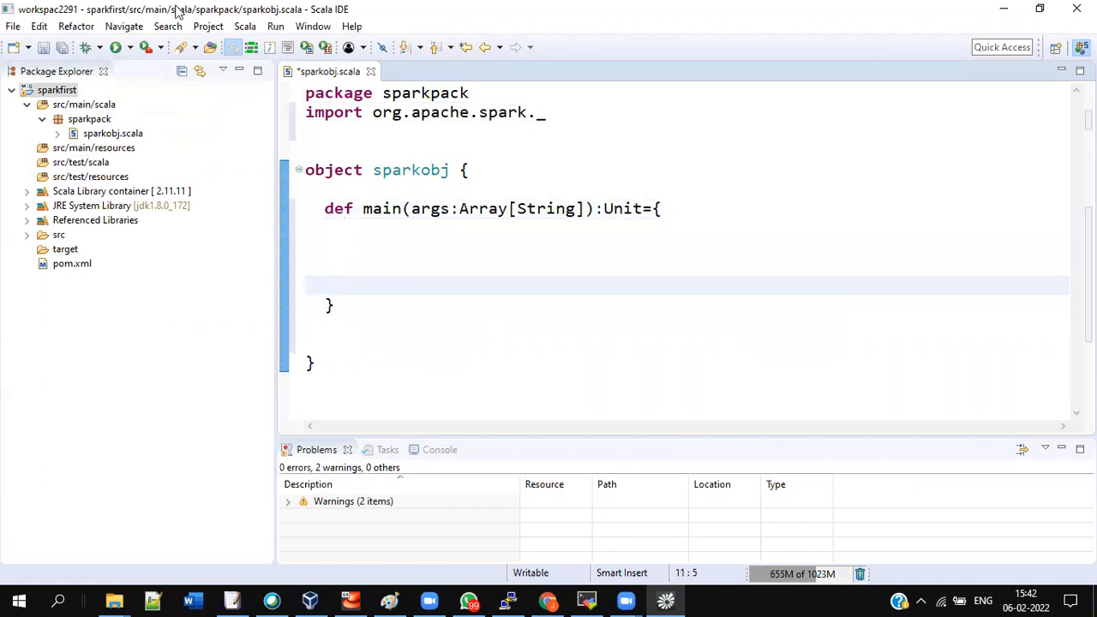
{"action": "left_click", "coordinate": [103, 72]}
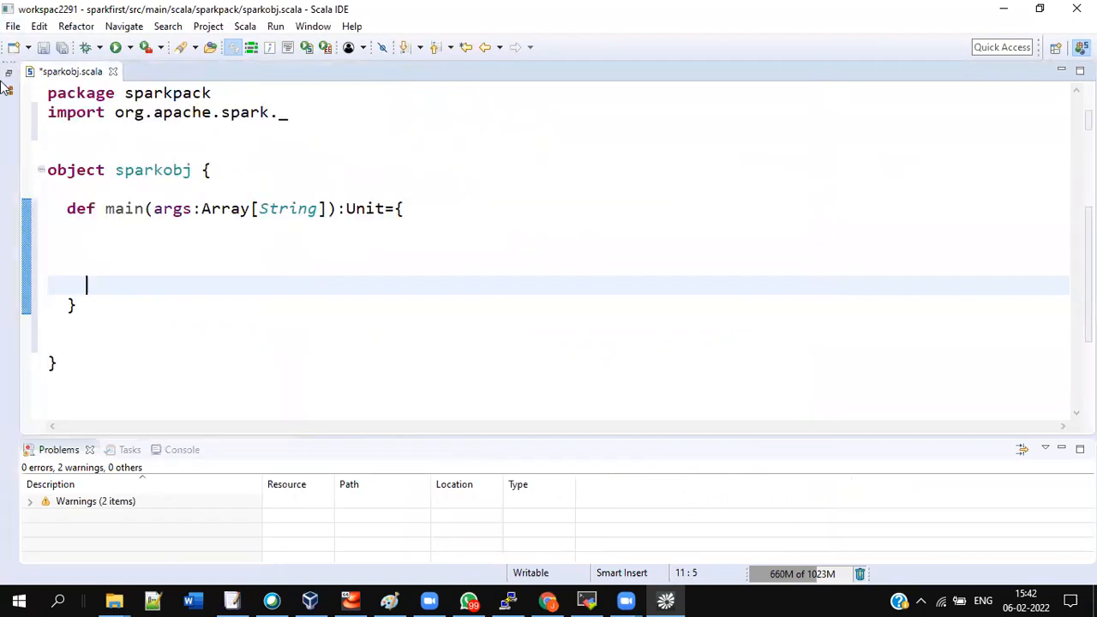
{"action": "left_click", "coordinate": [8, 72]}
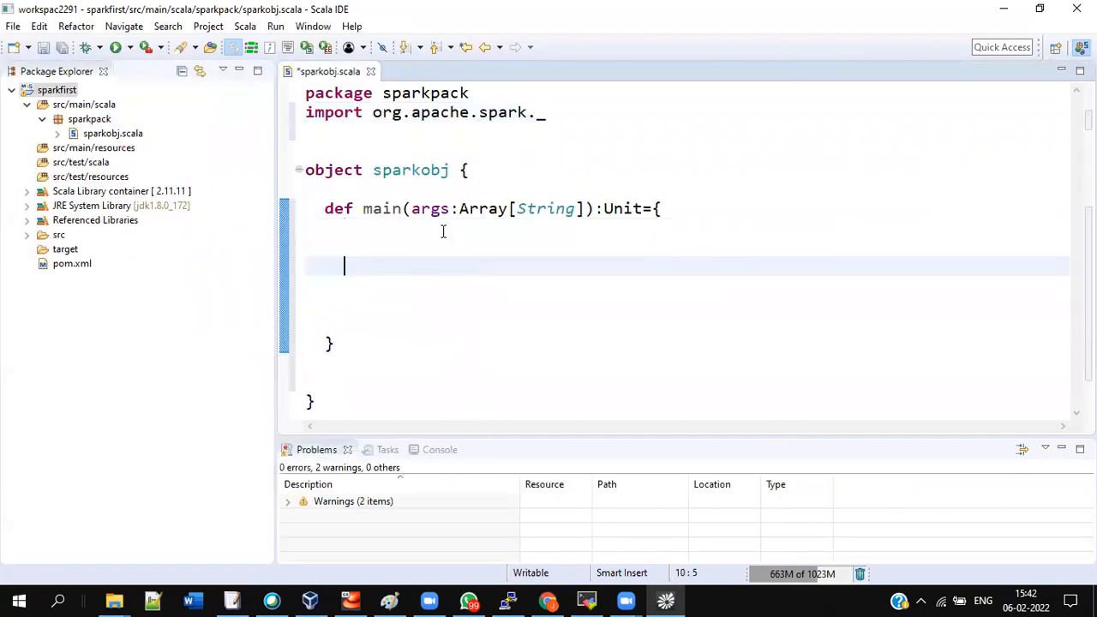
Define val conf as a SparkConf with app name "first" and master local[*]
{"action": "type", "text": "v"}
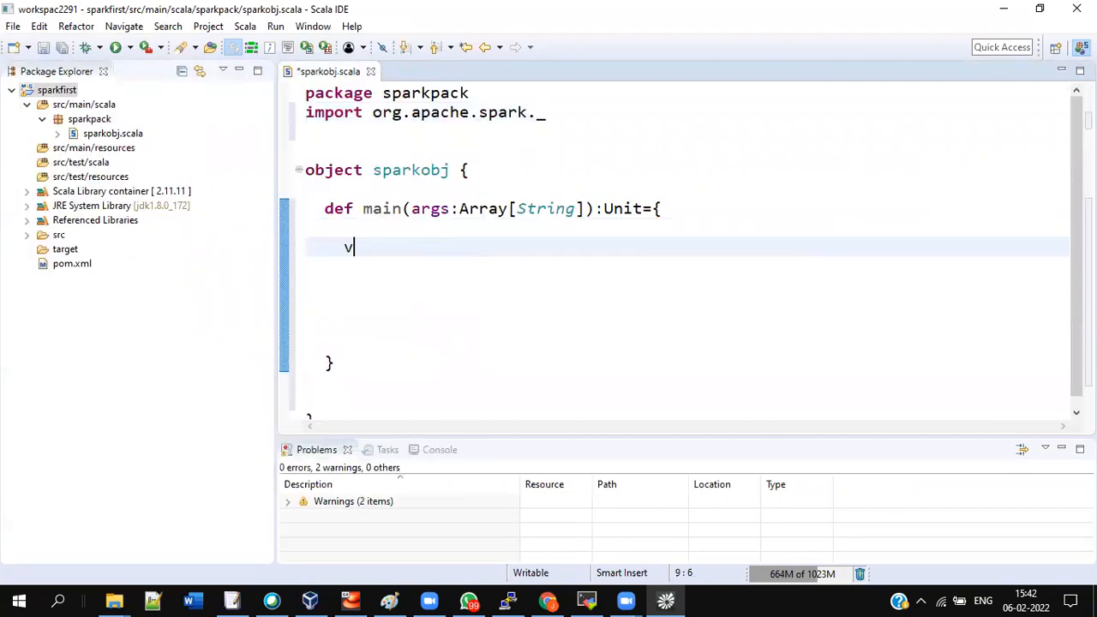
{"action": "type", "text": "al conf = new"}
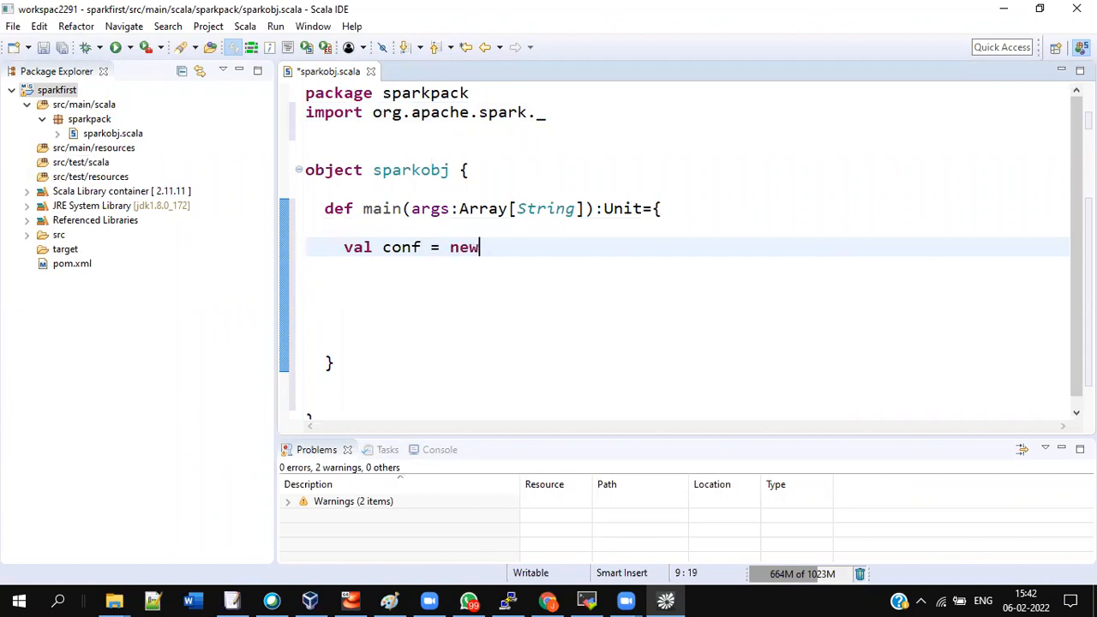
{"action": "type", "text": "SparC"}
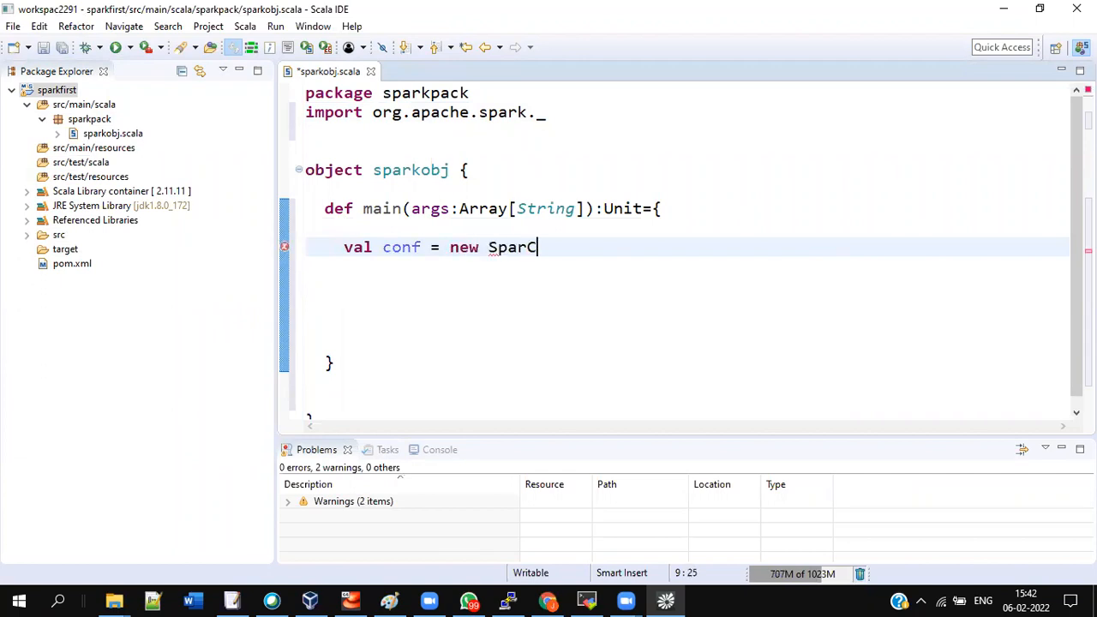
{"action": "type", "text": "onf"}
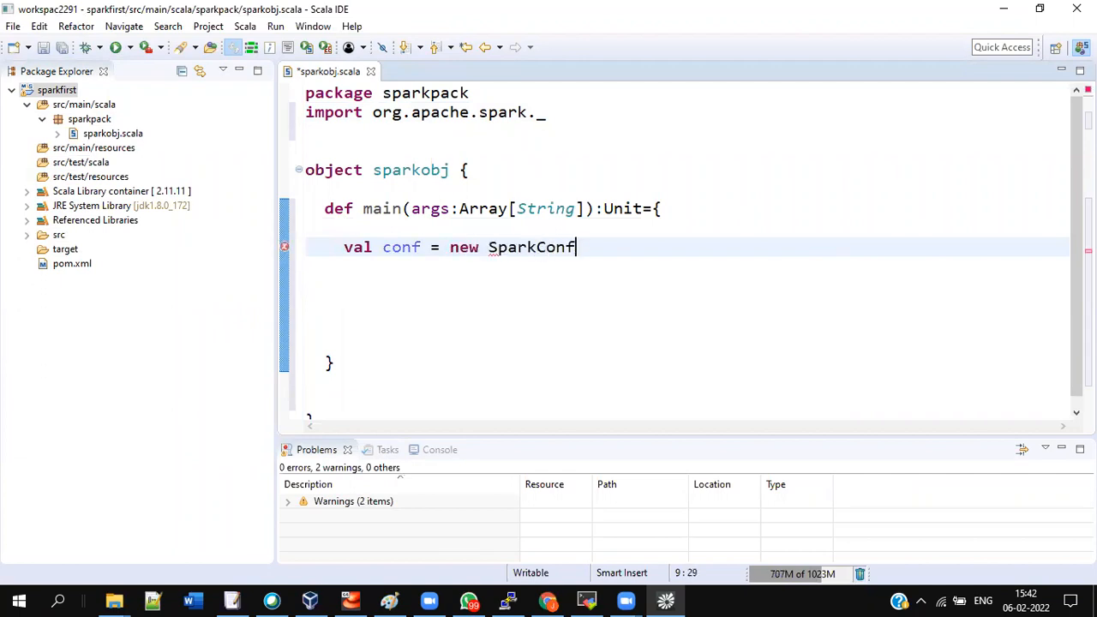
{"action": "type", "text": "()."}
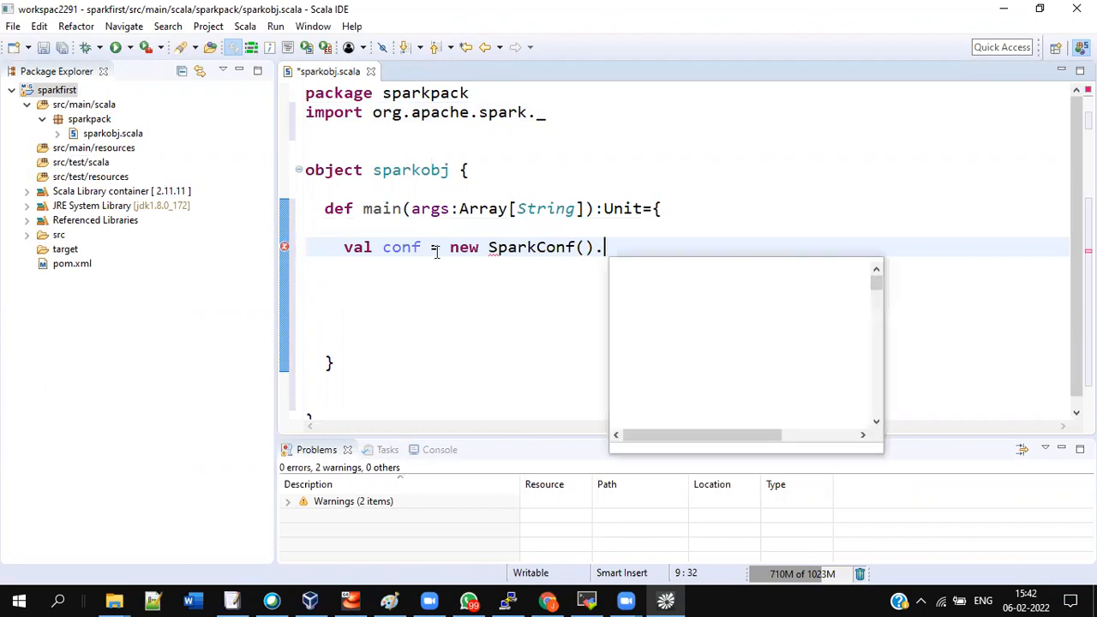
{"action": "type", "text": "setAppName(\"\")"}
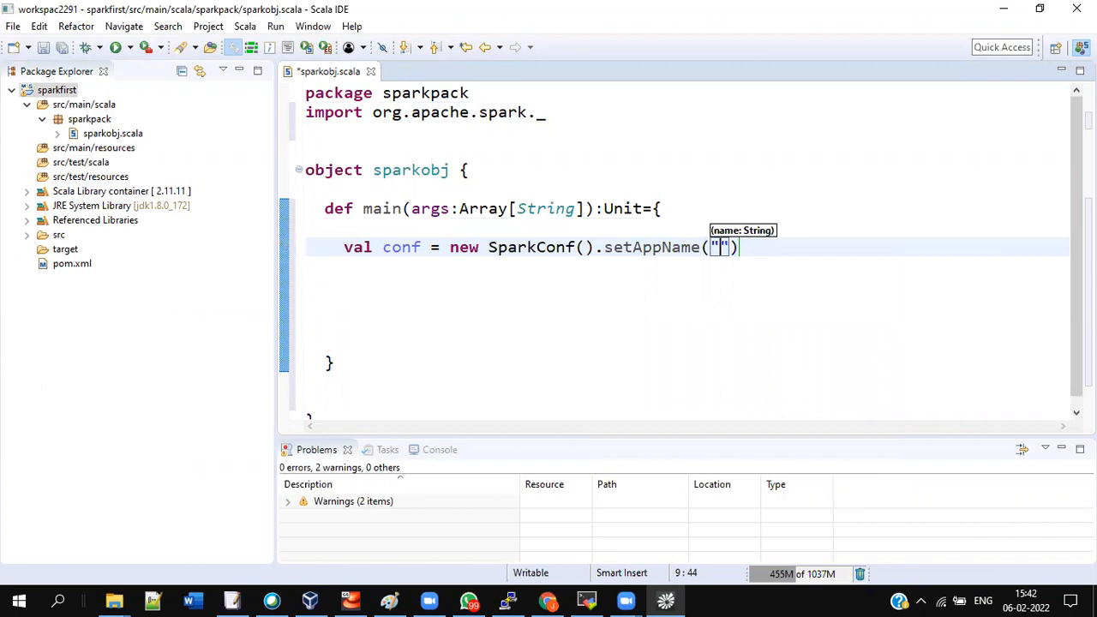
{"action": "type", "text": "first\").set"}
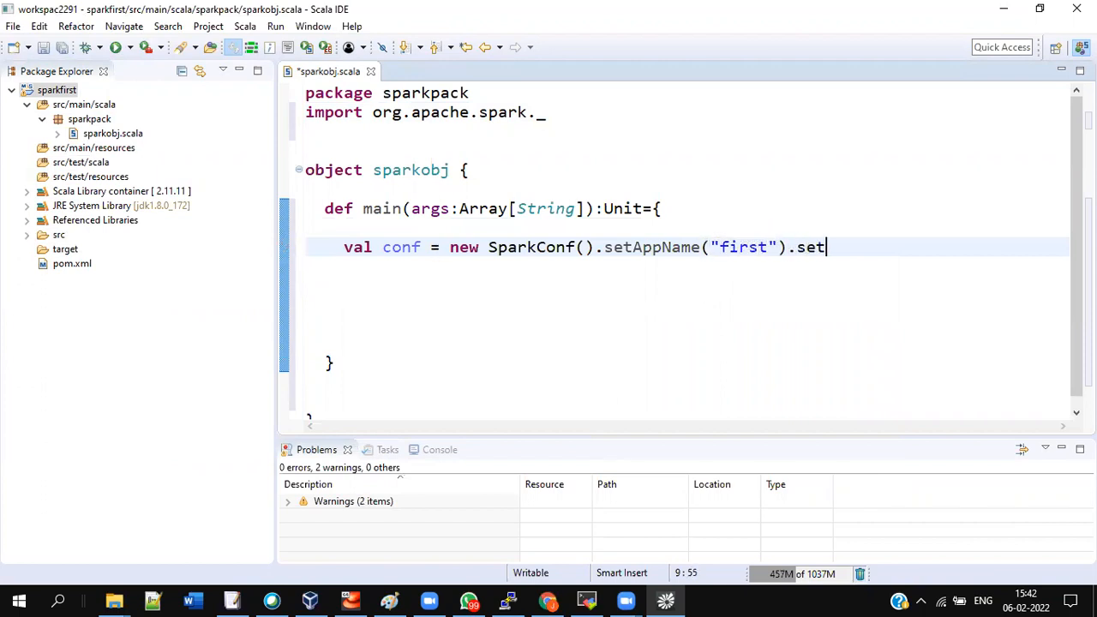
{"action": "type", "text": "Master(\"\")"}
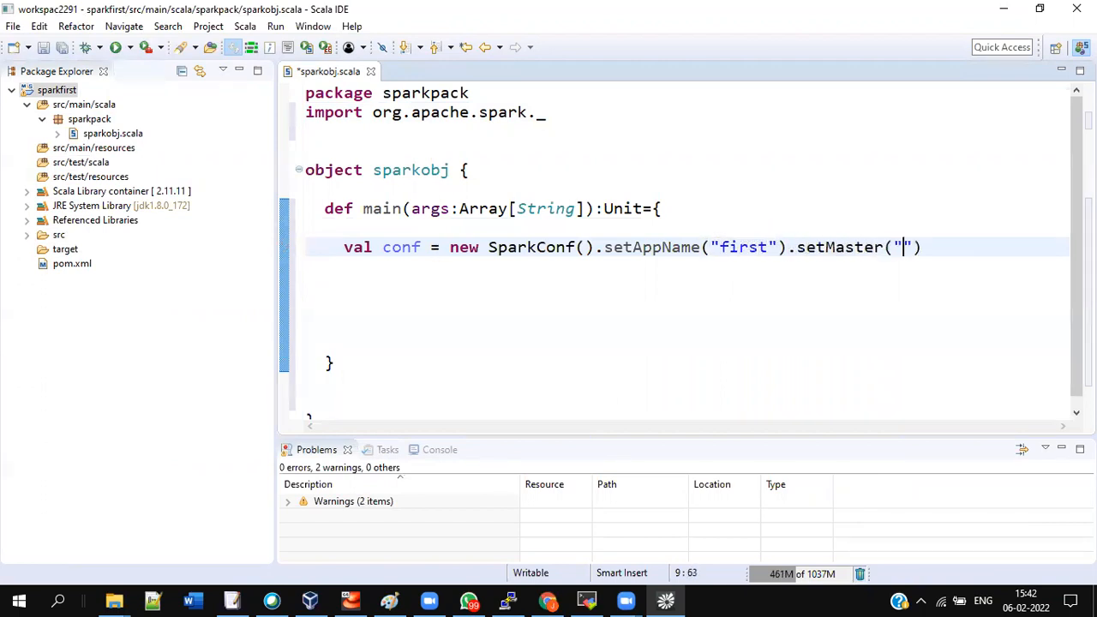
{"action": "type", "text": "local[]"}
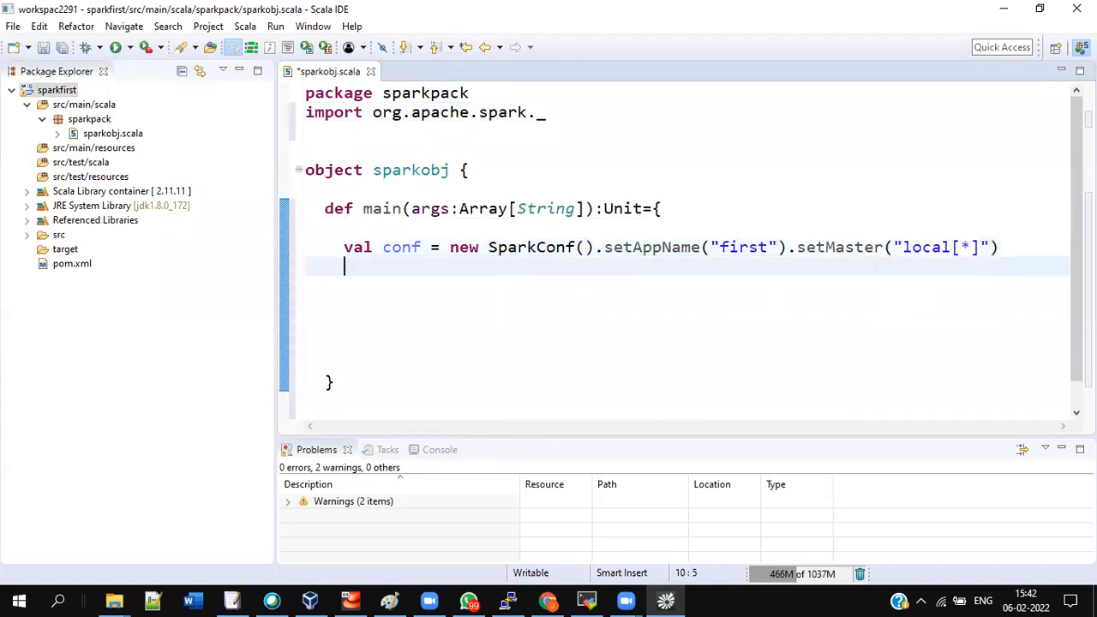
Create SparkContext sc from conf and set its log level to ERROR
{"action": "type", "text": "val sc = n"}
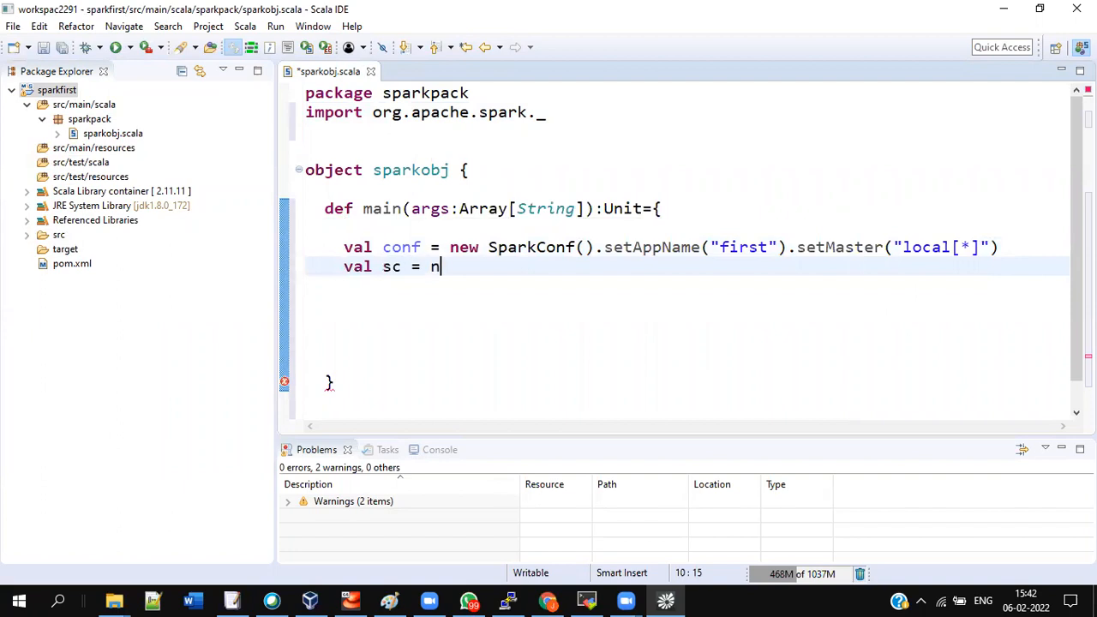
{"action": "type", "text": "ew SparkContext(conf)"}
{"action": "type", "text": "sc."}
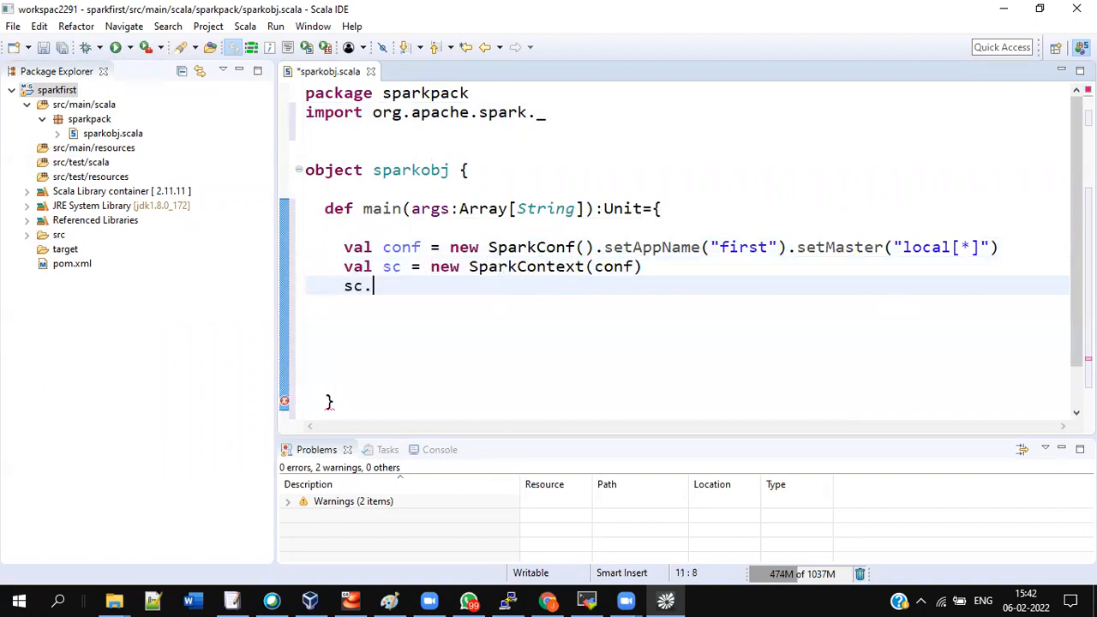
{"action": "type", "text": "setLogLevel(\"ERROR\")"}
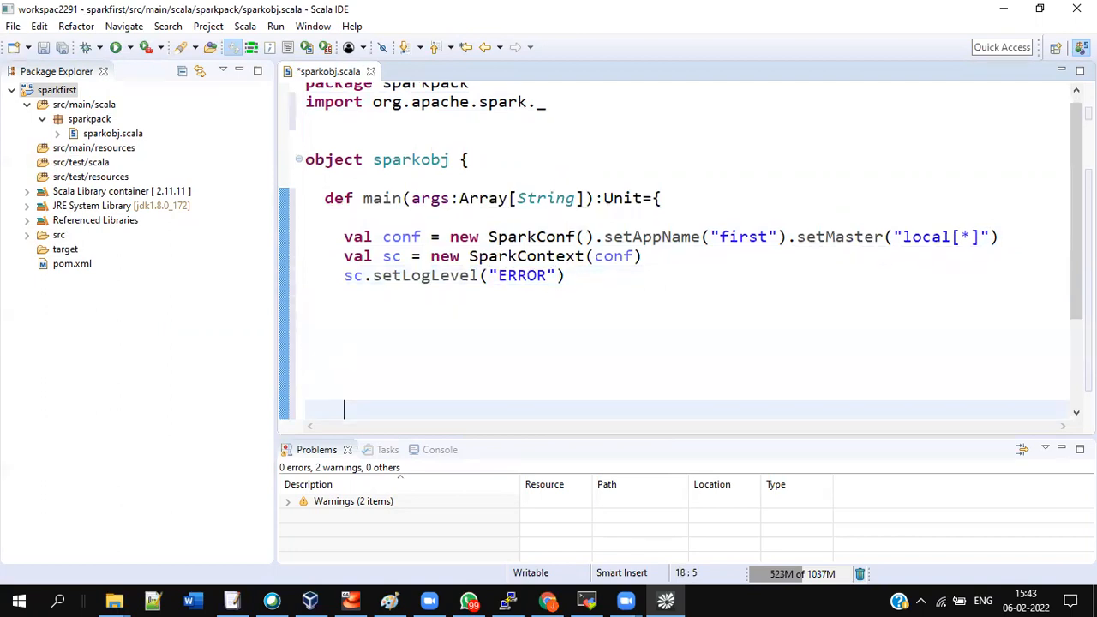
{"action": "mouse_move", "coordinate": [509, 526]}
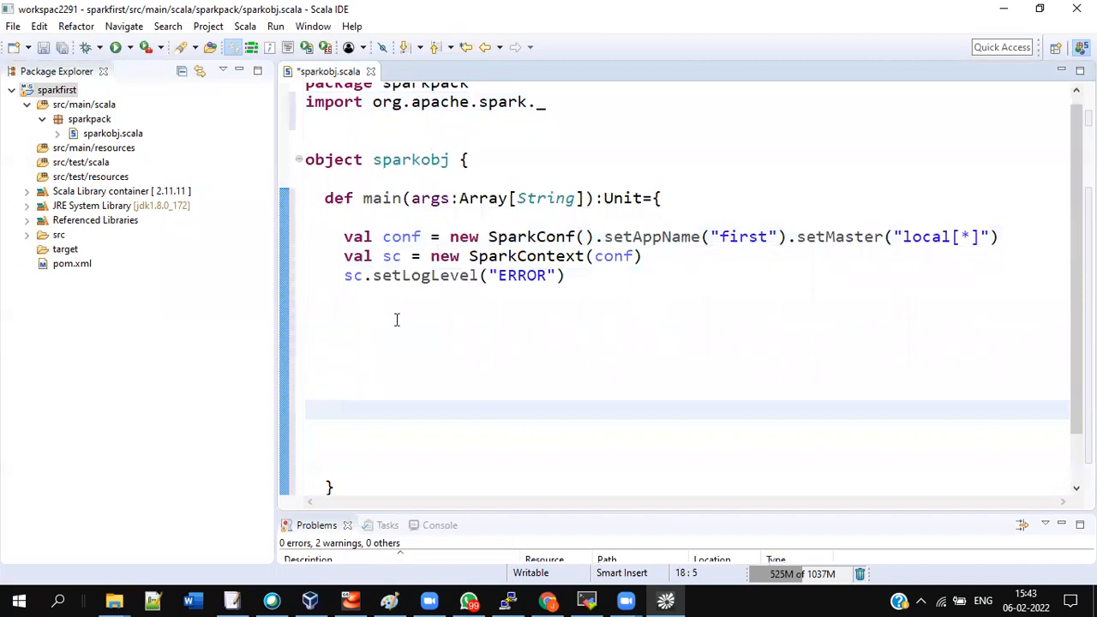
{"action": "key", "text": "alt+tab"}
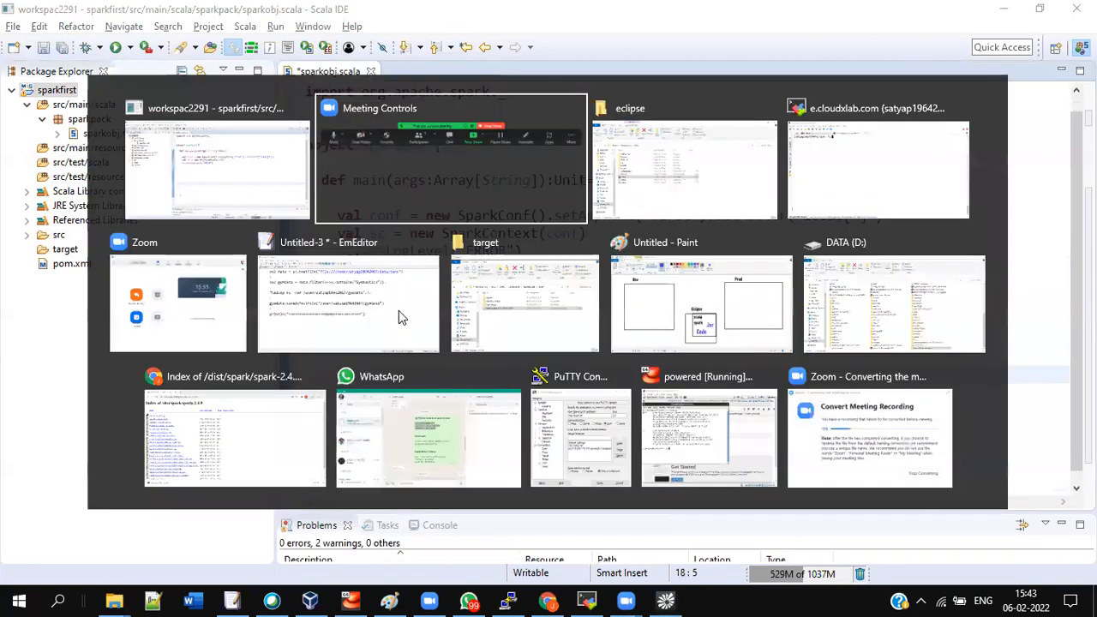
Bring in the prepared filter-and-save code and add 'import sys.process._'
{"action": "left_click", "coordinate": [347, 304]}
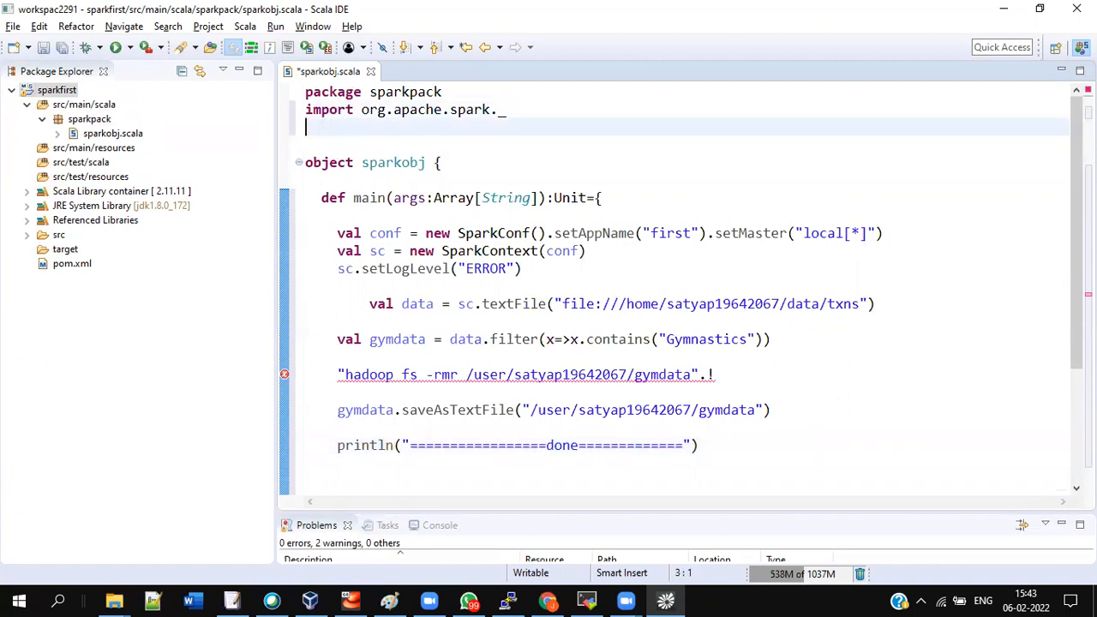
{"action": "type", "text": "import sys"}
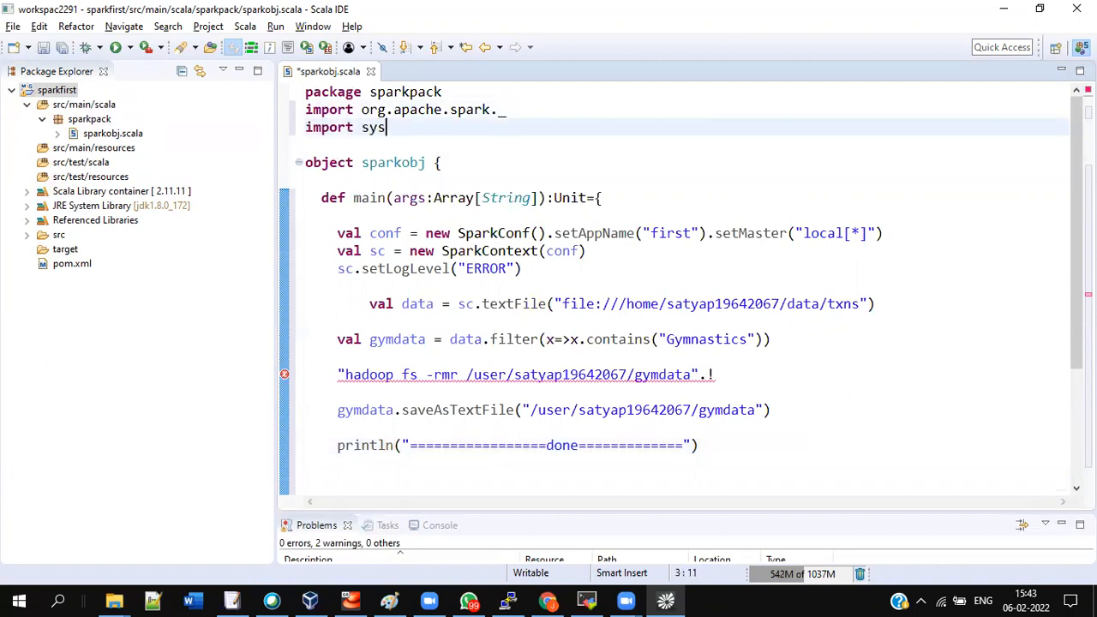
{"action": "type", "text": ".process."}
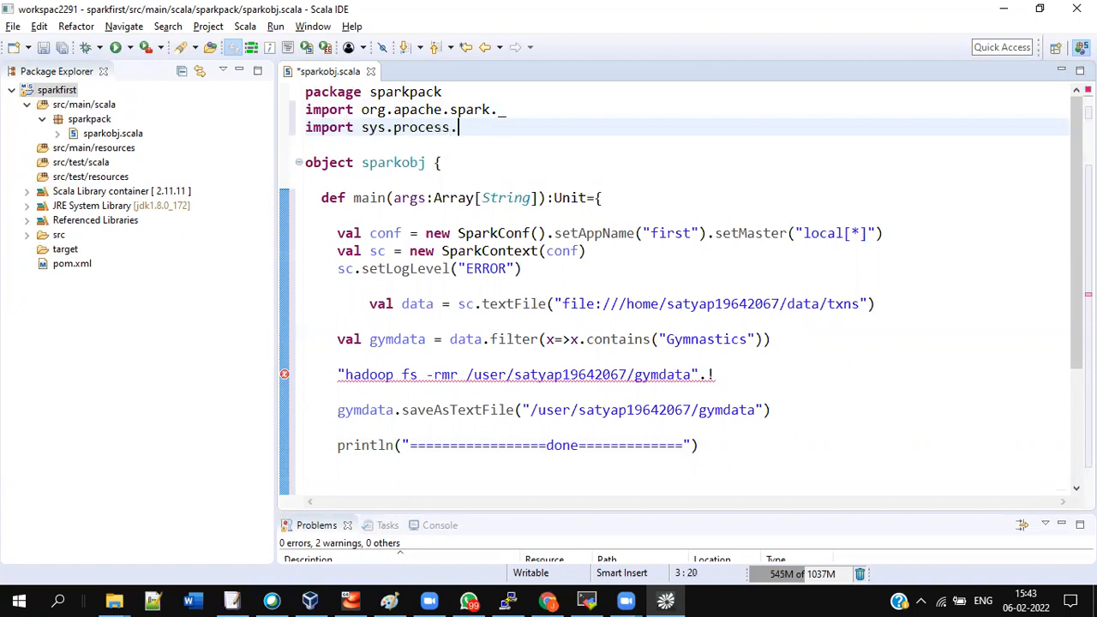
{"action": "type", "text": "_"}
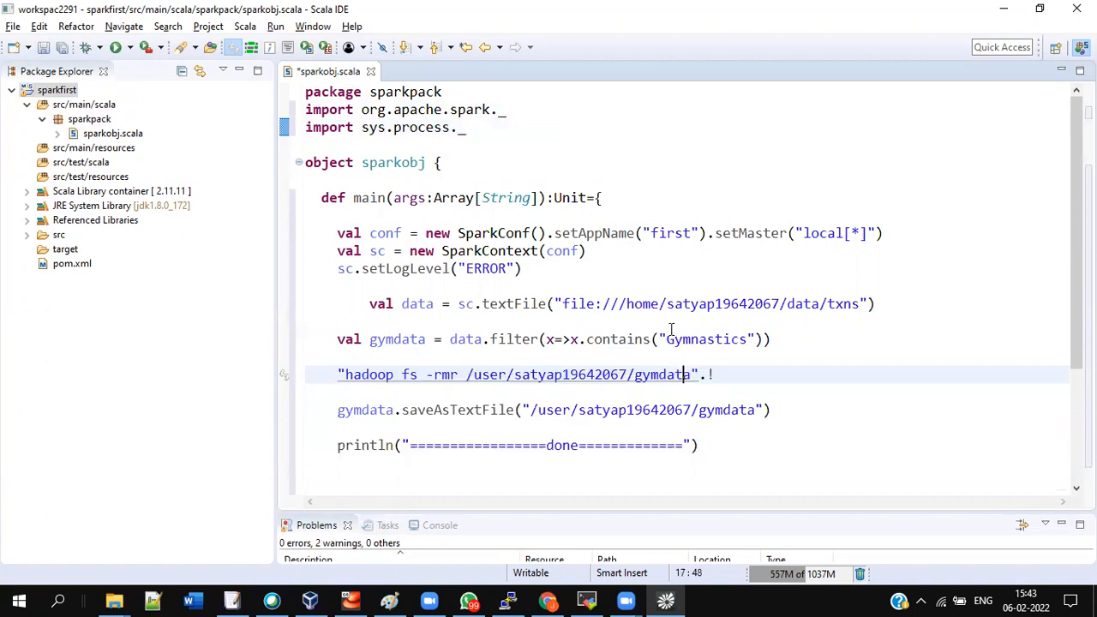
Replace the account name in the data paths with cloudera
{"action": "double_click", "coordinate": [722, 304]}
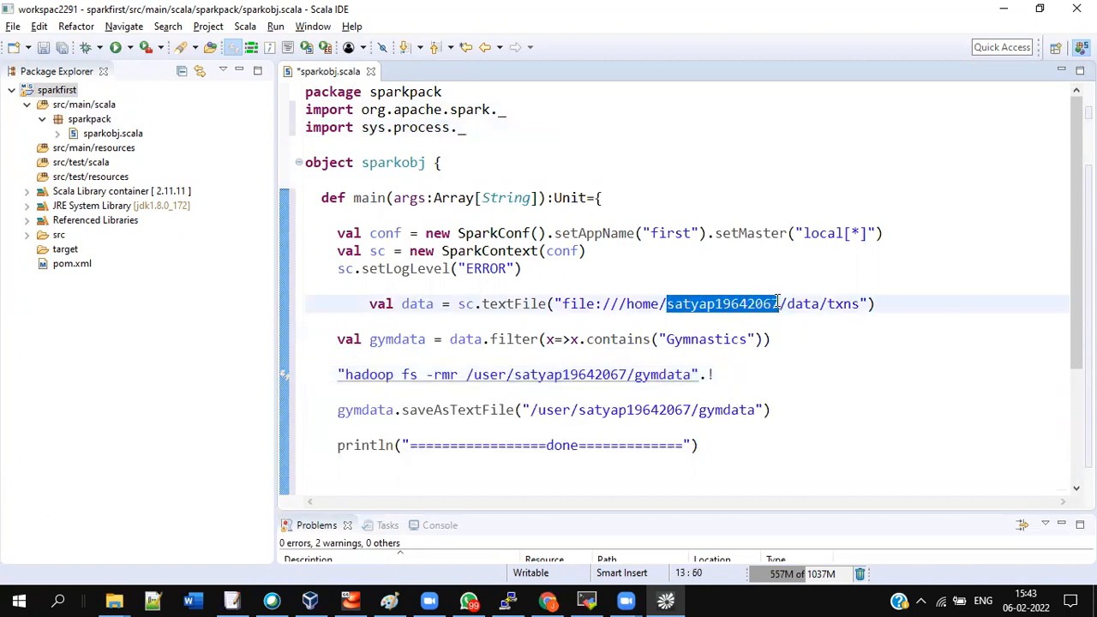
{"action": "type", "text": "cloud"}
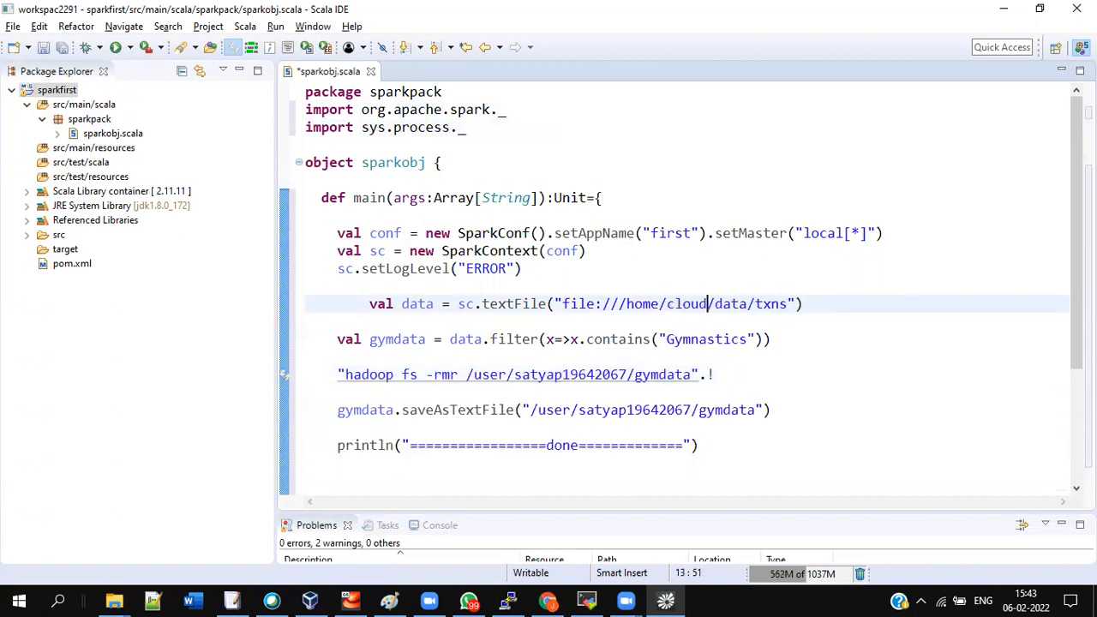
{"action": "type", "text": "era"}
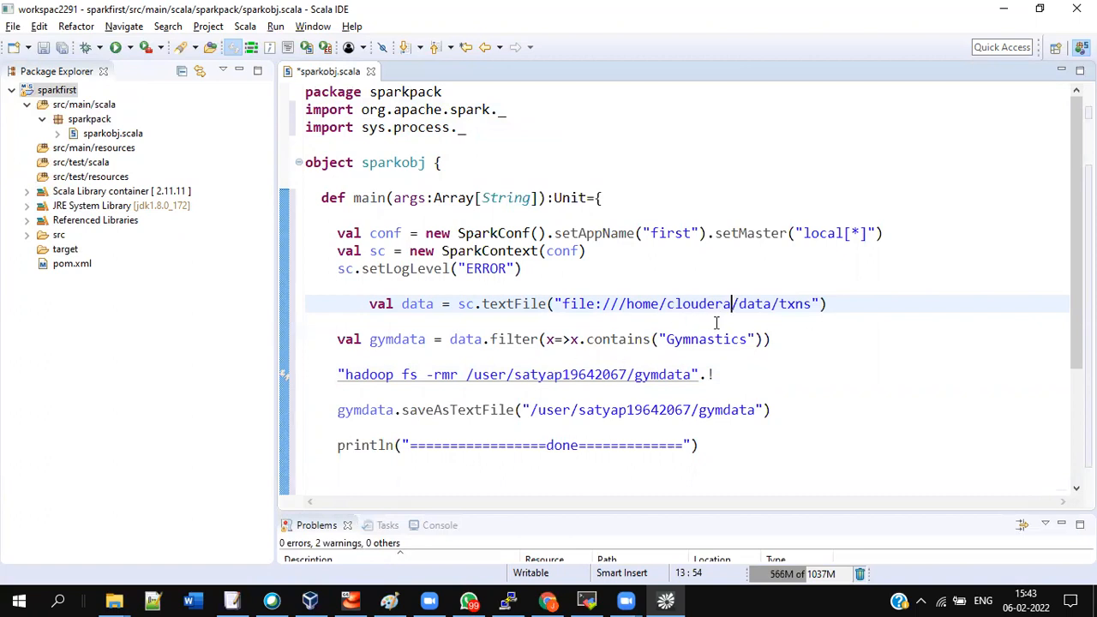
{"action": "double_click", "coordinate": [697, 303]}
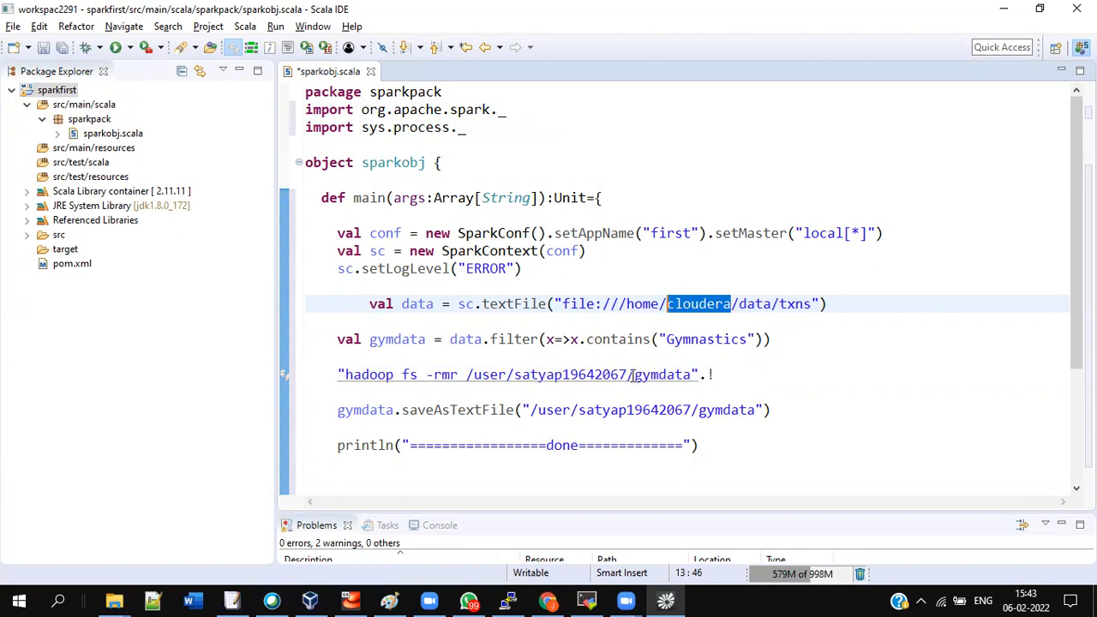
{"action": "left_click", "coordinate": [584, 410]}
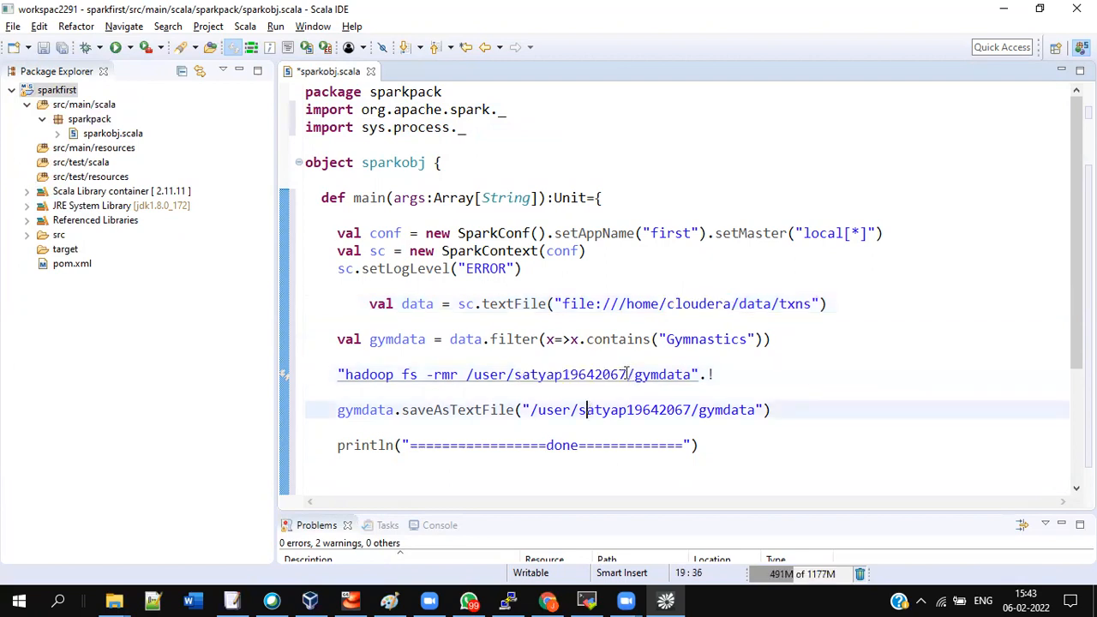
{"action": "double_click", "coordinate": [570, 375]}
{"action": "type", "text": "clouder"}
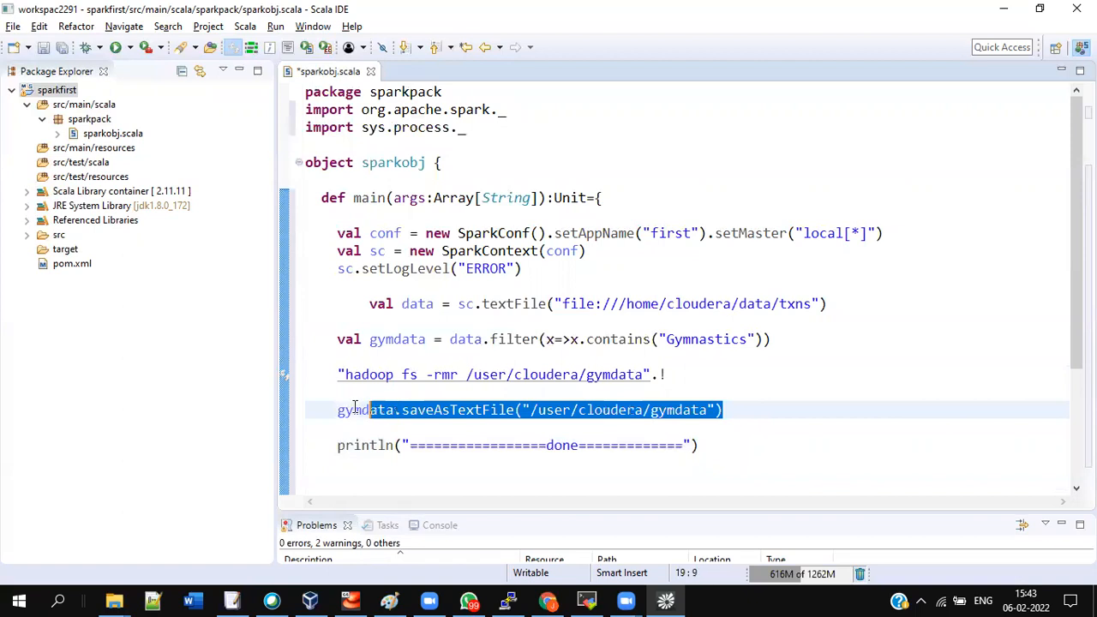
{"action": "left_click", "coordinate": [624, 410]}
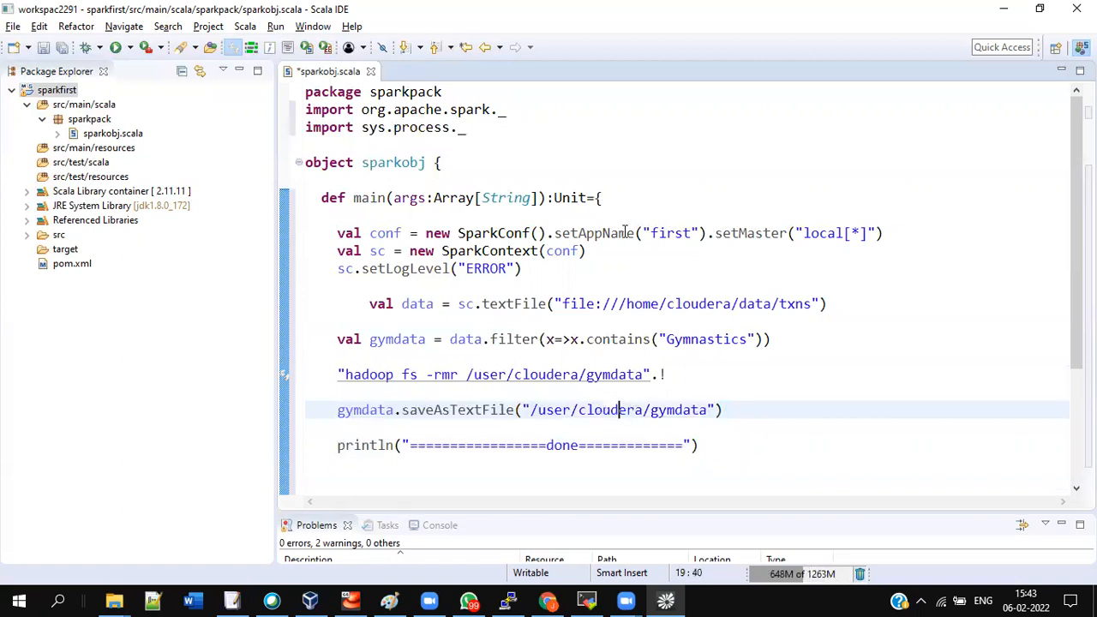
{"action": "left_click", "coordinate": [425, 198]}
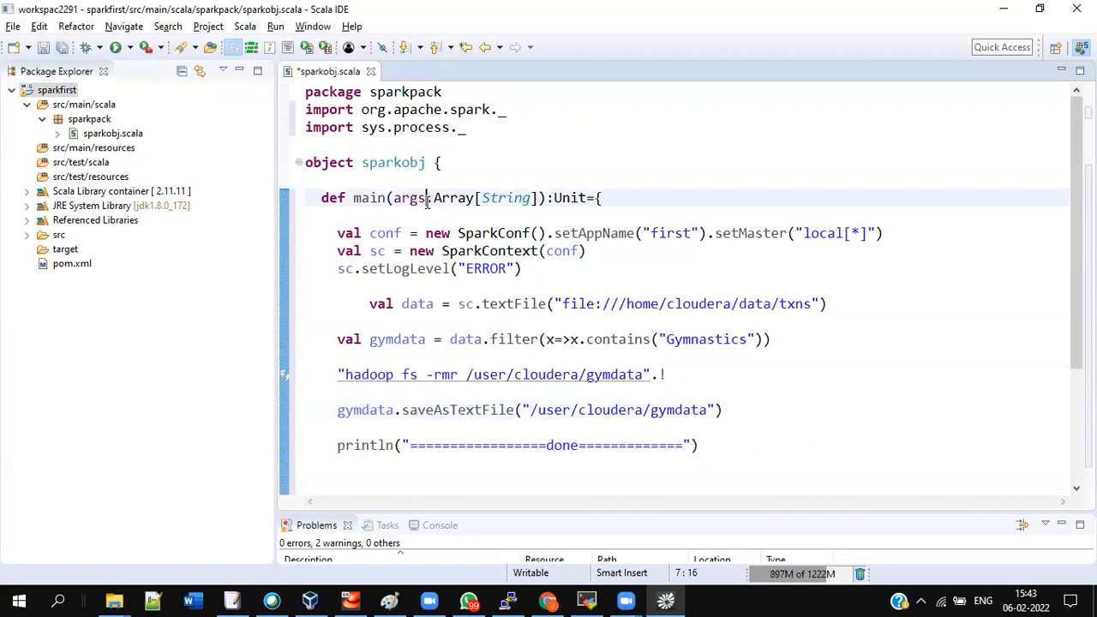
Save sparkobj and run a Maven build of sparkfirst with goals 'install package'
{"action": "left_click", "coordinate": [13, 26]}
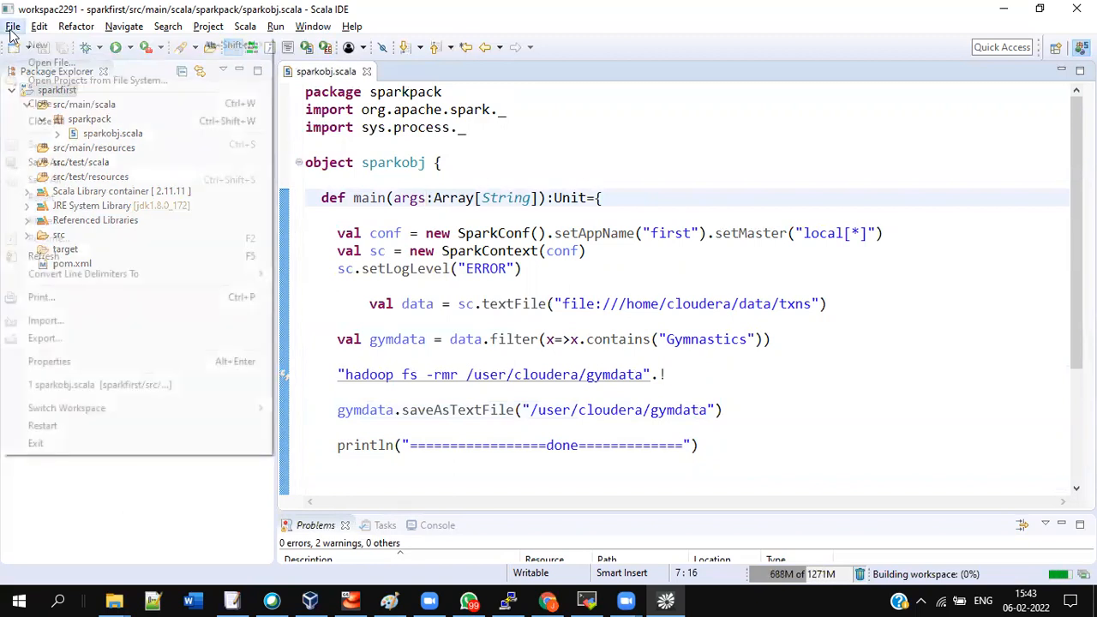
{"action": "left_click", "coordinate": [13, 26]}
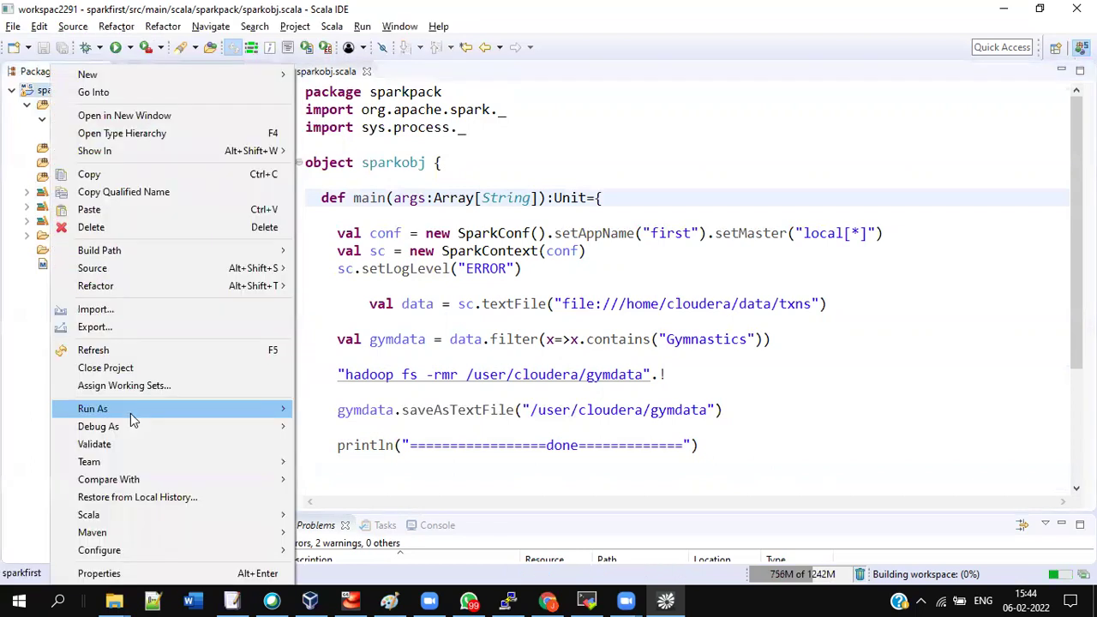
{"action": "left_click", "coordinate": [420, 427]}
{"action": "type", "text": "in"}
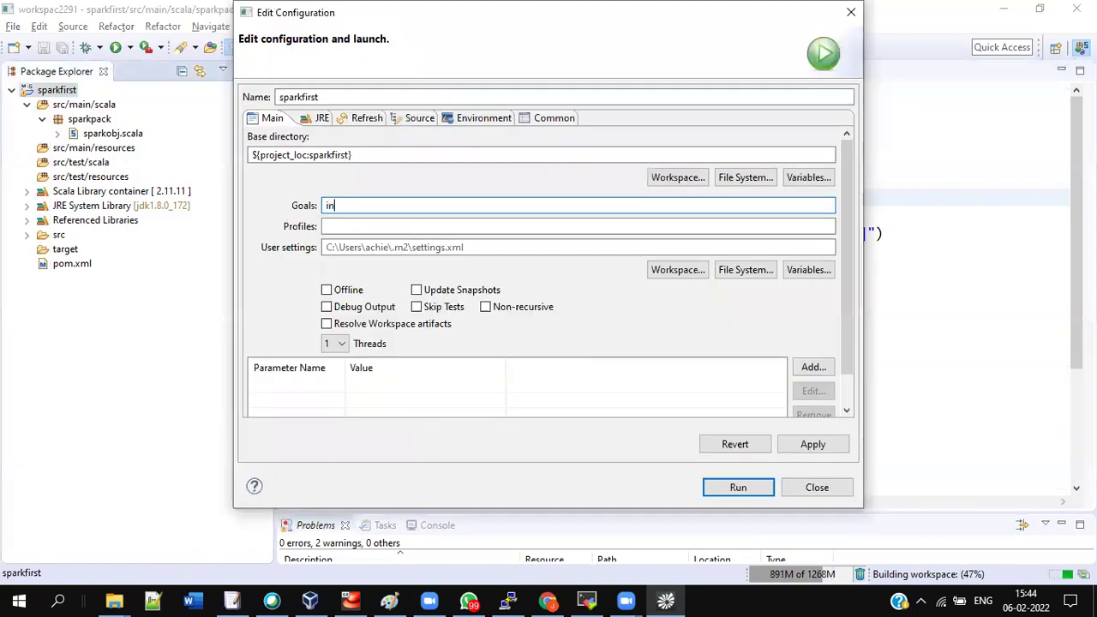
{"action": "type", "text": "stall"}
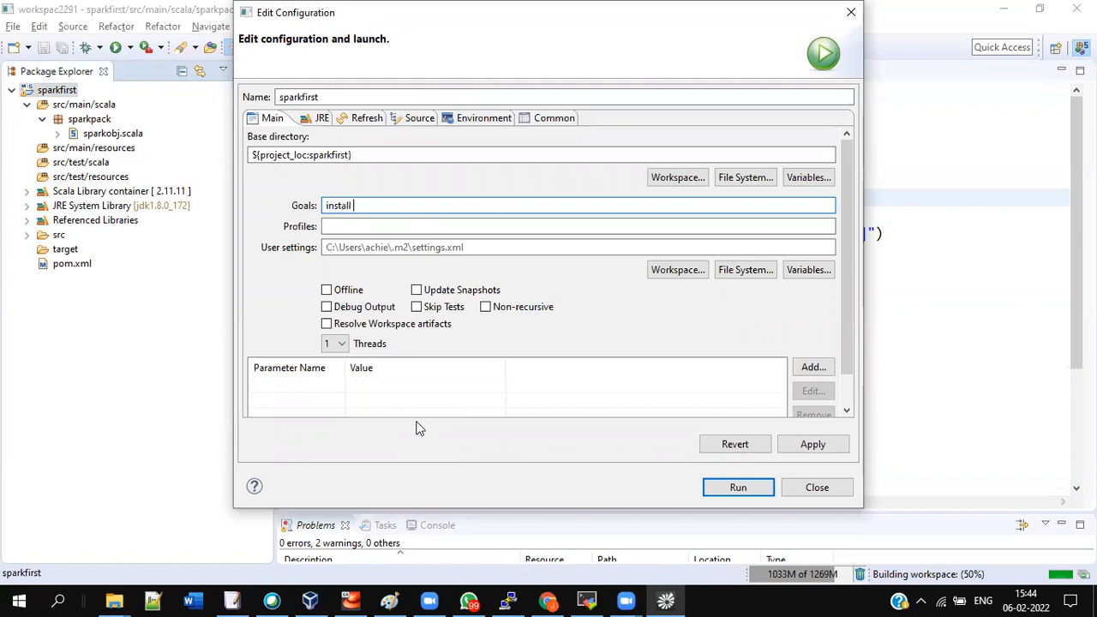
{"action": "type", "text": "op"}
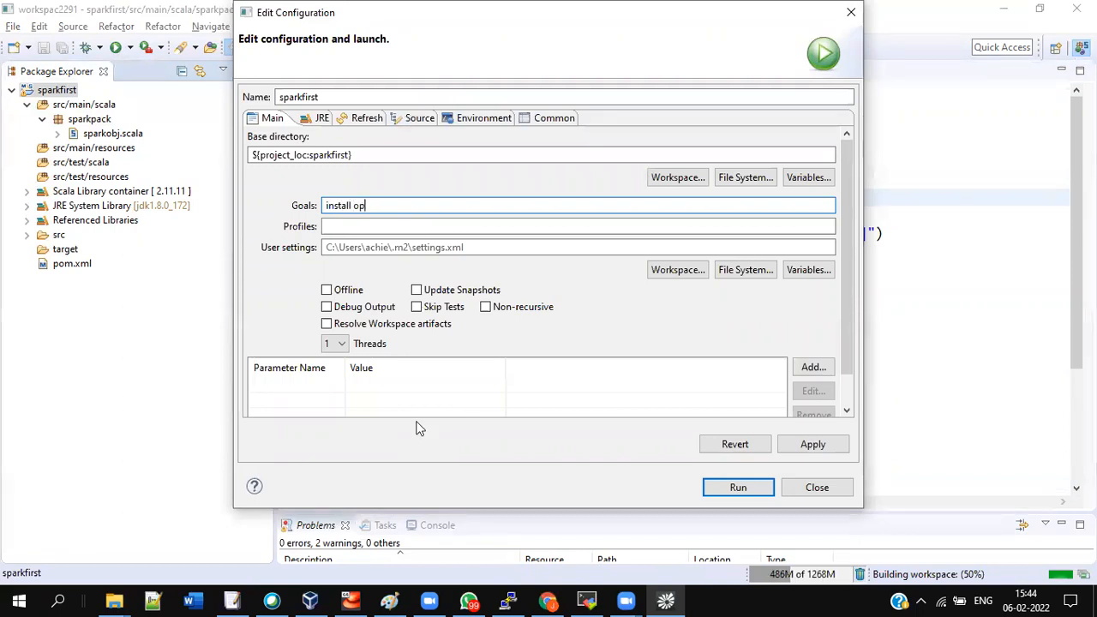
{"action": "type", "text": "ackage"}
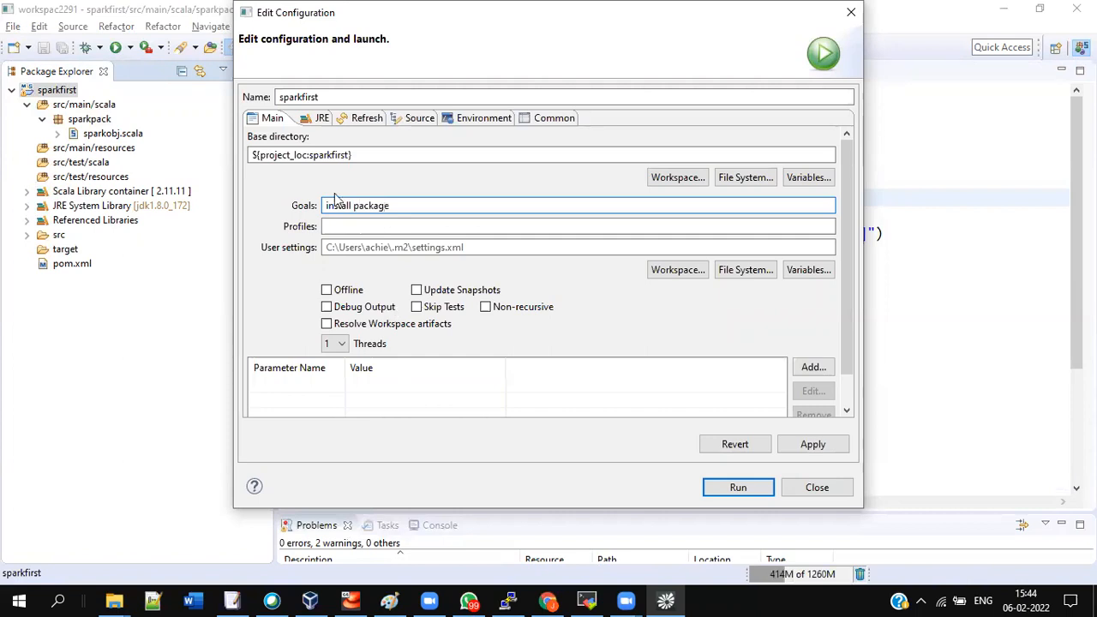
{"action": "double_click", "coordinate": [339, 205]}
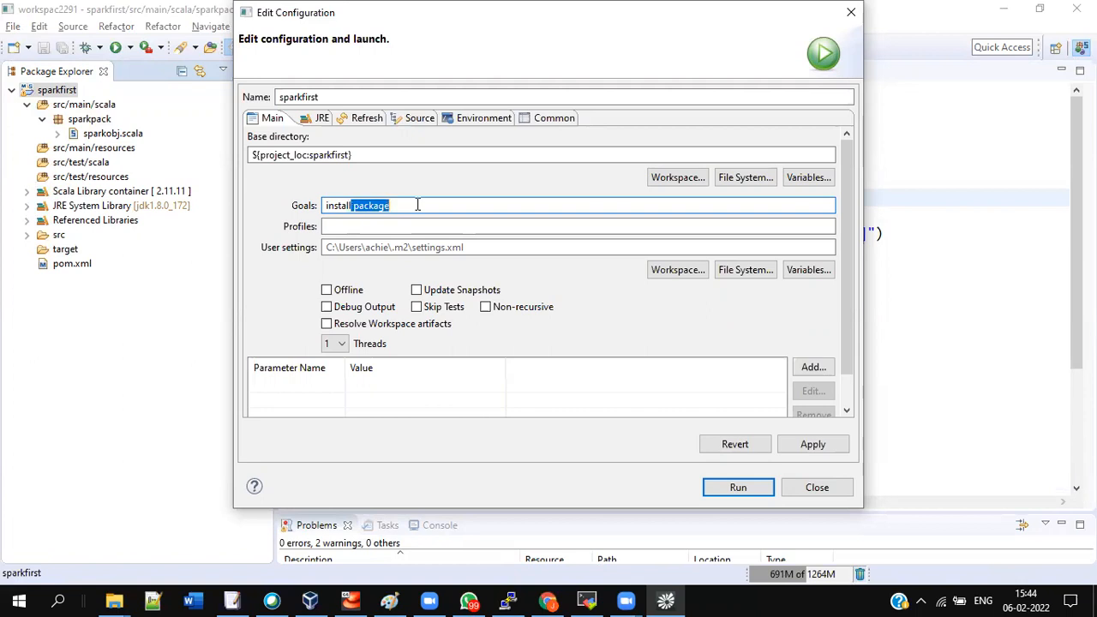
{"action": "mouse_move", "coordinate": [738, 487]}
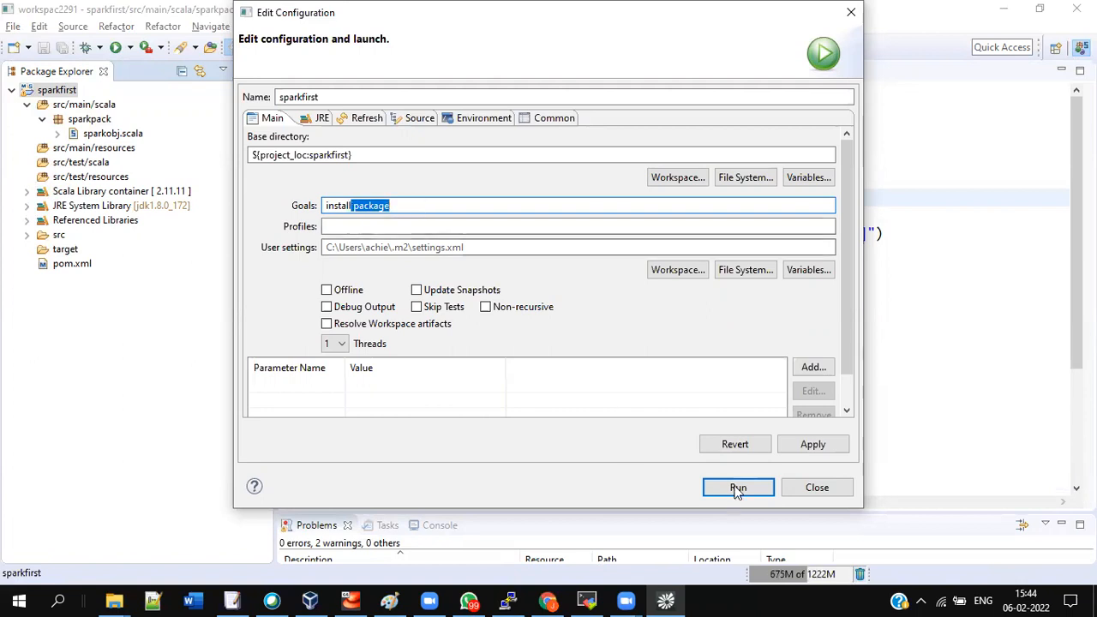
{"action": "left_click", "coordinate": [738, 487]}
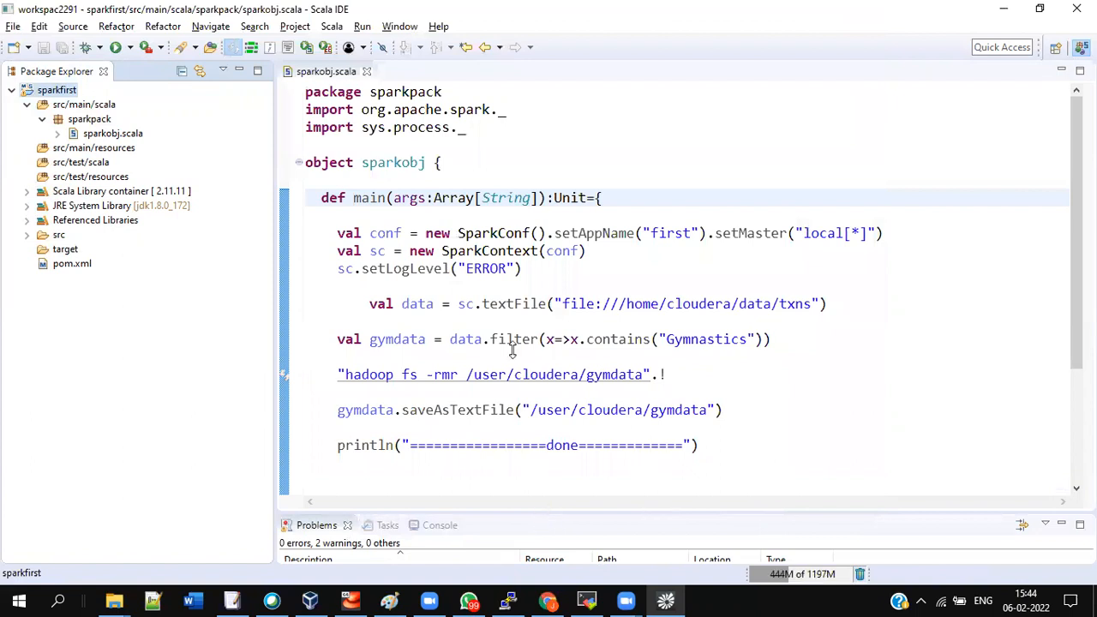
After BUILD SUCCESS, select sparkfirst's target folder and open its Properties
{"action": "left_click", "coordinate": [423, 378]}
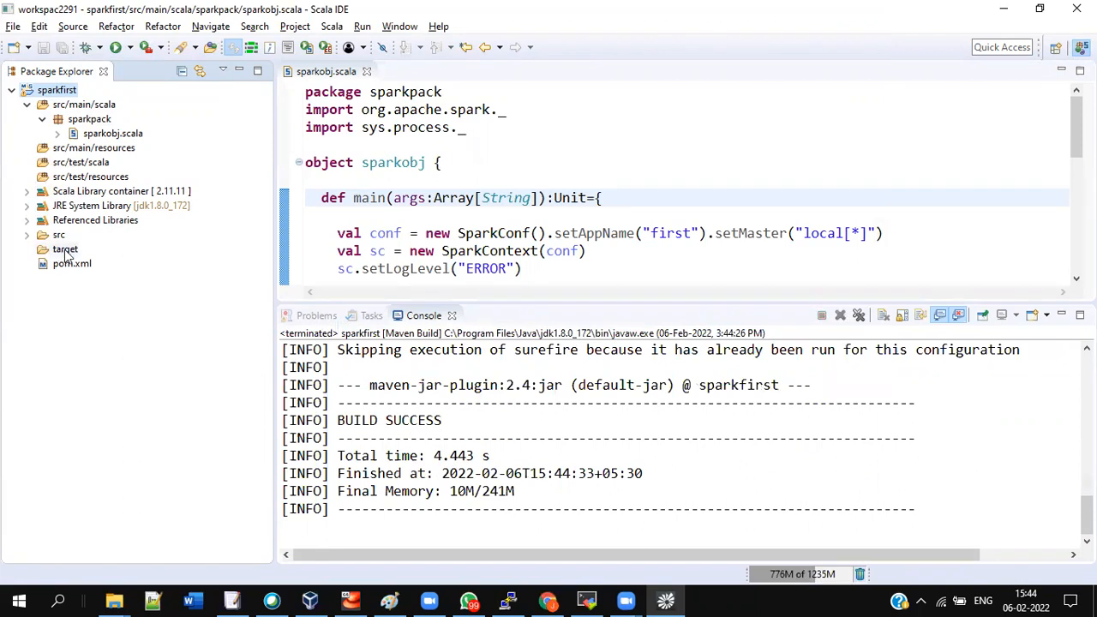
{"action": "left_click", "coordinate": [65, 248]}
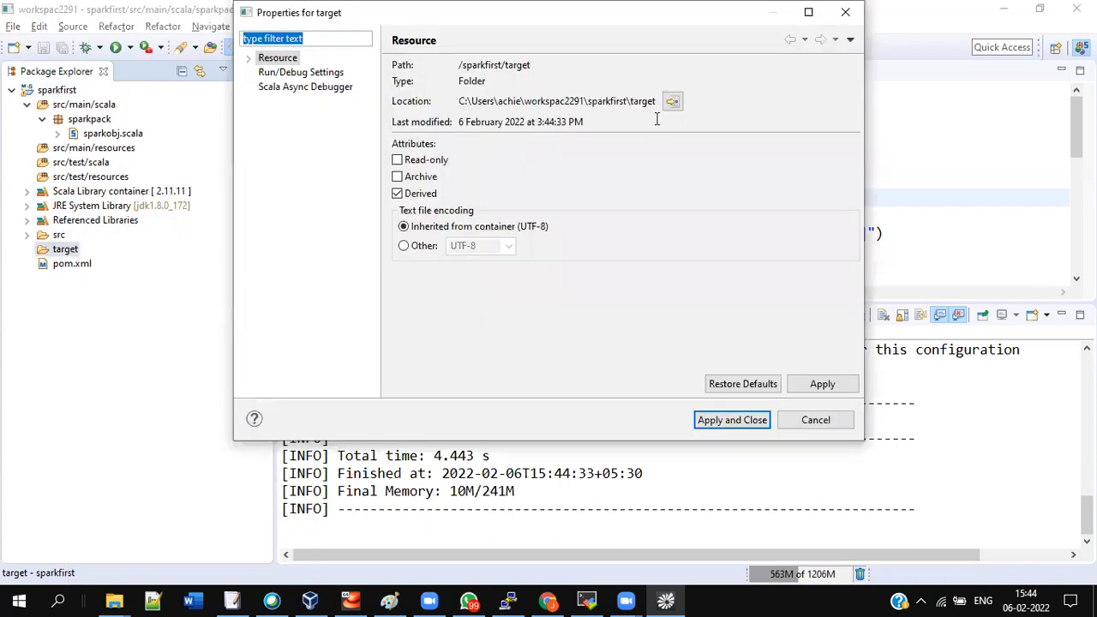
{"action": "mouse_move", "coordinate": [673, 101]}
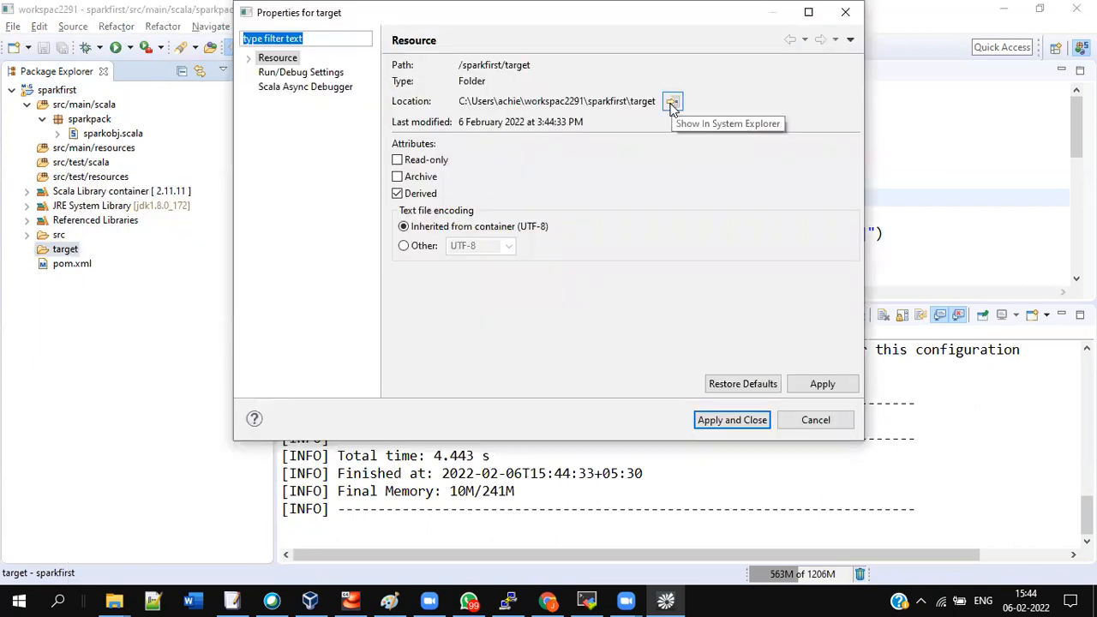
{"action": "mouse_move", "coordinate": [638, 122]}
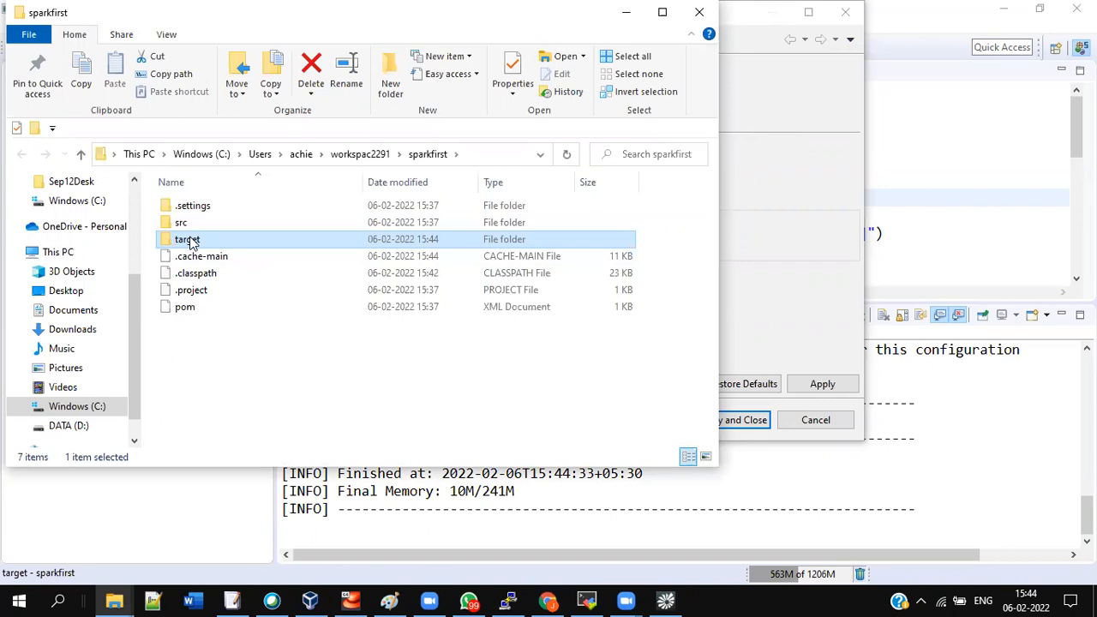
Open the target folder and select sparkfirst-0.0.1-SNAPSHOT.jar
{"action": "double_click", "coordinate": [187, 239]}
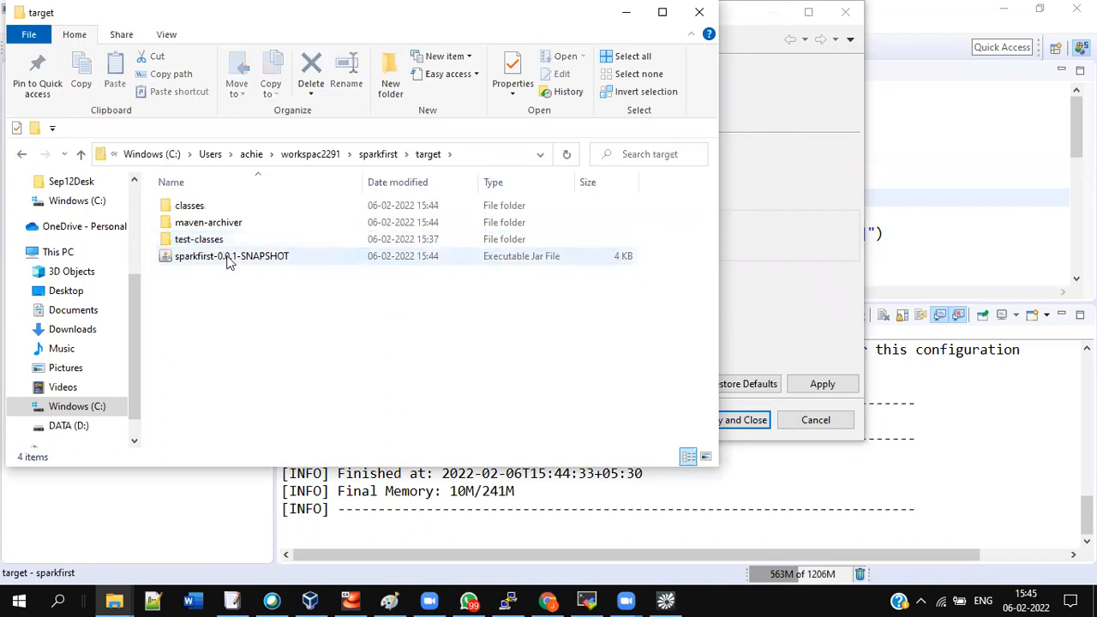
{"action": "left_click", "coordinate": [231, 255]}
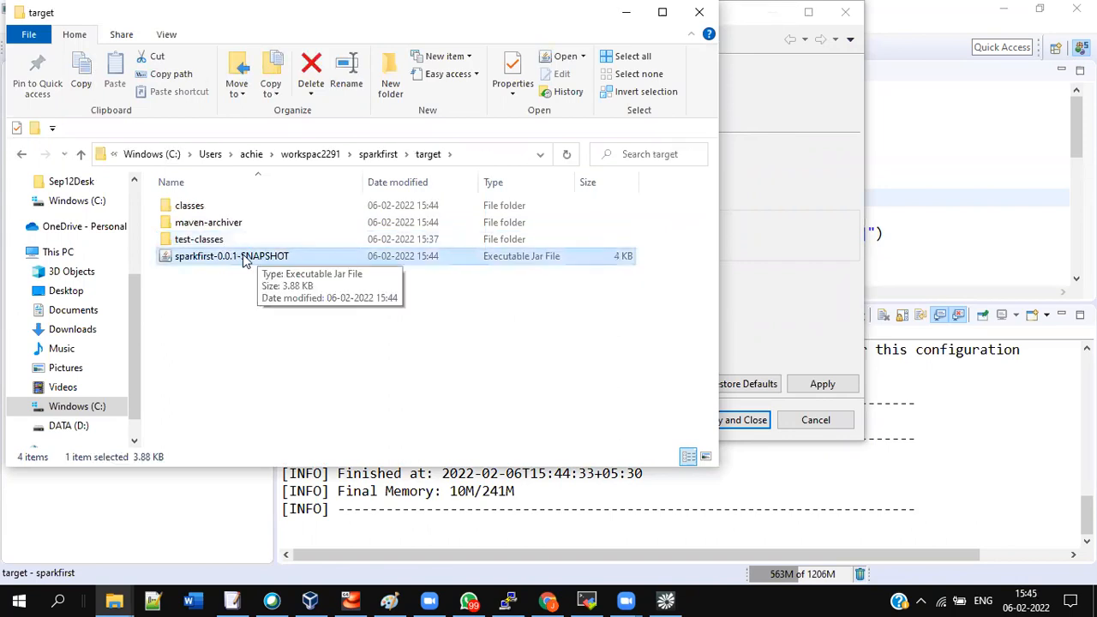
{"action": "mouse_move", "coordinate": [264, 360]}
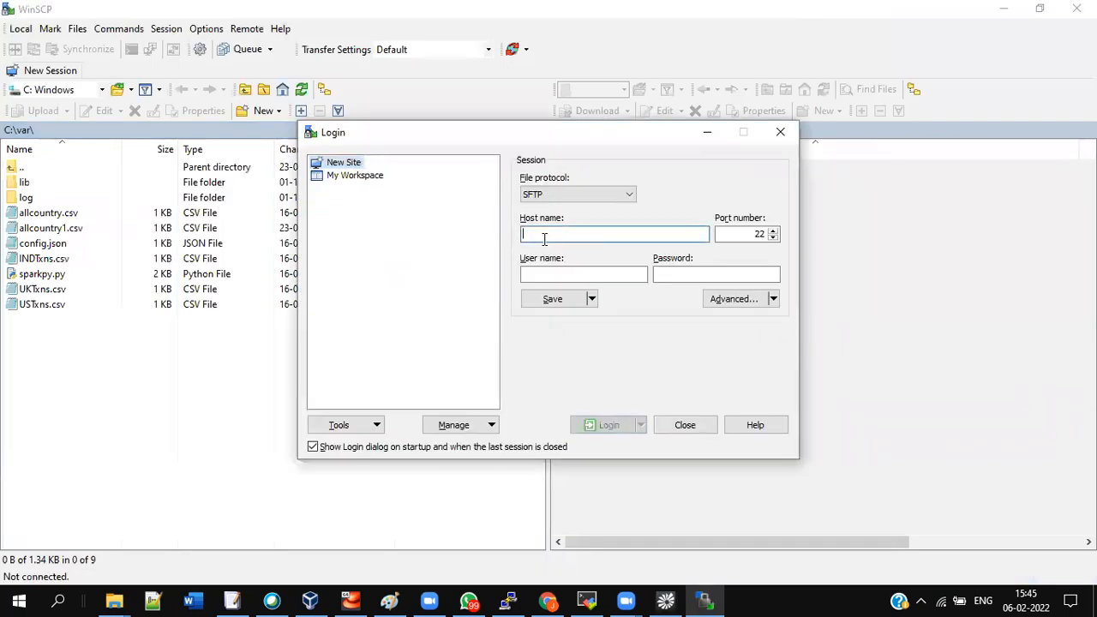
Log in to 192.168.1.5 in WinSCP as user cloudera
{"action": "type", "text": "192.168.1"}
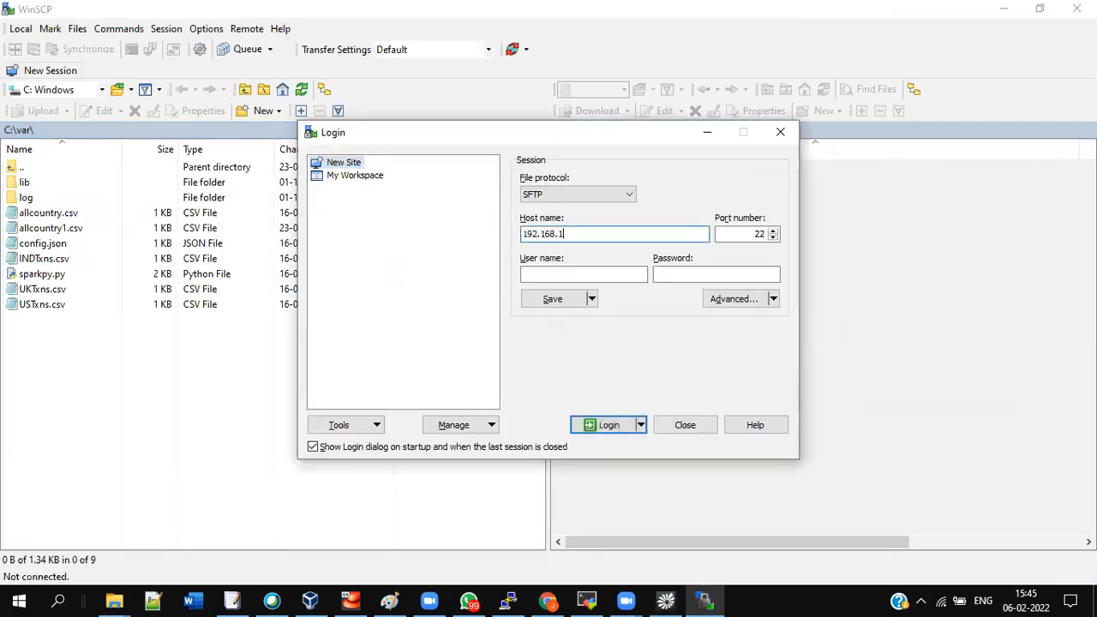
{"action": "type", "text": "c"}
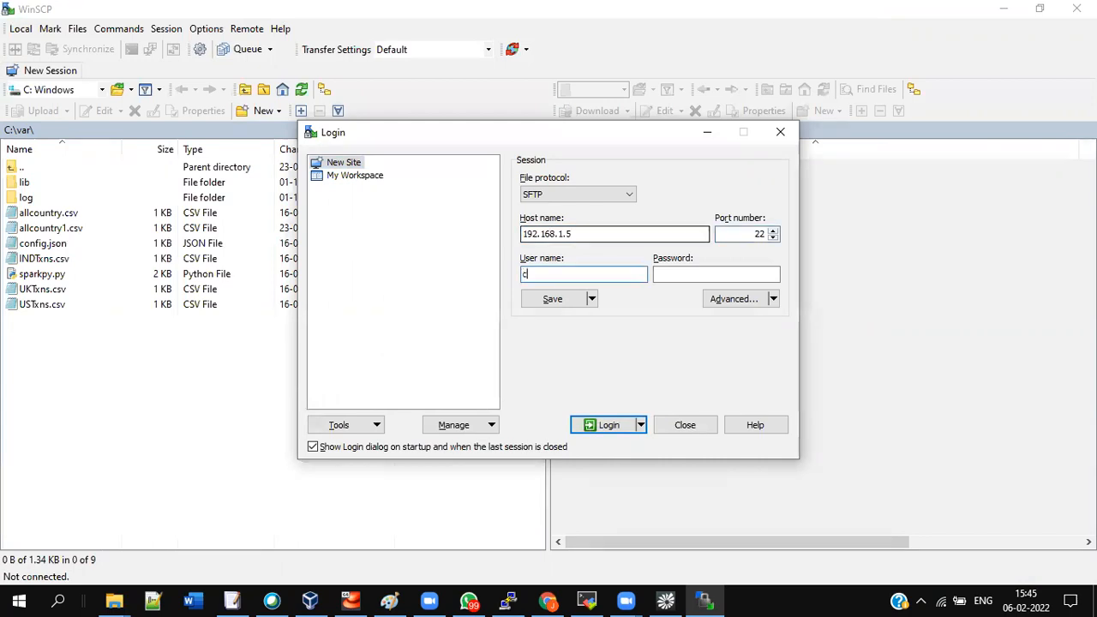
{"action": "type", "text": "cloudera"}
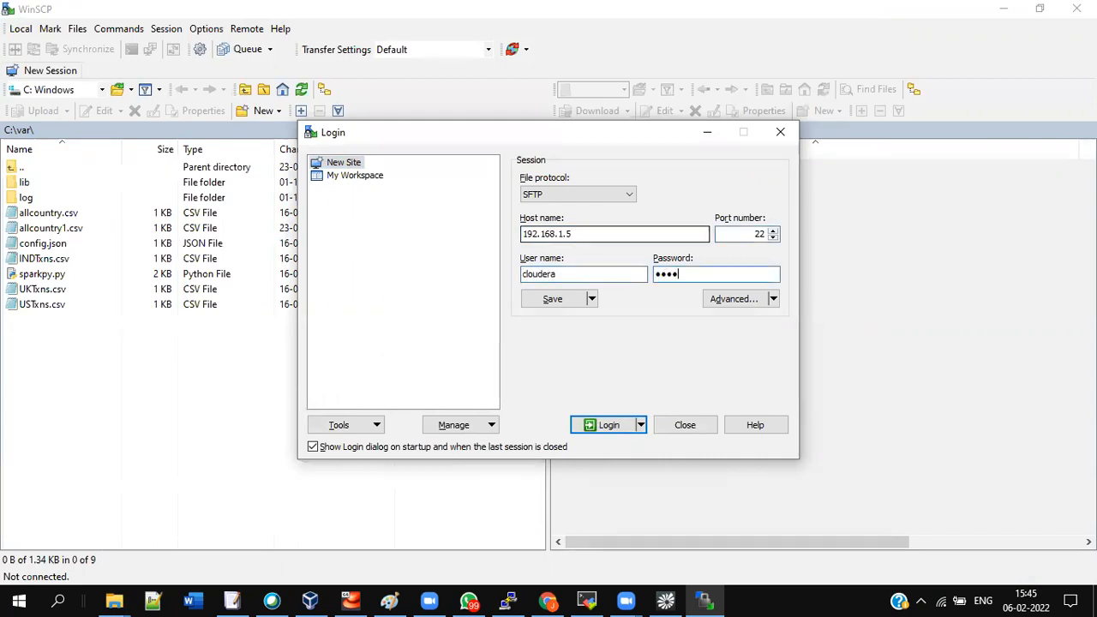
{"action": "type", "text": "••••"}
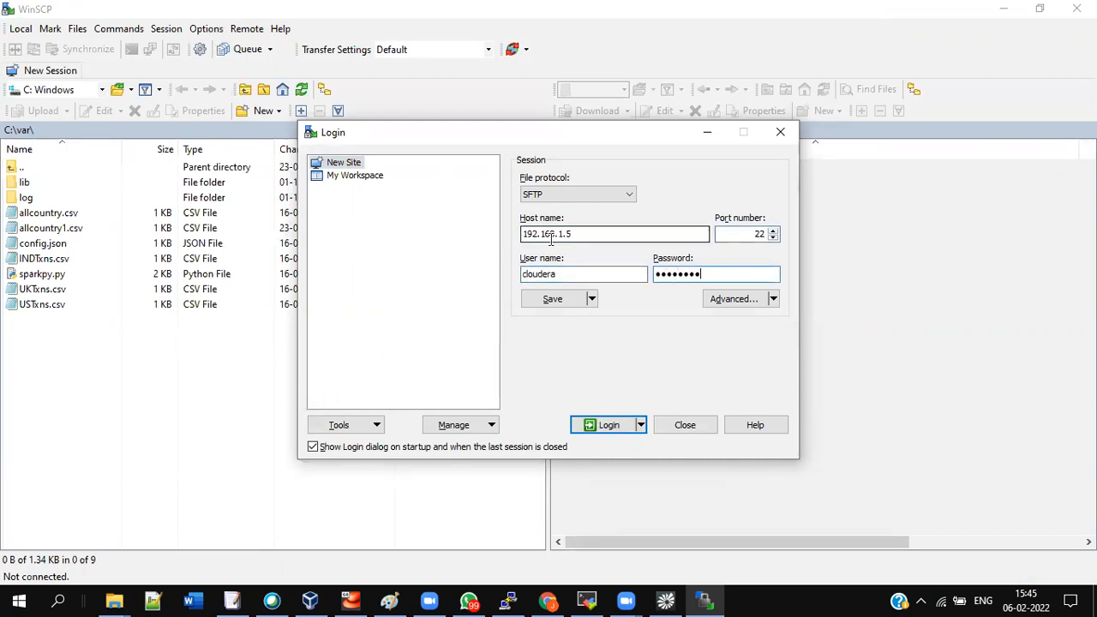
{"action": "triple_click", "coordinate": [614, 234]}
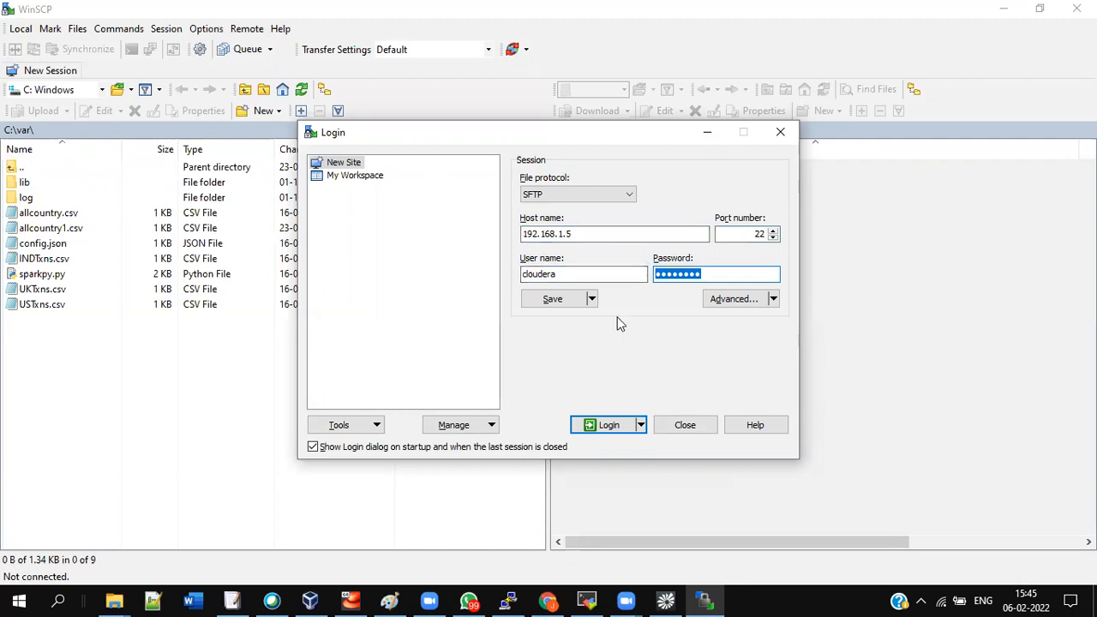
{"action": "left_click", "coordinate": [608, 424]}
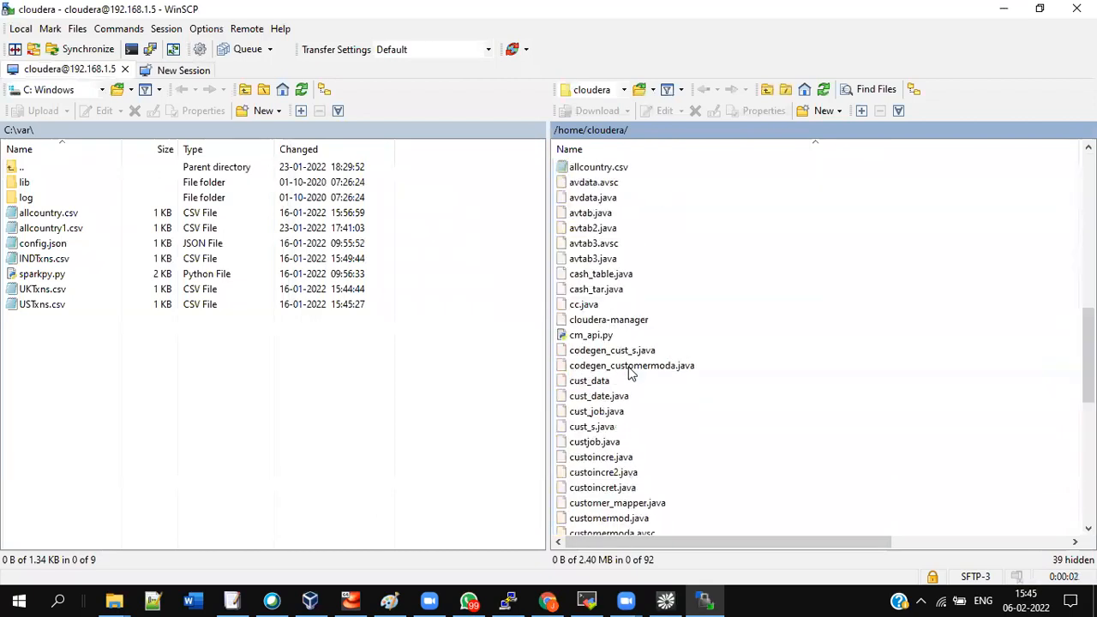
Upload sparkfirst-0.0.1-SNAPSHOT.jar into /home/cloudera and check it arrived
{"action": "scroll", "scroll_direction": "up", "scroll_amount": 3}
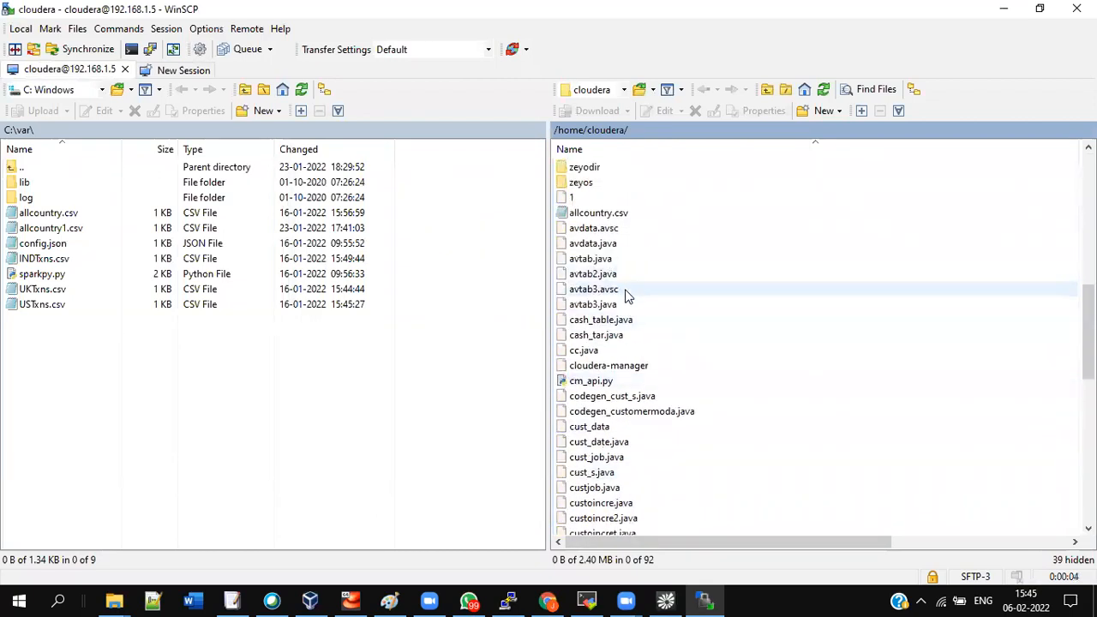
{"action": "scroll", "scroll_direction": "up", "scroll_amount": 3}
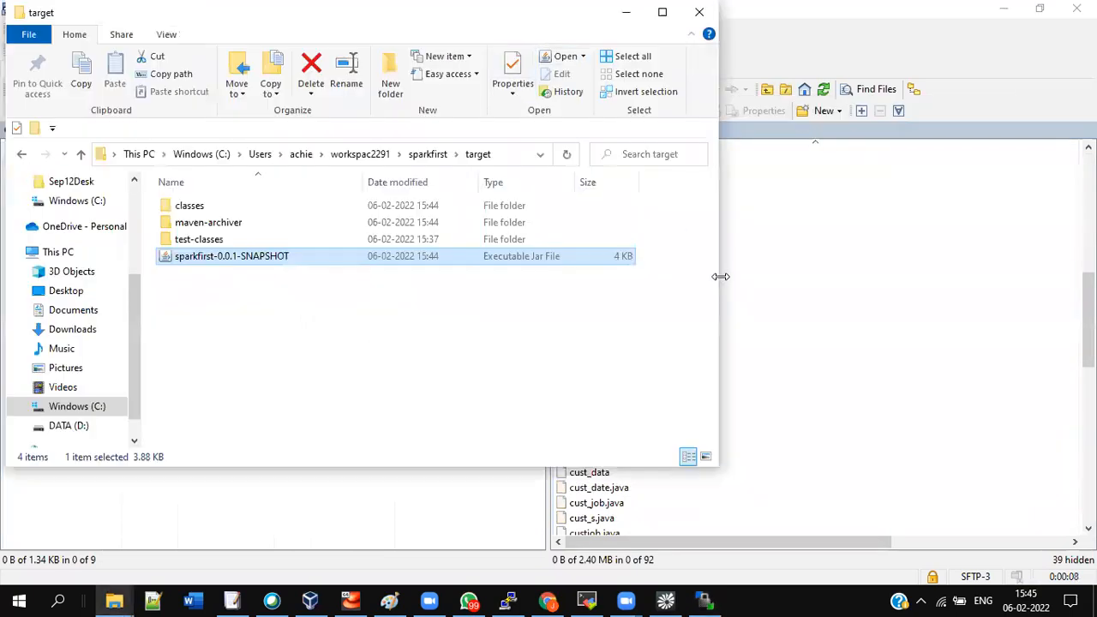
{"action": "left_click_drag", "start_coordinate": [720, 276], "coordinate": [509, 276]}
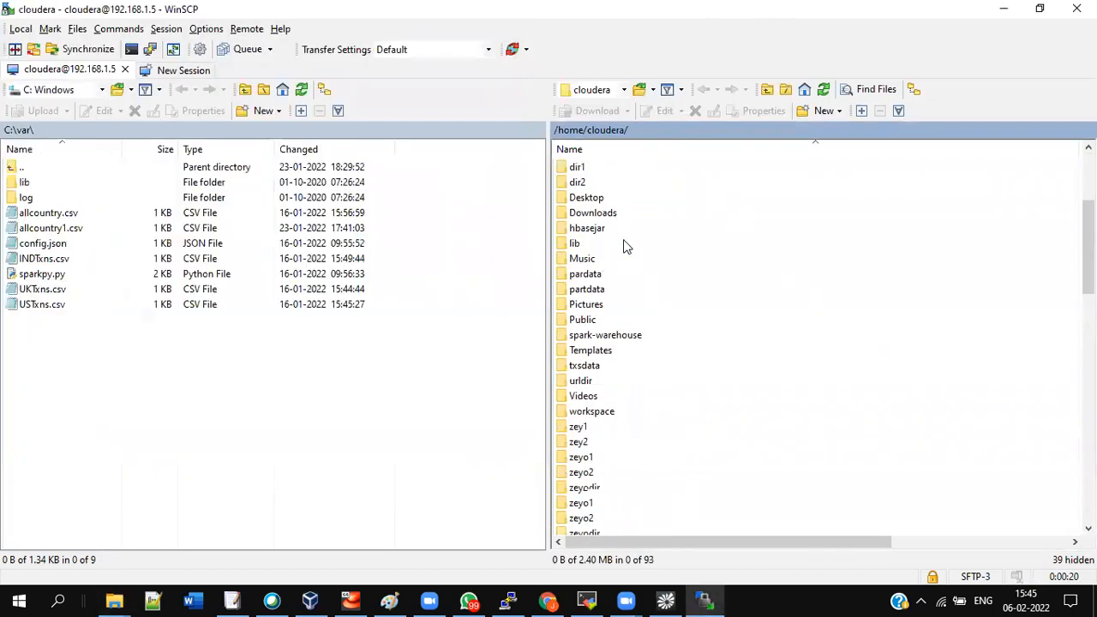
{"action": "scroll", "scroll_direction": "down", "scroll_amount": 3}
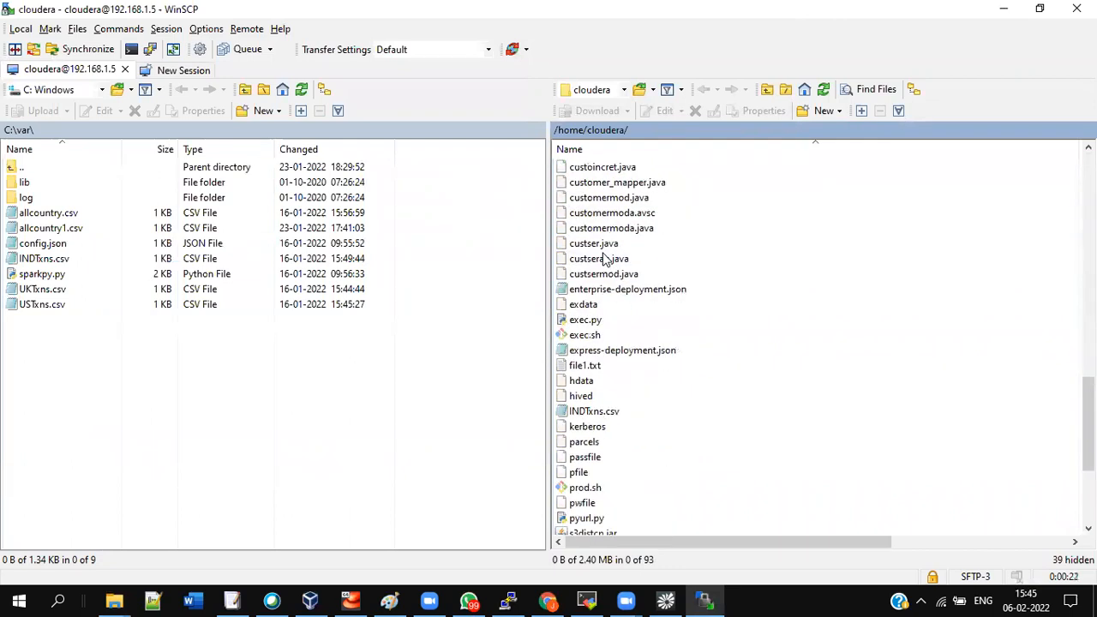
{"action": "left_click", "coordinate": [632, 395]}
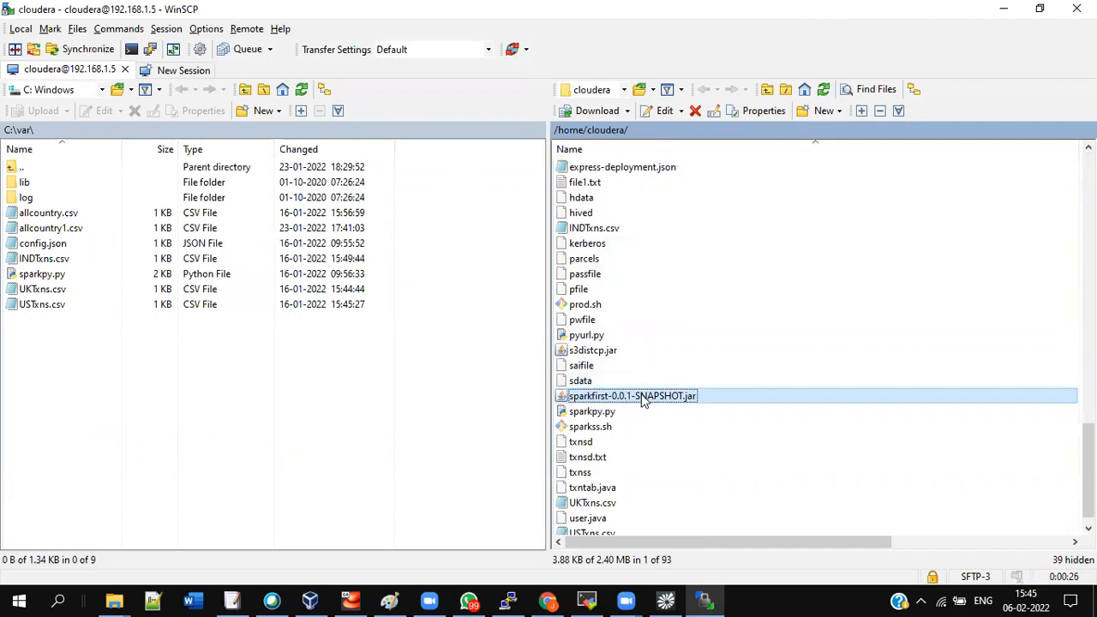
{"action": "mouse_move", "coordinate": [609, 398]}
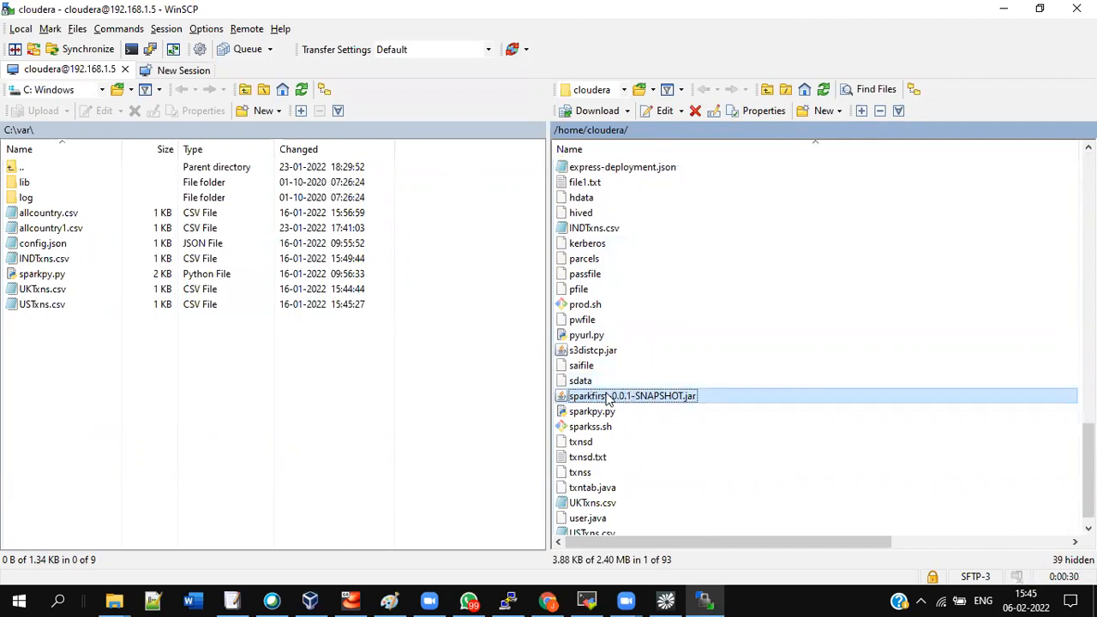
{"action": "key", "text": "alt+tab"}
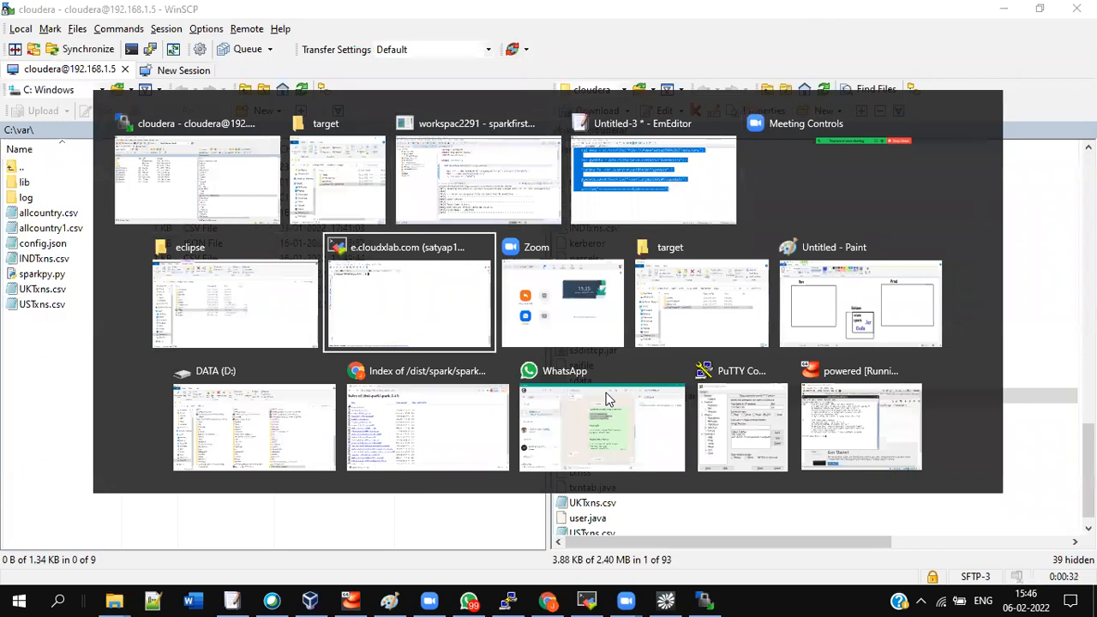
Start 'spark-submit --class sparkpack.sparkobj sparkfirst' on CloudxLab, then drop it for the Cloudera VM session
{"action": "left_click", "coordinate": [409, 304]}
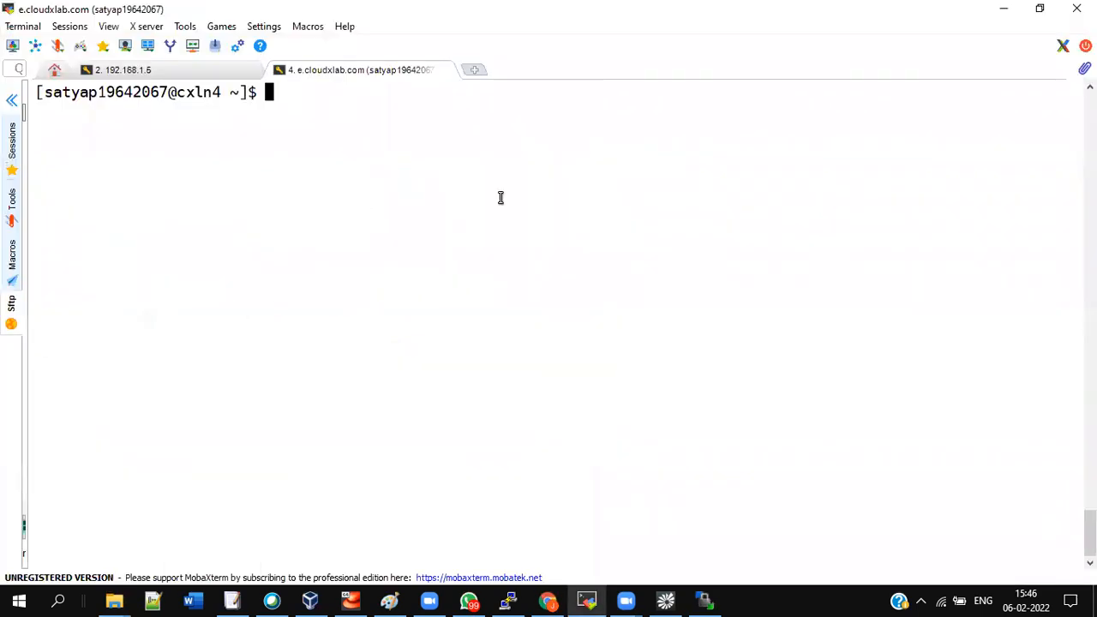
{"action": "type", "text": "spa"}
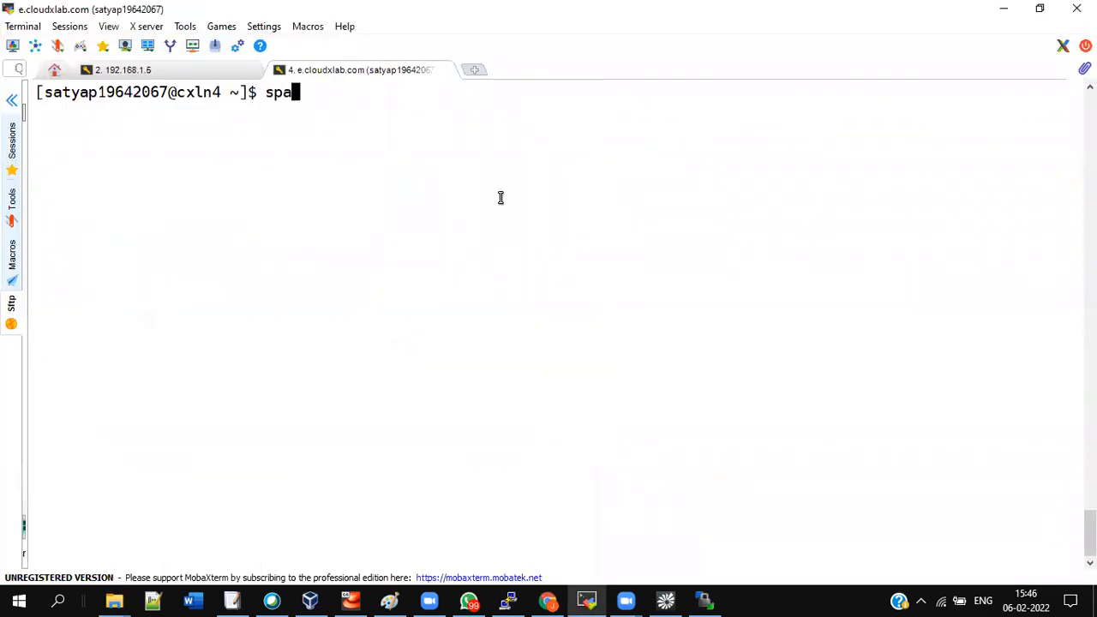
{"action": "type", "text": "rk-submit"}
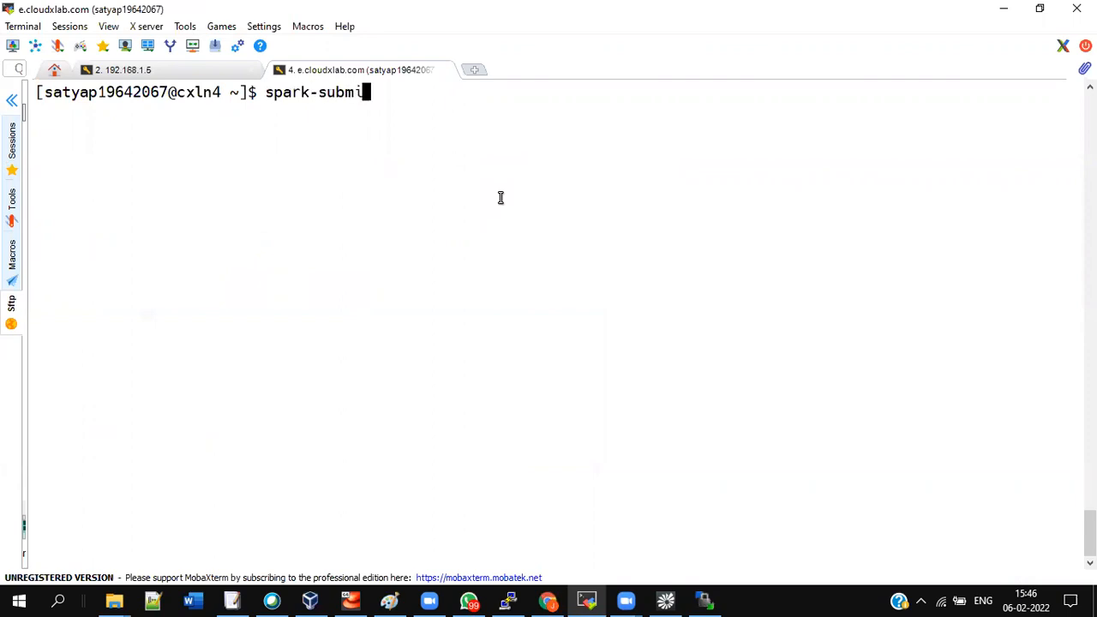
{"action": "type", "text": "--cl"}
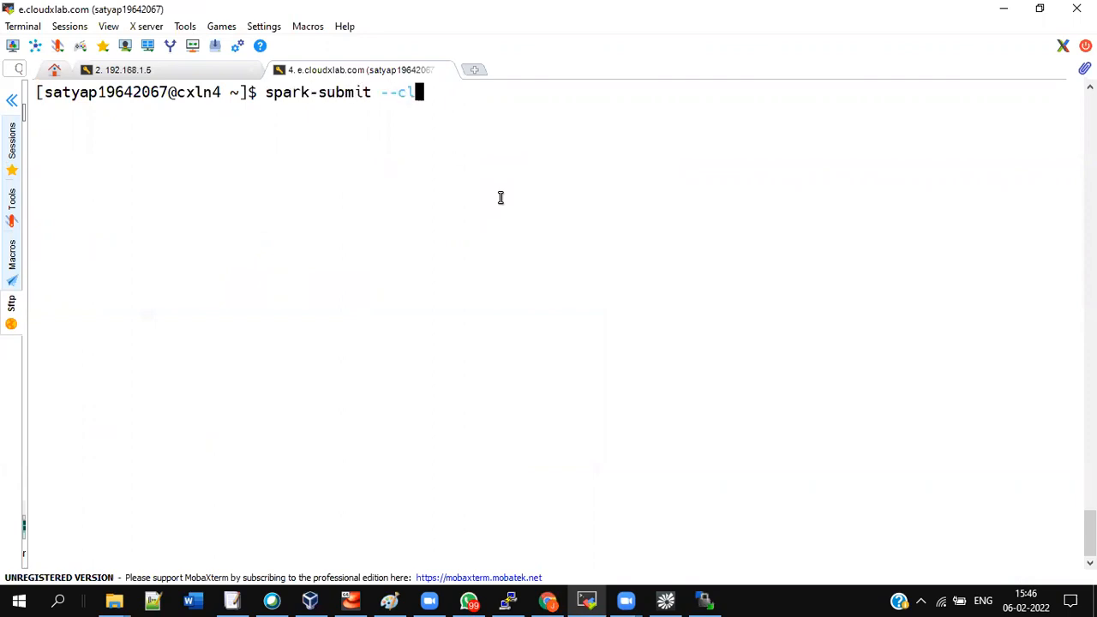
{"action": "type", "text": "ass spark"}
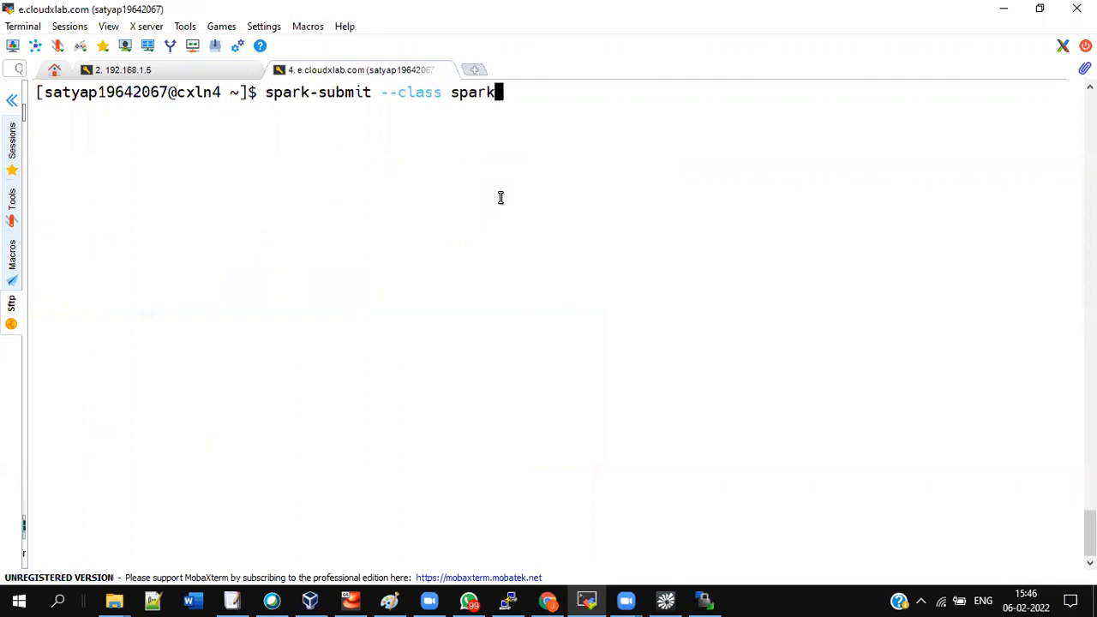
{"action": "type", "text": "pack.sparkobj"}
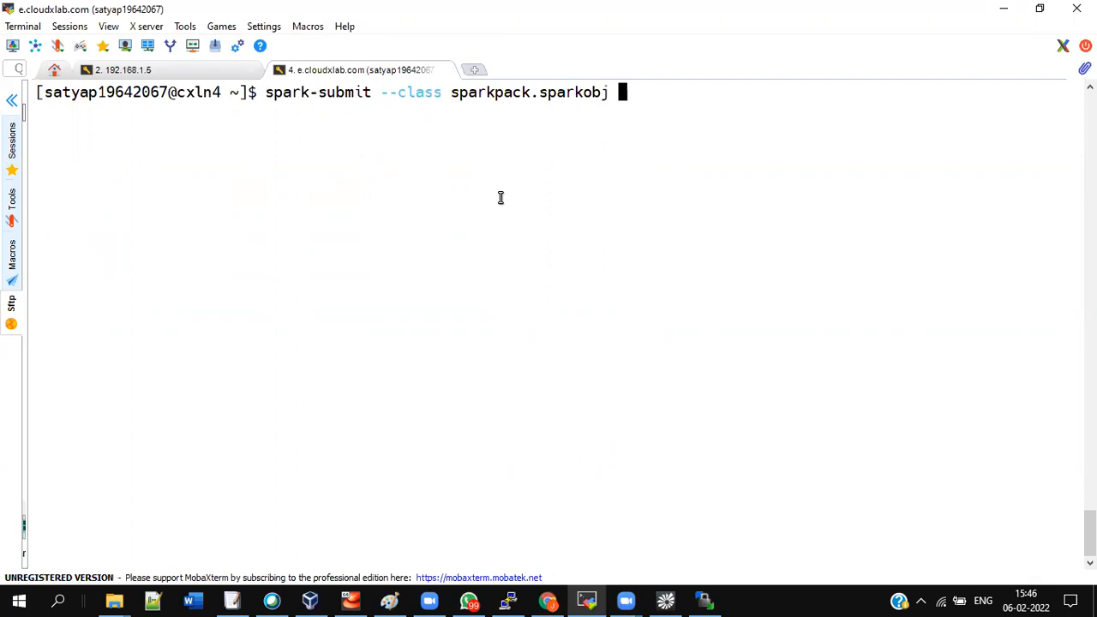
{"action": "type", "text": "s"}
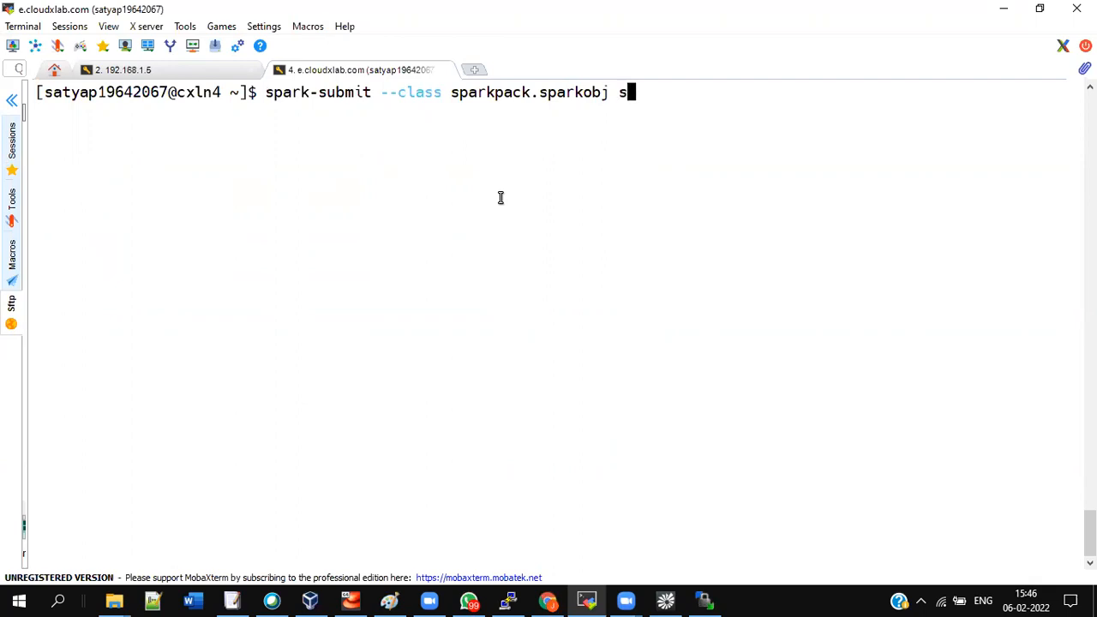
{"action": "type", "text": "parkfirst"}
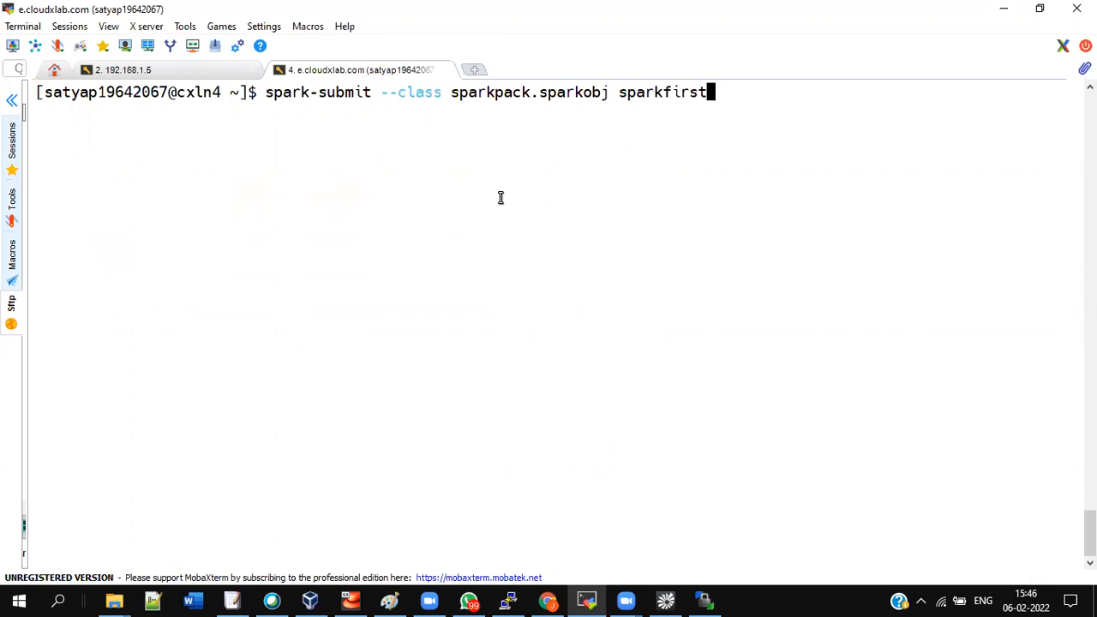
{"action": "mouse_move", "coordinate": [503, 204]}
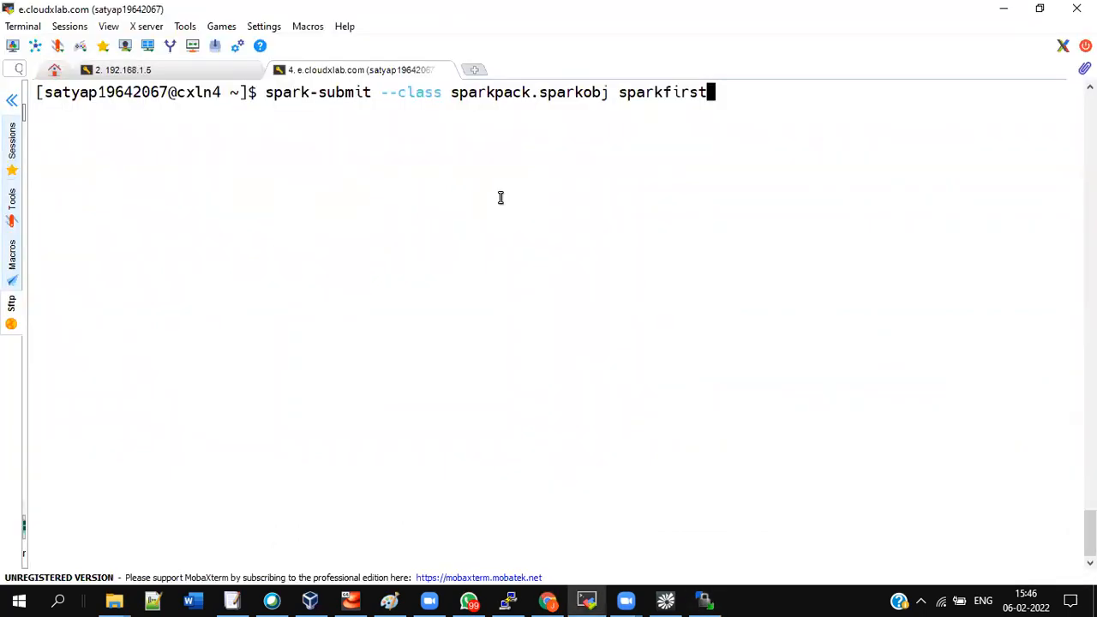
{"action": "key", "text": "BackSpace"}
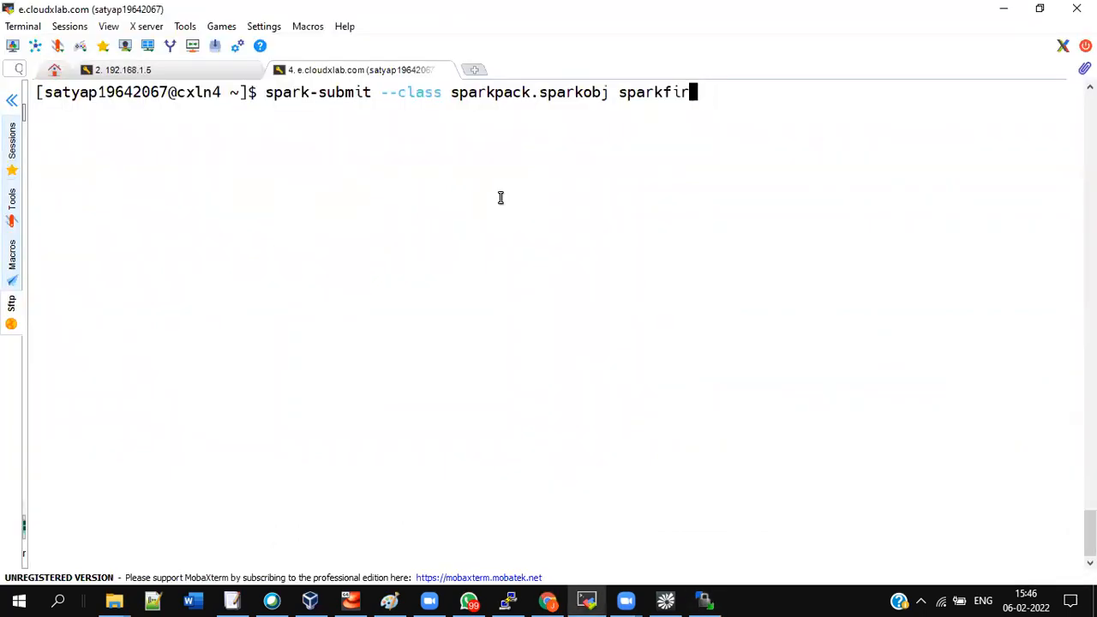
{"action": "left_click", "coordinate": [122, 69]}
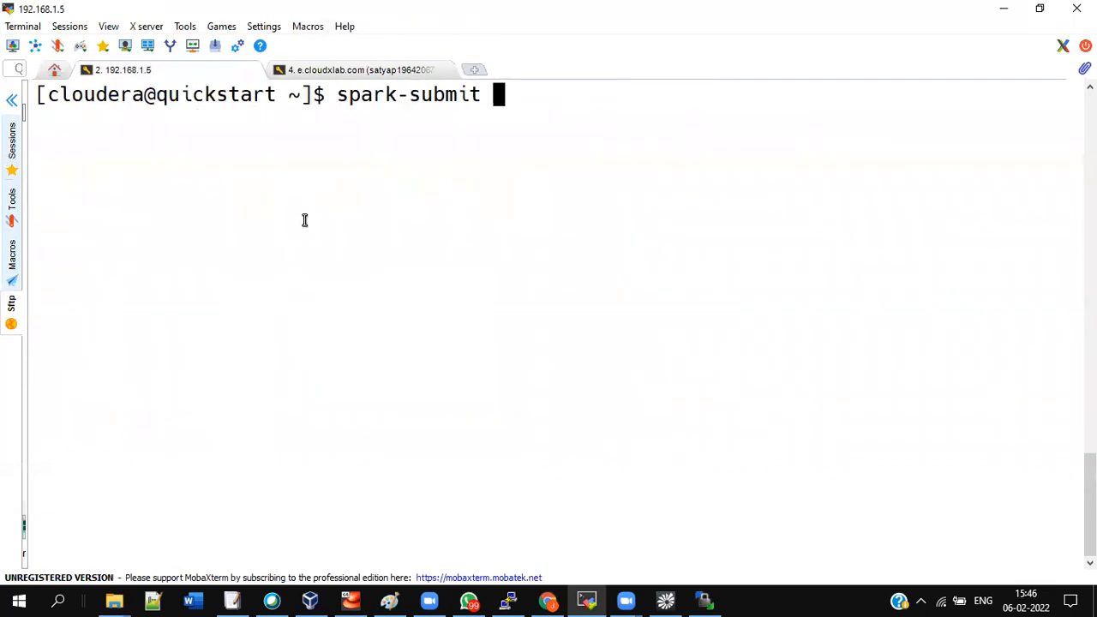
Run spark-submit --class sparkpack.sparkobj with sparkfirst-0.0.1-SNAPSHOT.jar on the Cloudera VM
{"action": "type", "text": "--class spark"}
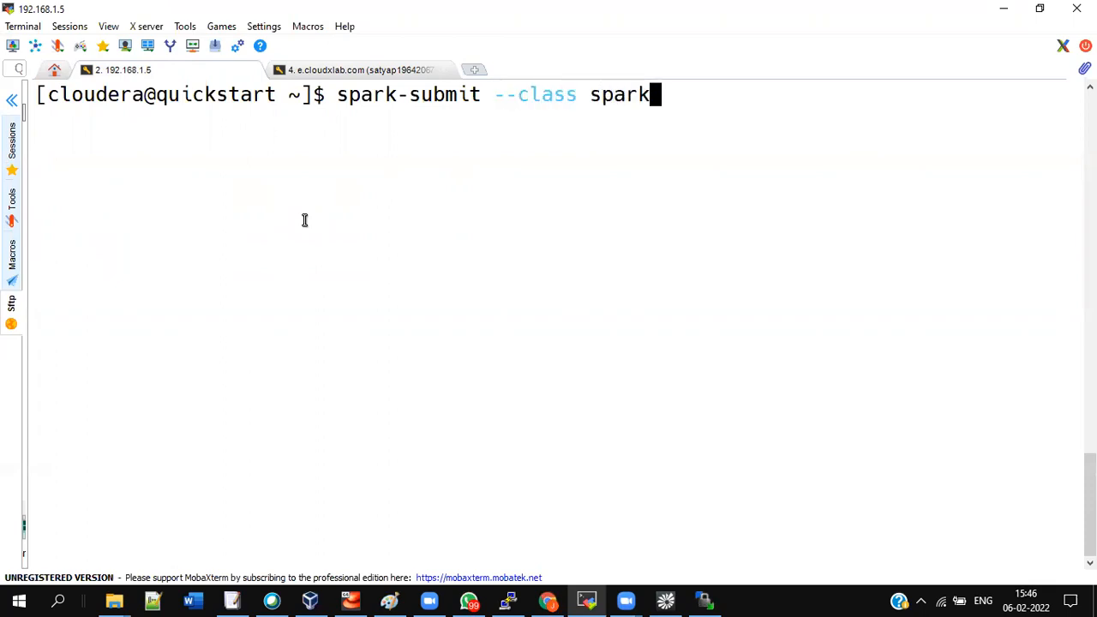
{"action": "type", "text": "pack.sparkobj"}
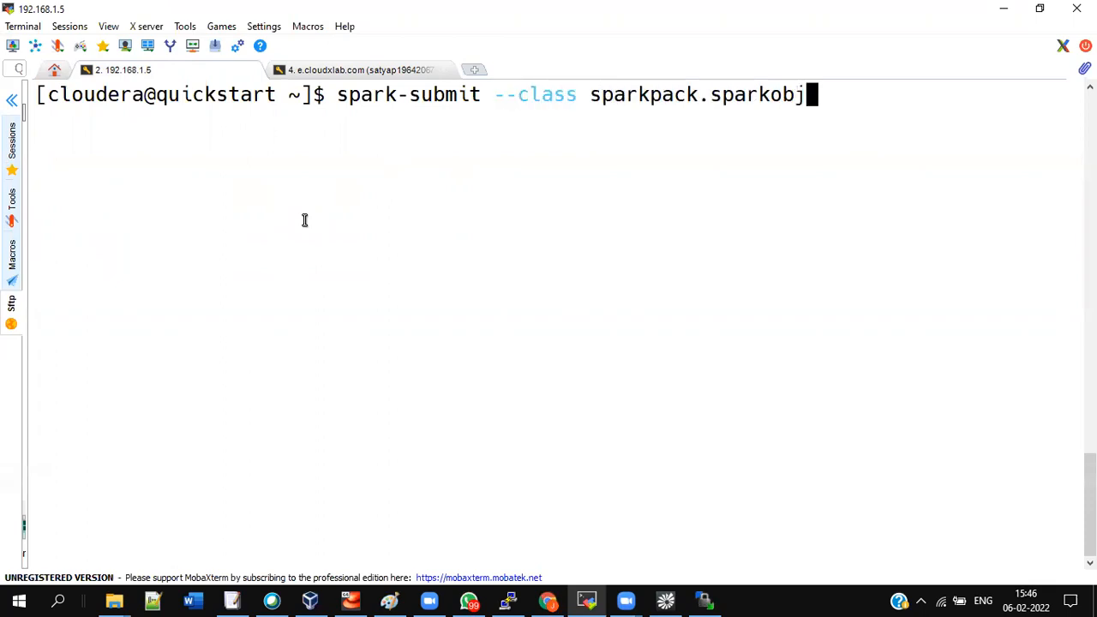
{"action": "type", "text": "sparkfirst-0.0.1-SNAPSHOT.jar"}
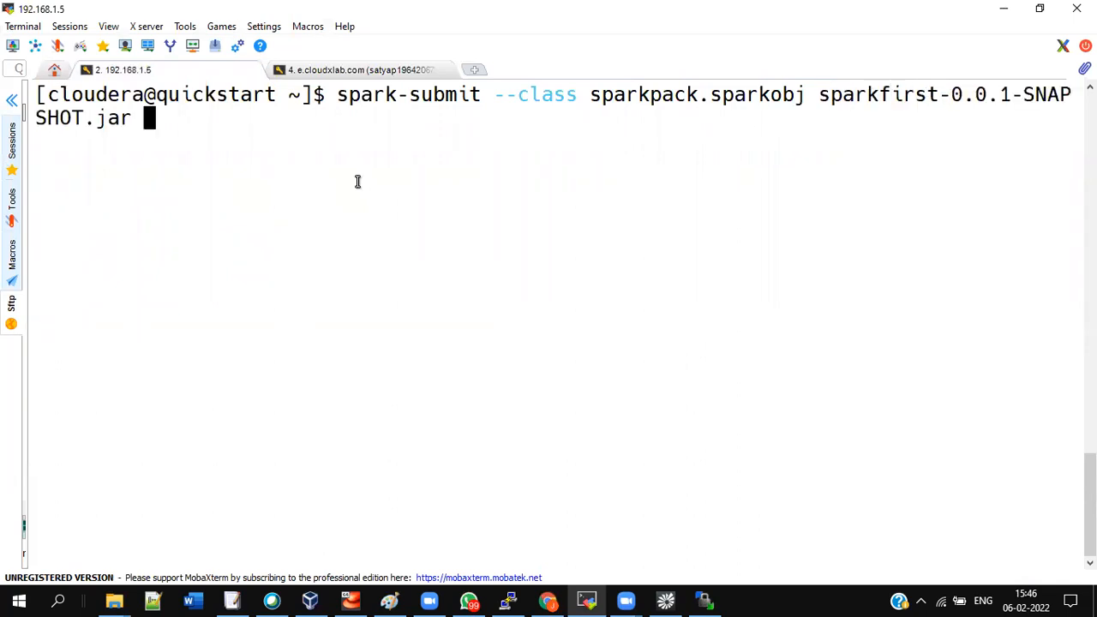
{"action": "key", "text": "Return"}
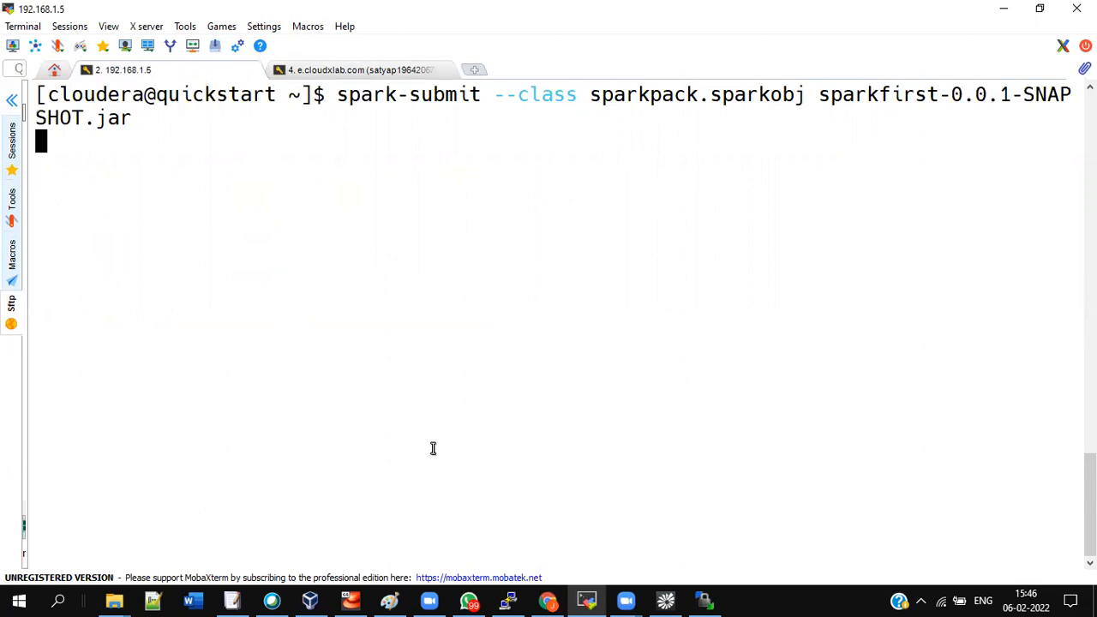
{"action": "mouse_move", "coordinate": [197, 156]}
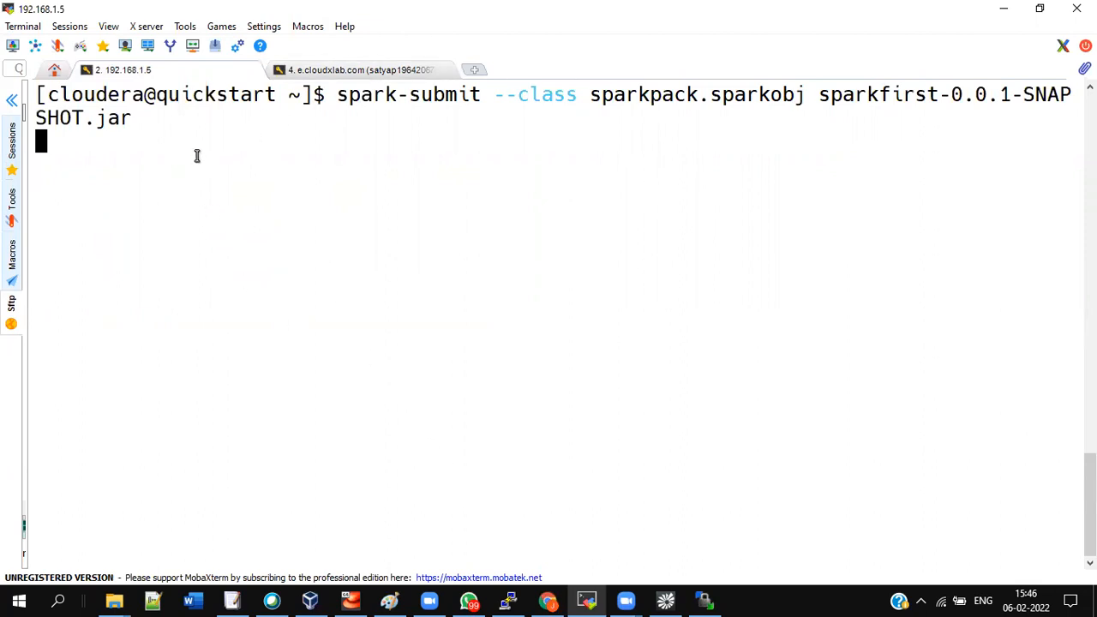
{"action": "mouse_move", "coordinate": [331, 274]}
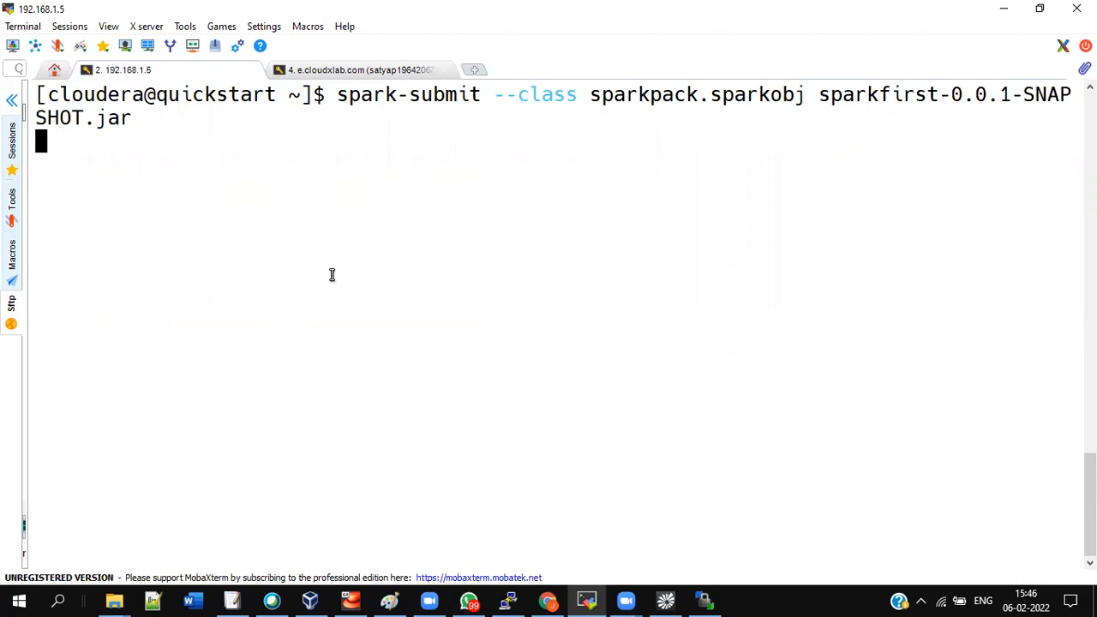
{"action": "mouse_move", "coordinate": [915, 563]}
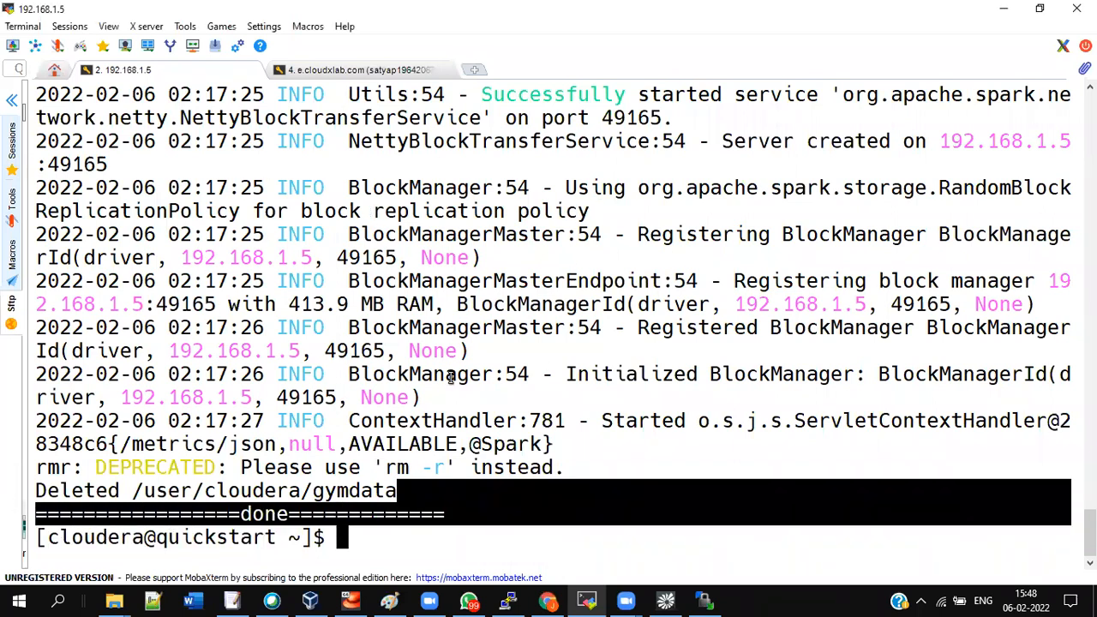
List /user/cloudera/gymdata with hadoop fs -ls, showing _SUCCESS and part-00000
{"action": "type", "text": "hadoop fs -ls"}
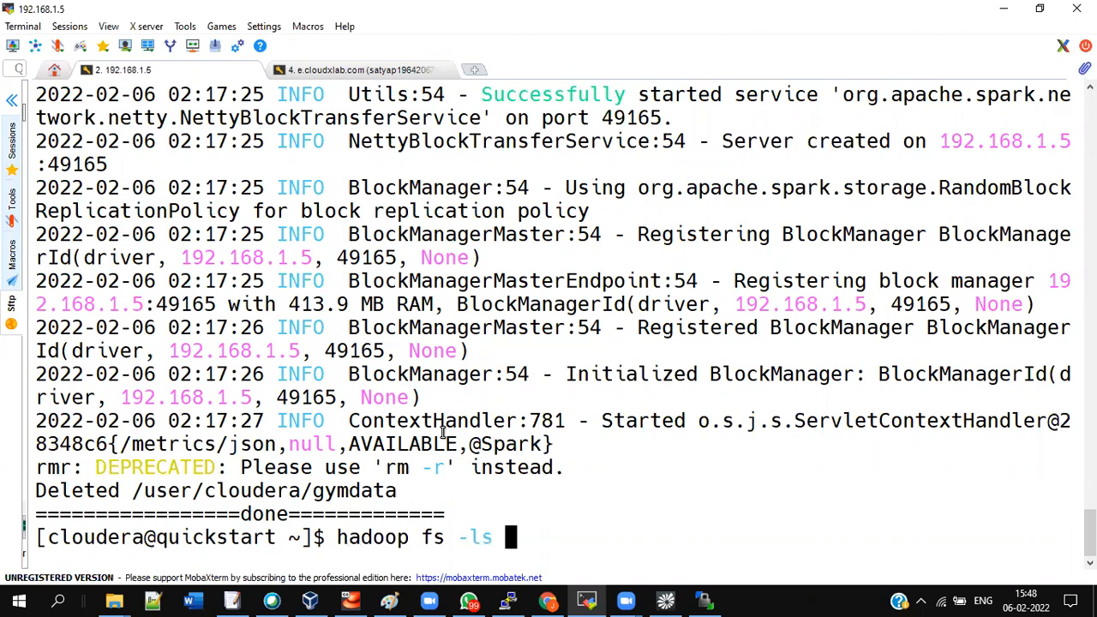
{"action": "type", "text": "/user/cloudera/gymdata"}
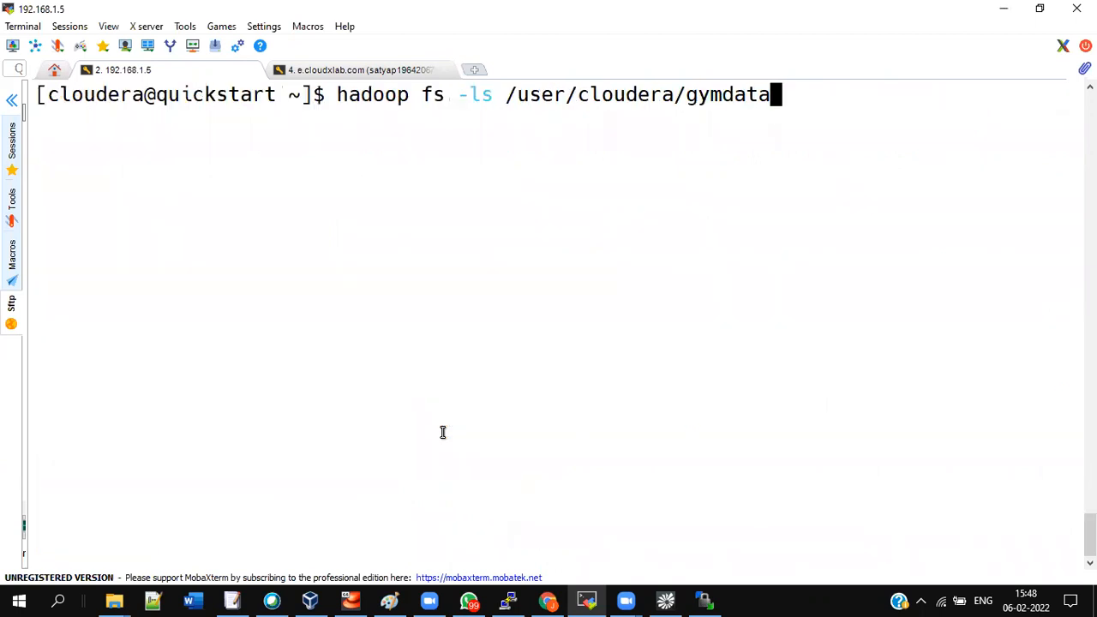
{"action": "key", "text": "Return"}
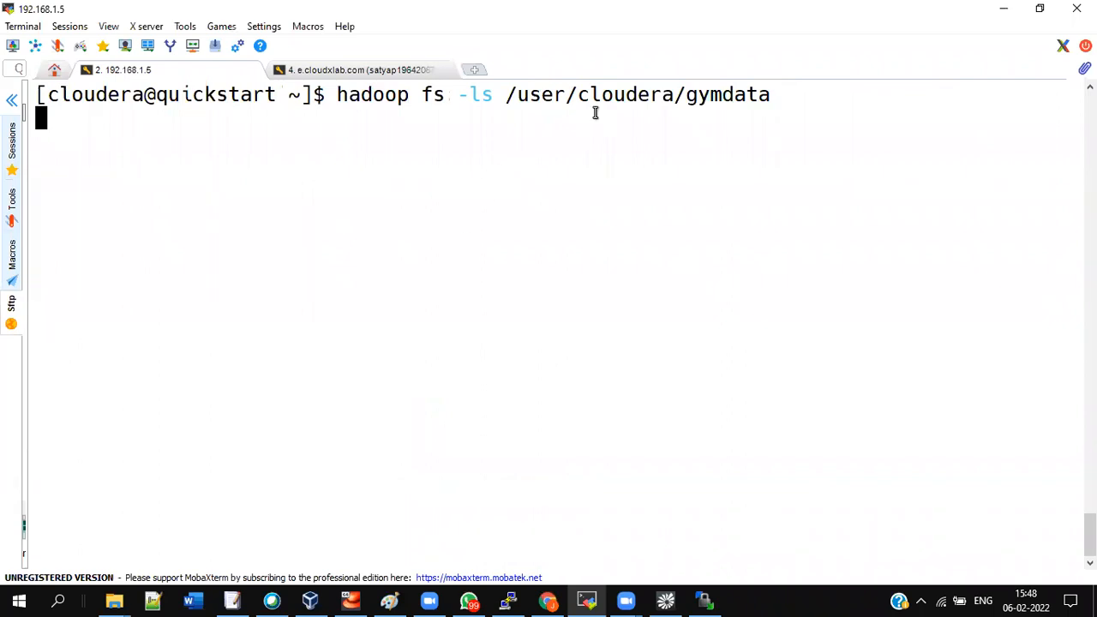
{"action": "double_click", "coordinate": [625, 94]}
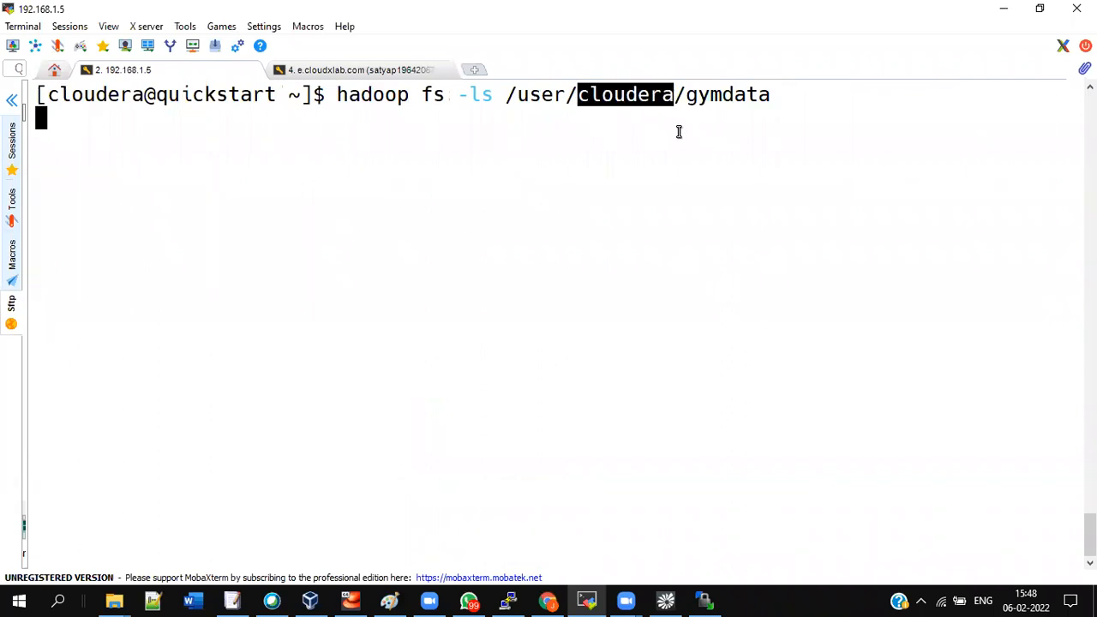
{"action": "mouse_move", "coordinate": [351, 107]}
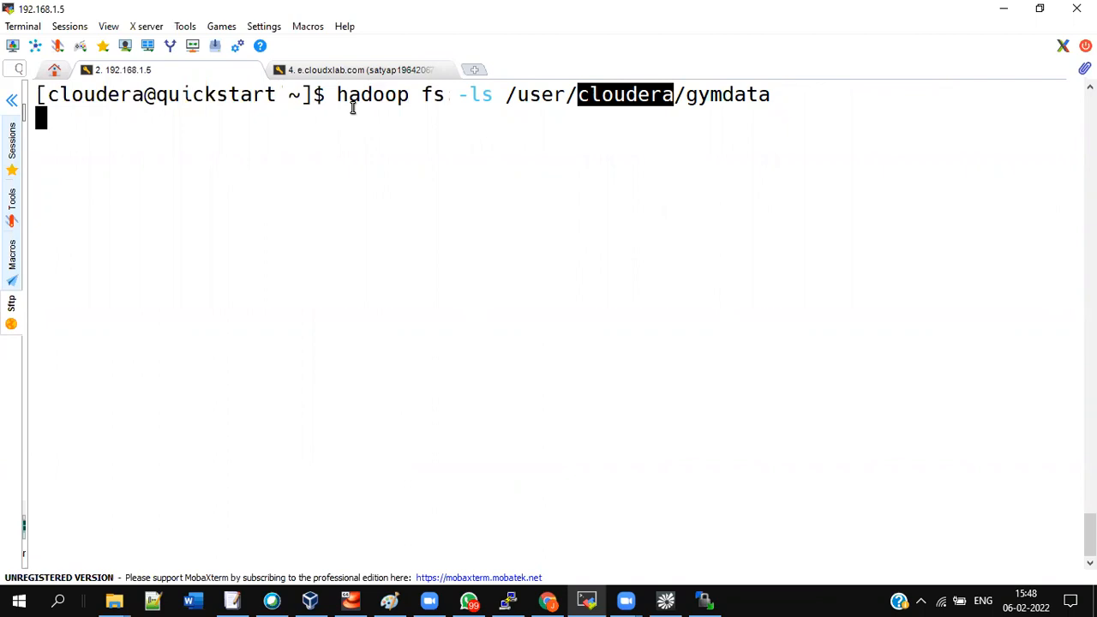
{"action": "mouse_move", "coordinate": [369, 138]}
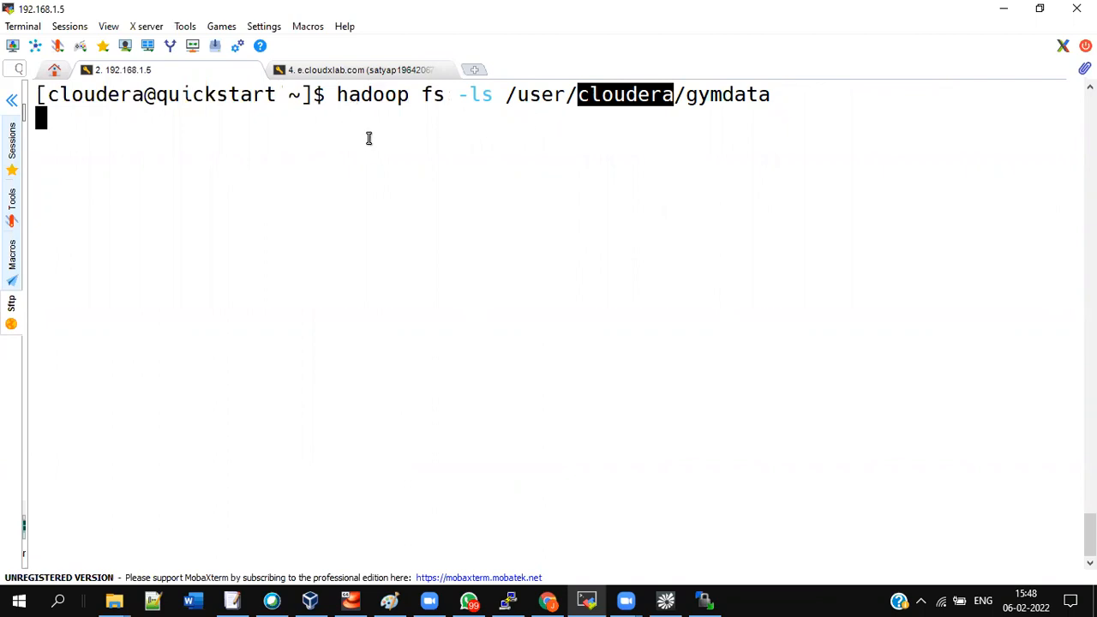
{"action": "mouse_move", "coordinate": [376, 144]}
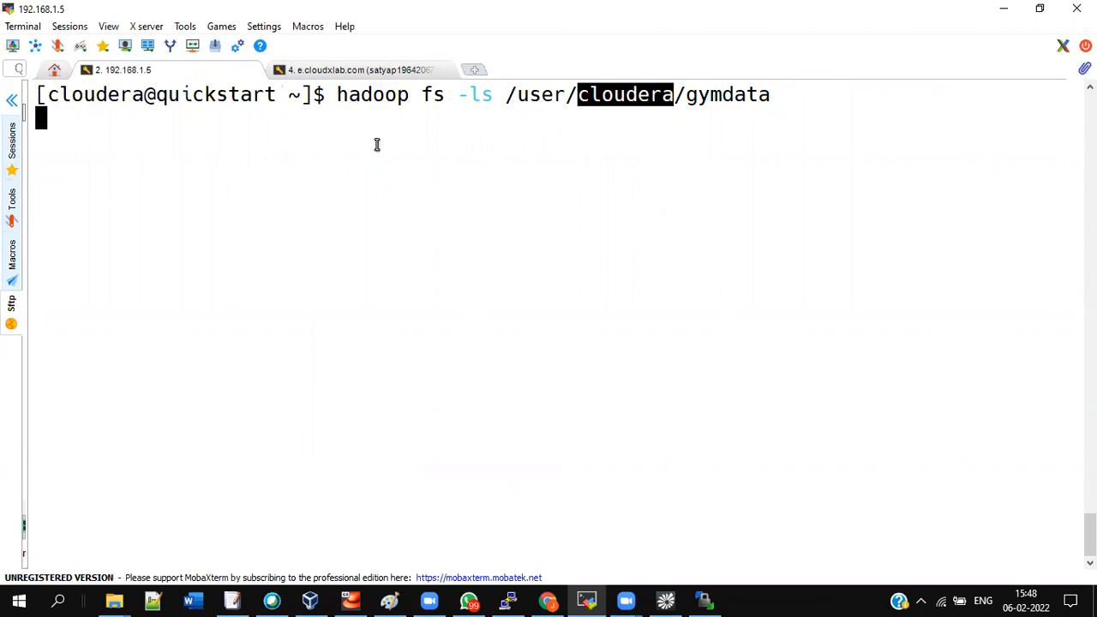
{"action": "mouse_move", "coordinate": [634, 555]}
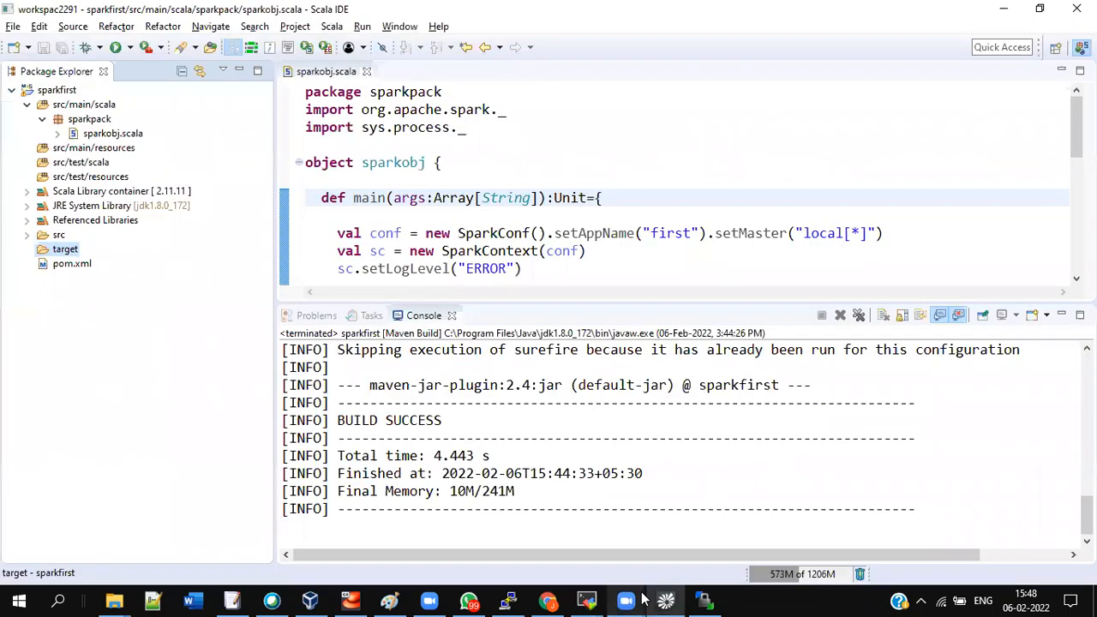
{"action": "scroll", "scroll_direction": "down", "scroll_amount": 3}
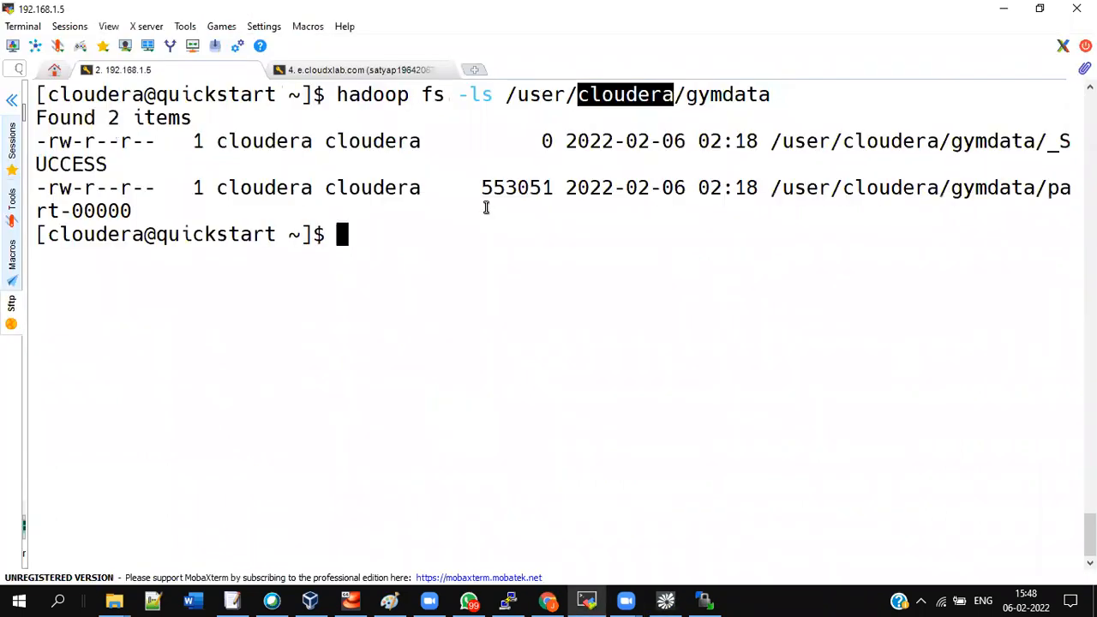
Print /user/cloudera/gymdata/part-00000 with hadoop fs -cat to show the Gymnastics records
{"action": "type", "text": "hadoop fs -cat"}
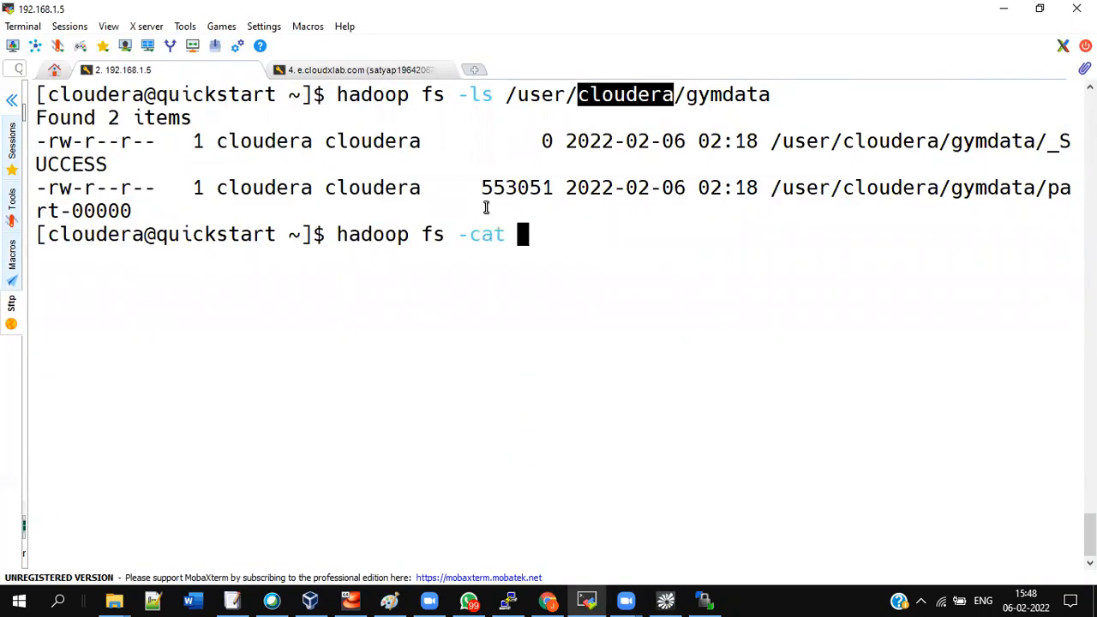
{"action": "type", "text": "/user/cloudera/gymdata/part-00000"}
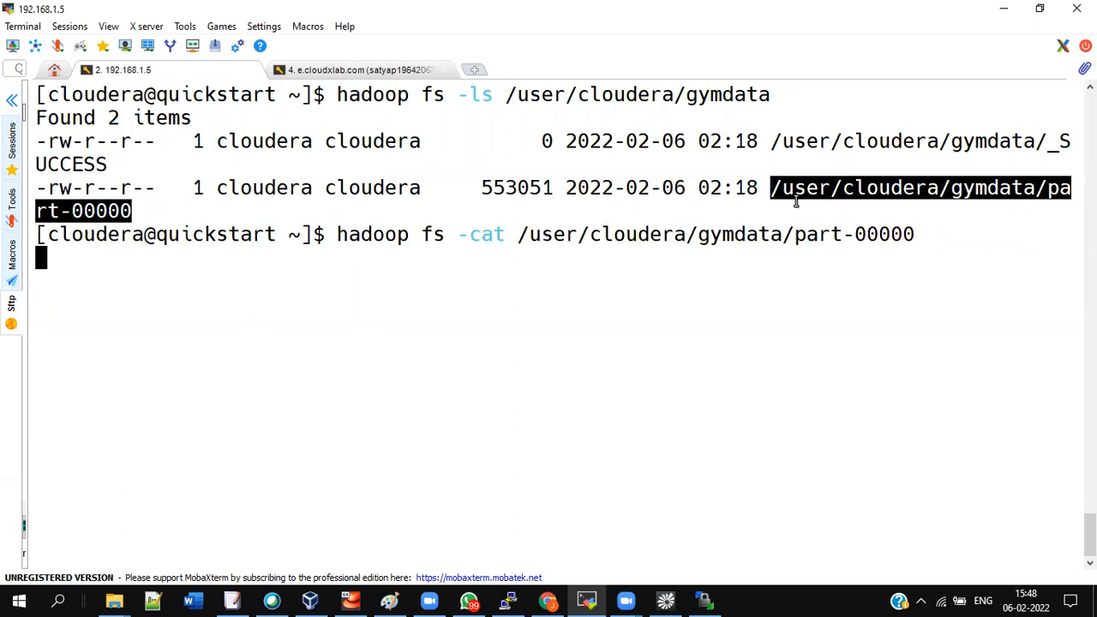
{"action": "mouse_move", "coordinate": [791, 215]}
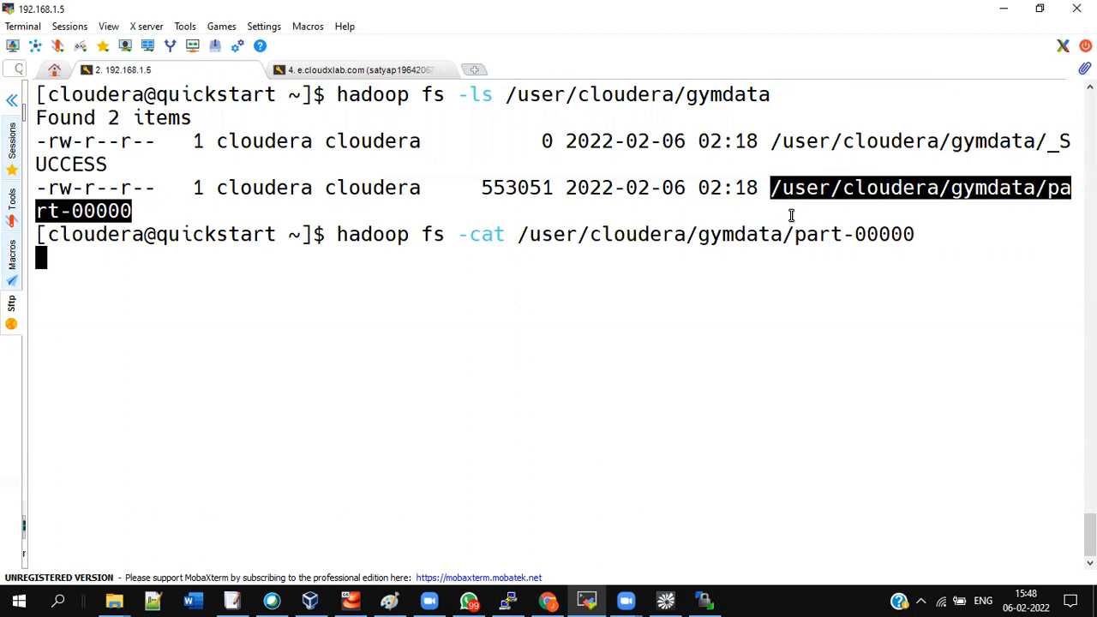
{"action": "key", "text": "Return"}
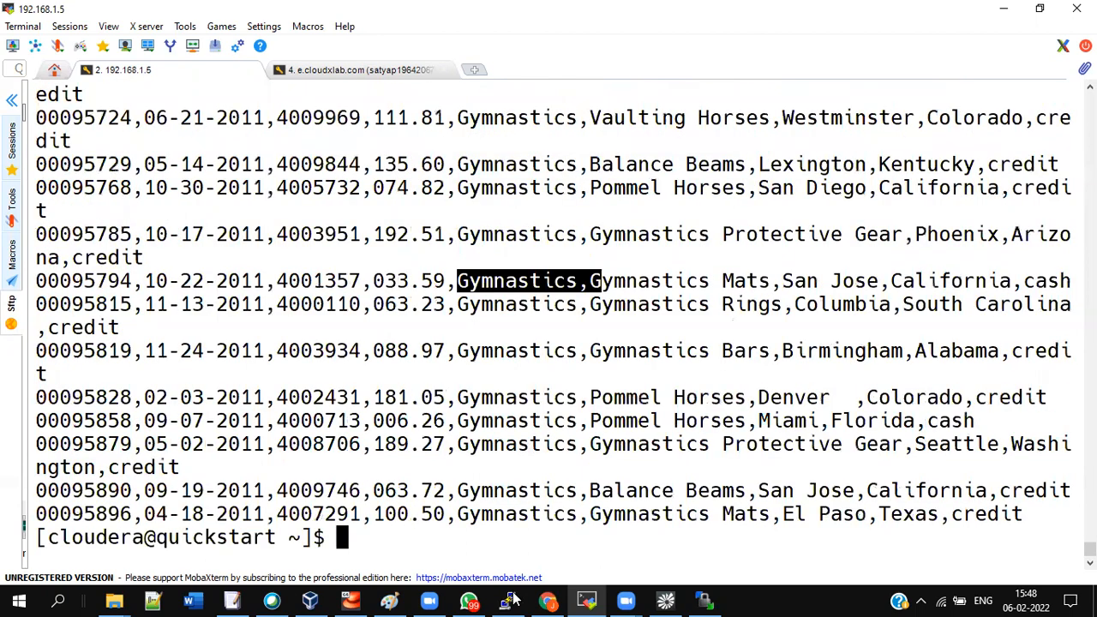